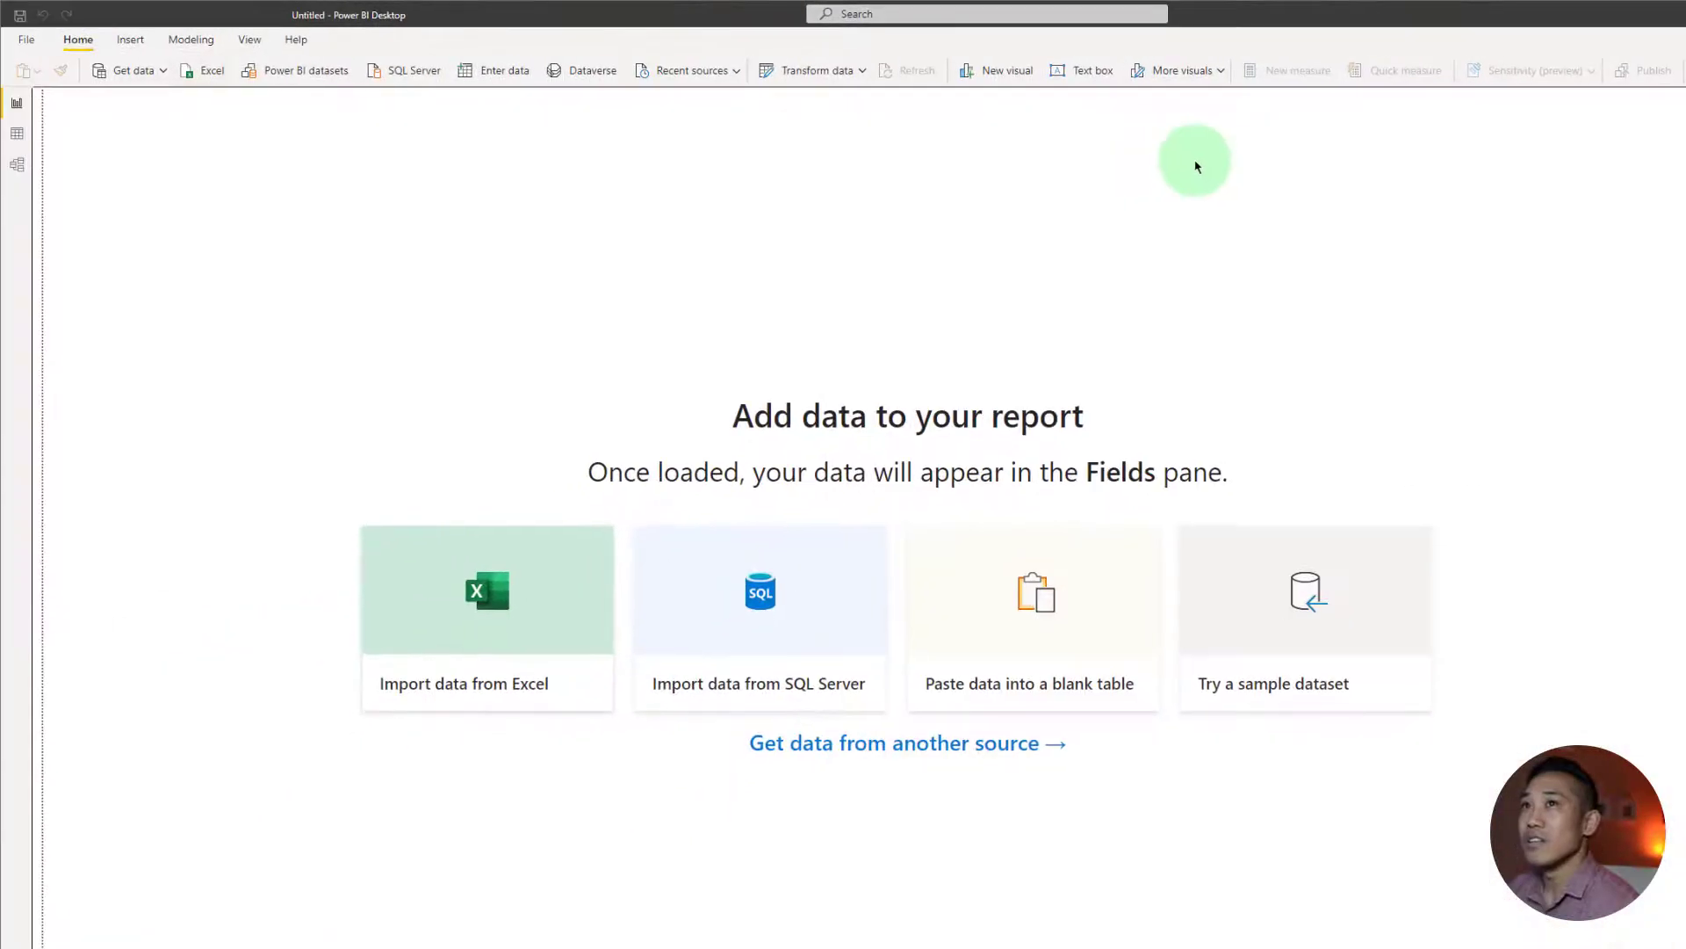
pyautogui.click(134, 71)
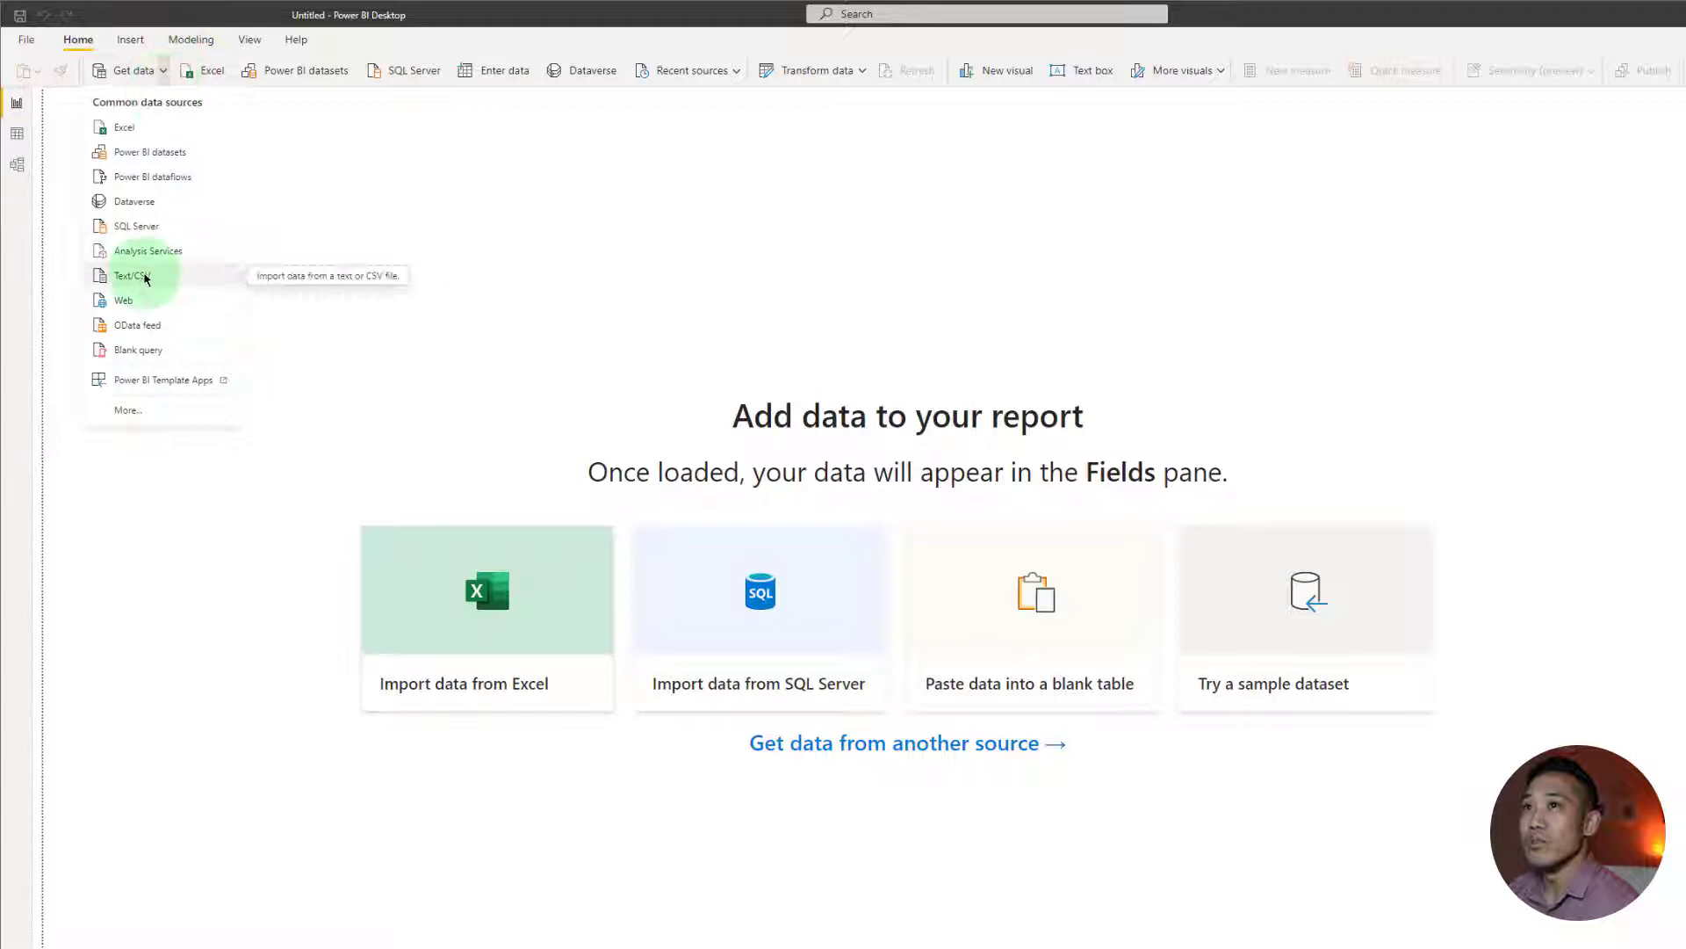
pyautogui.moveTo(124, 301)
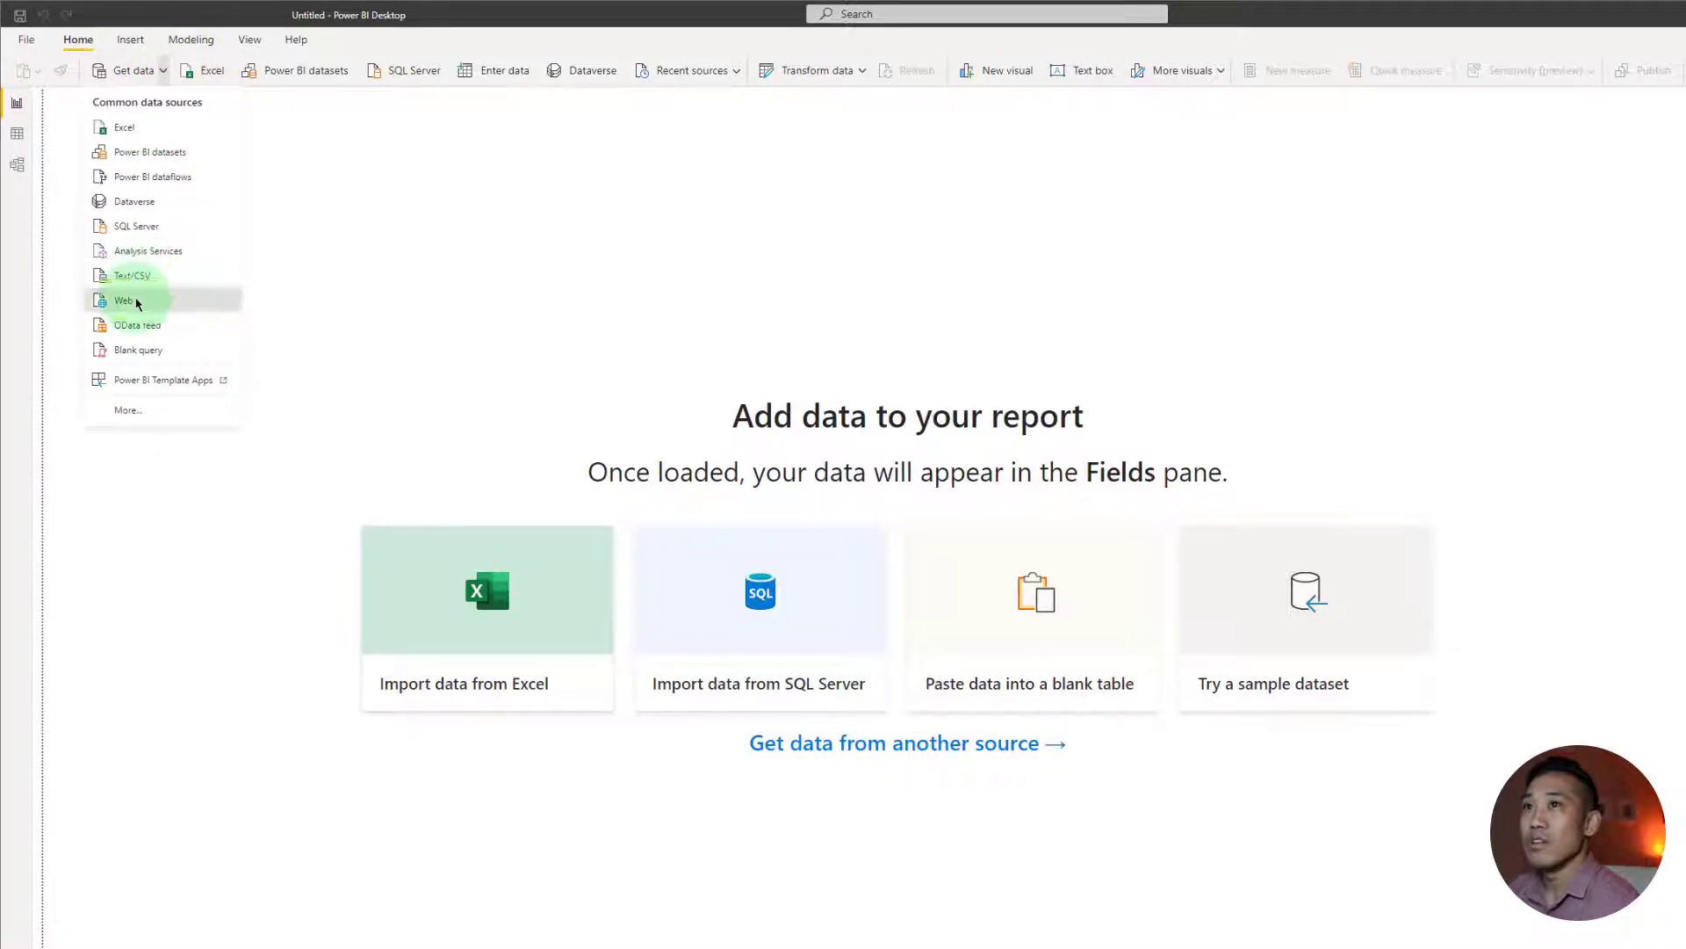
pyautogui.click(123, 300)
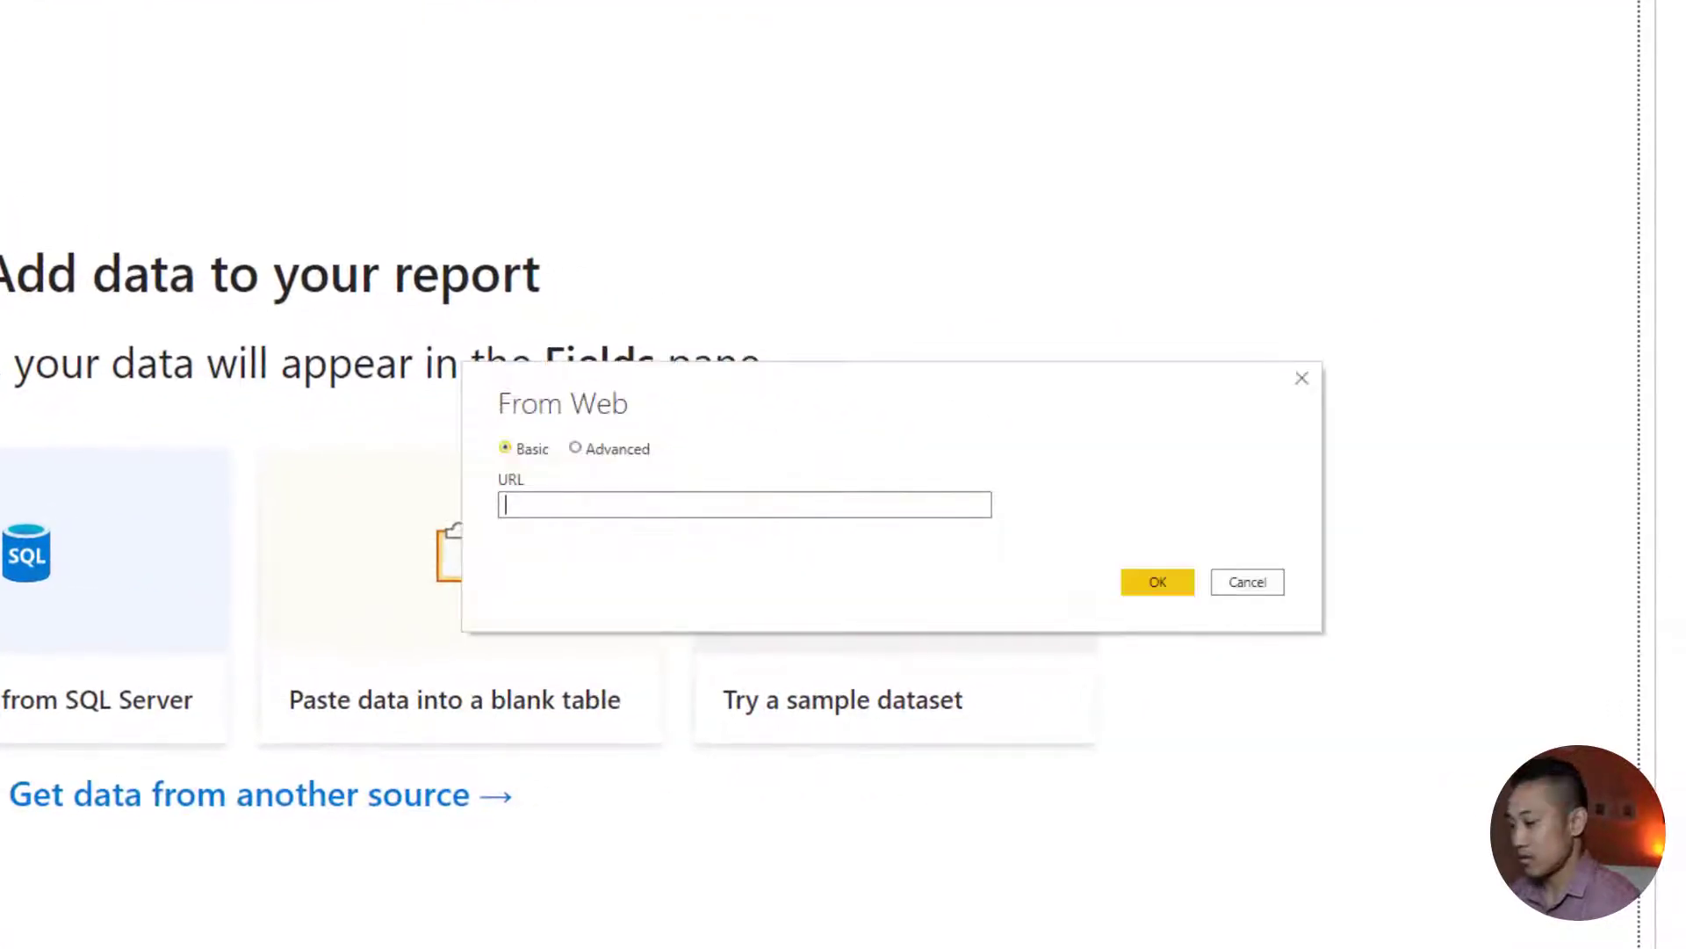
pyautogui.write('https://www.espn.com/nba/standings/_/group/league')
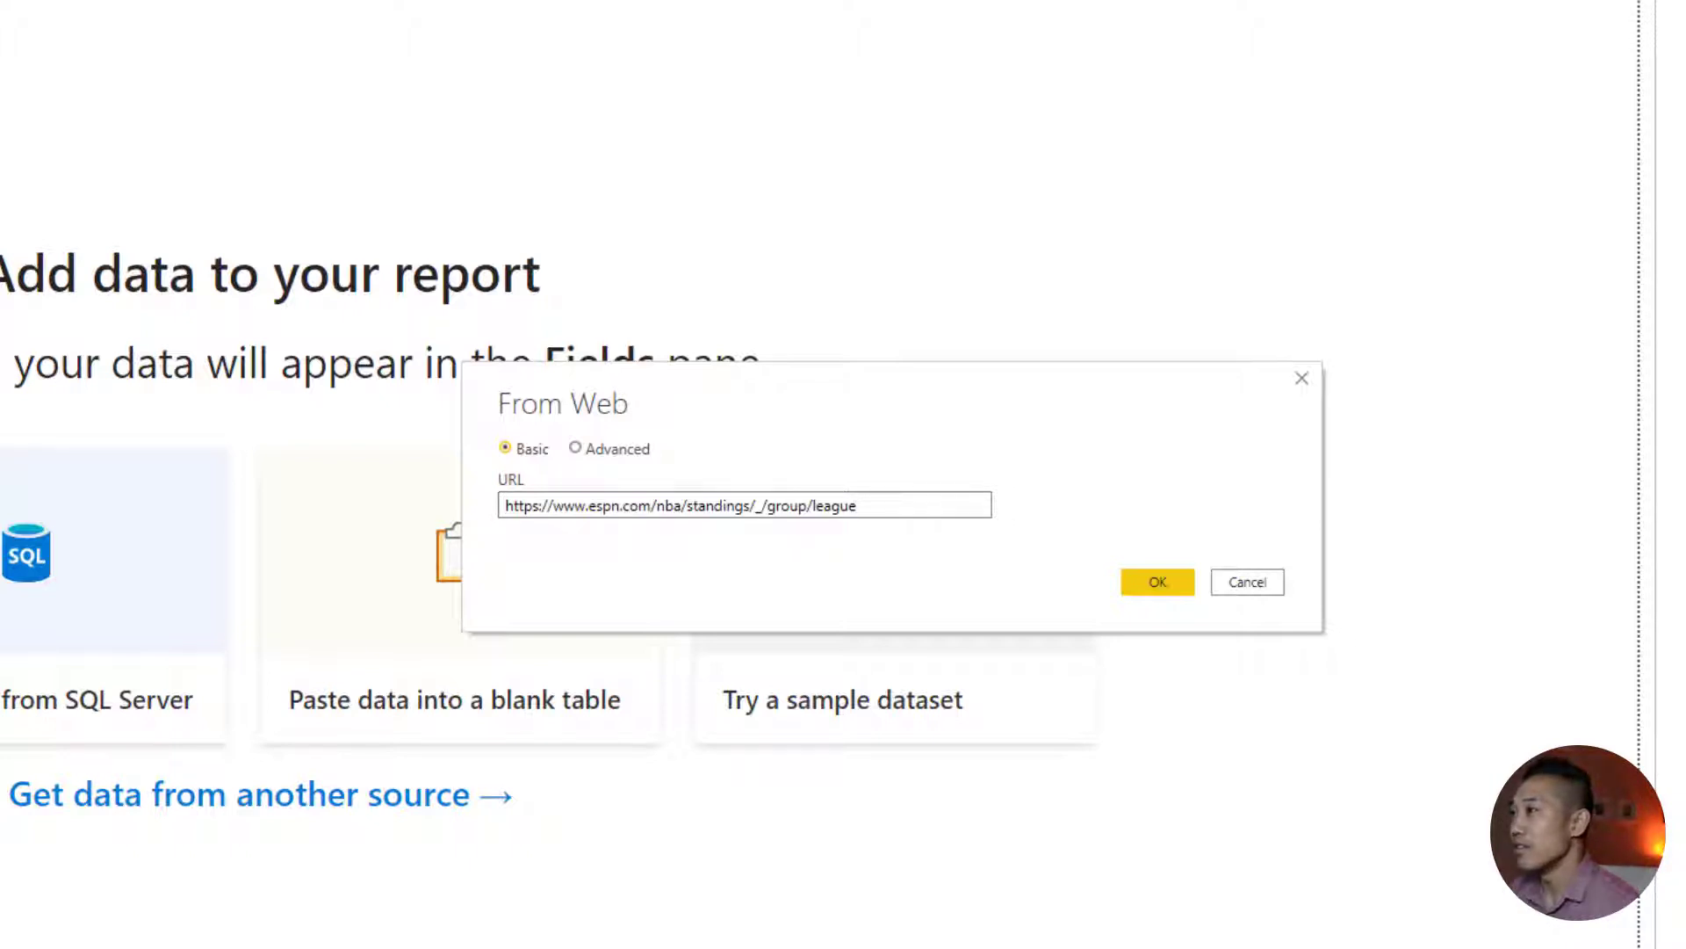
# Connect to the ESPN page and preview Table 1 (team names) and Table 2 (win-loss records)
pyautogui.click(1156, 582)
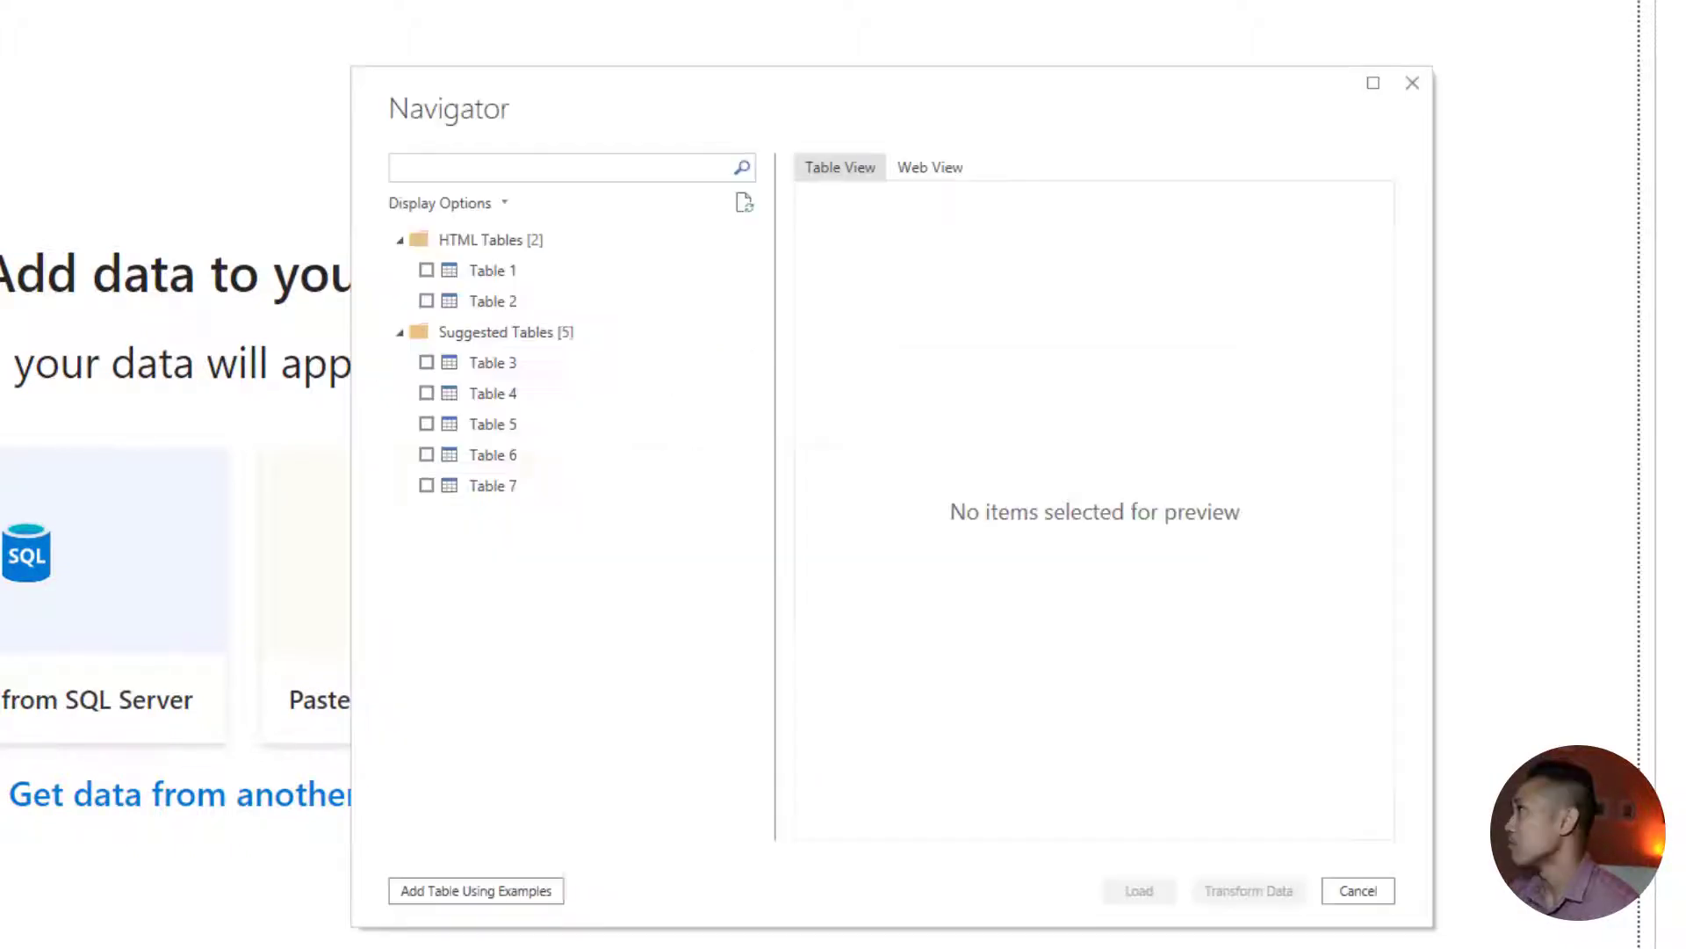
pyautogui.click(492, 269)
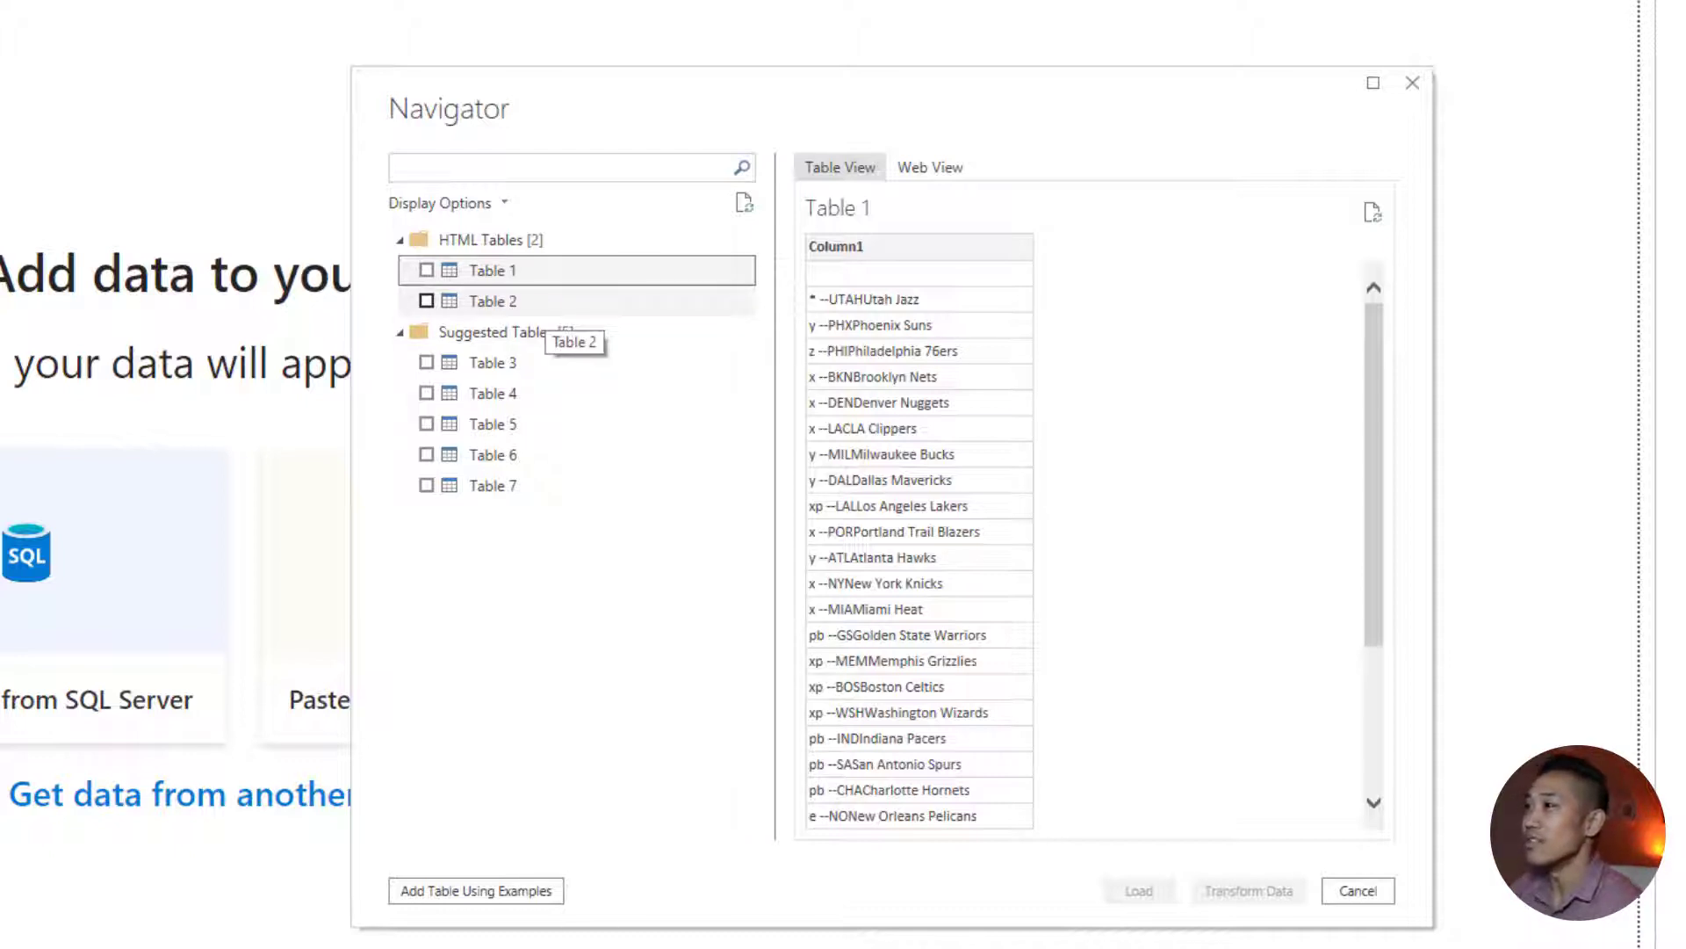
pyautogui.click(493, 301)
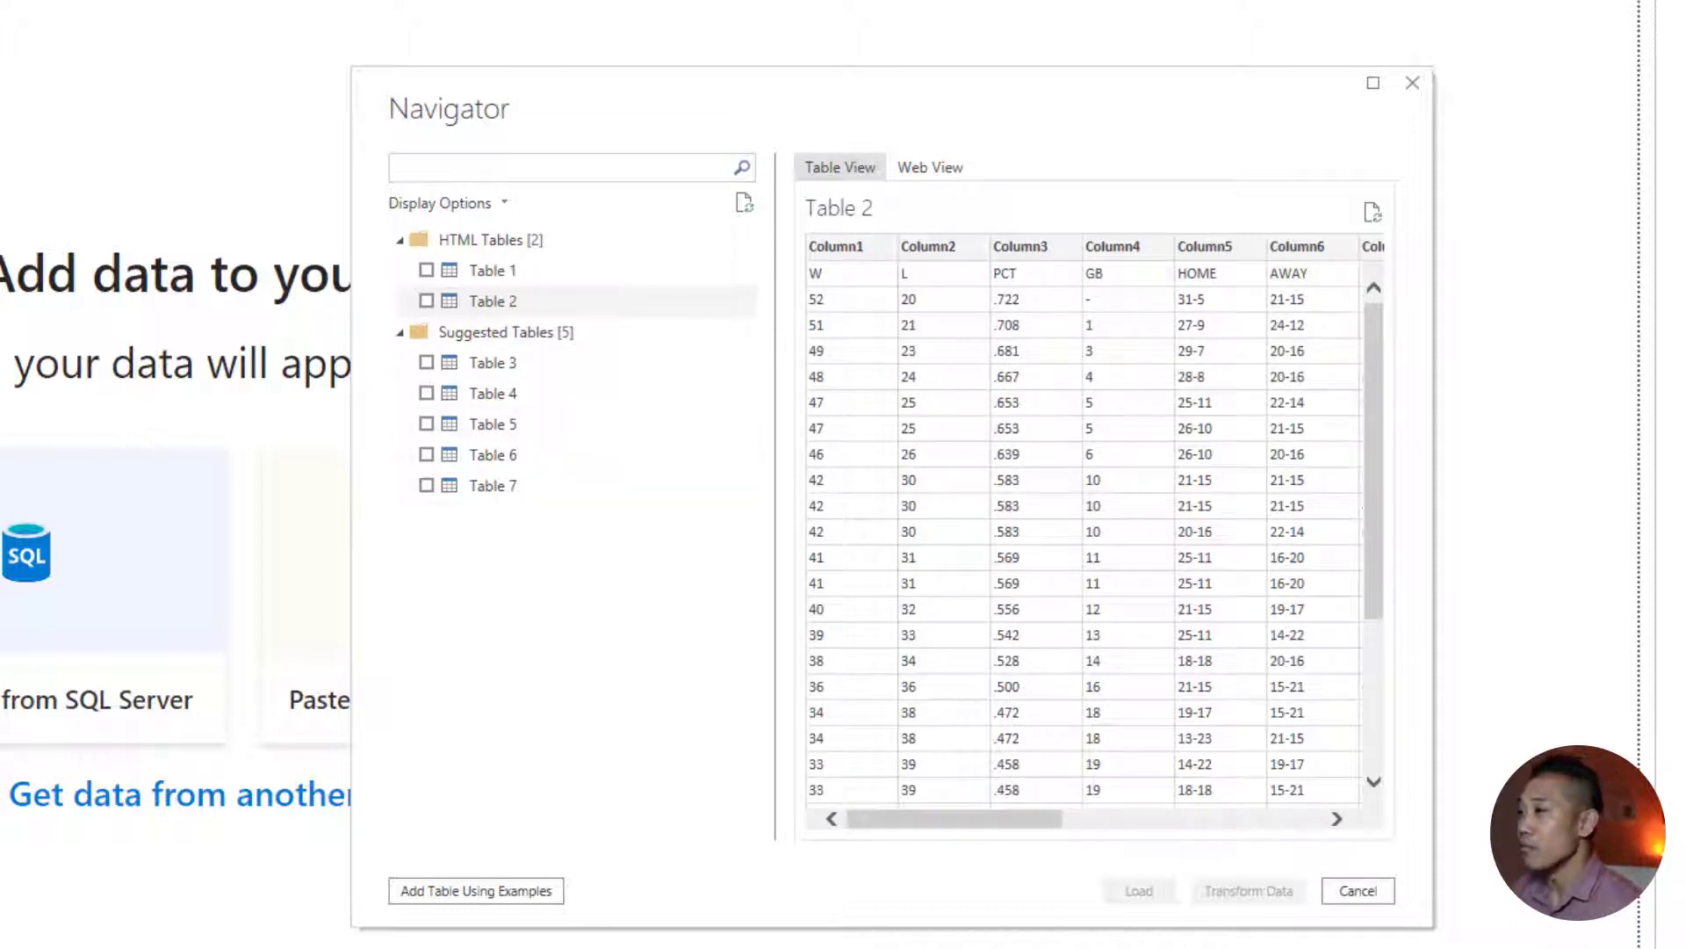
pyautogui.click(475, 890)
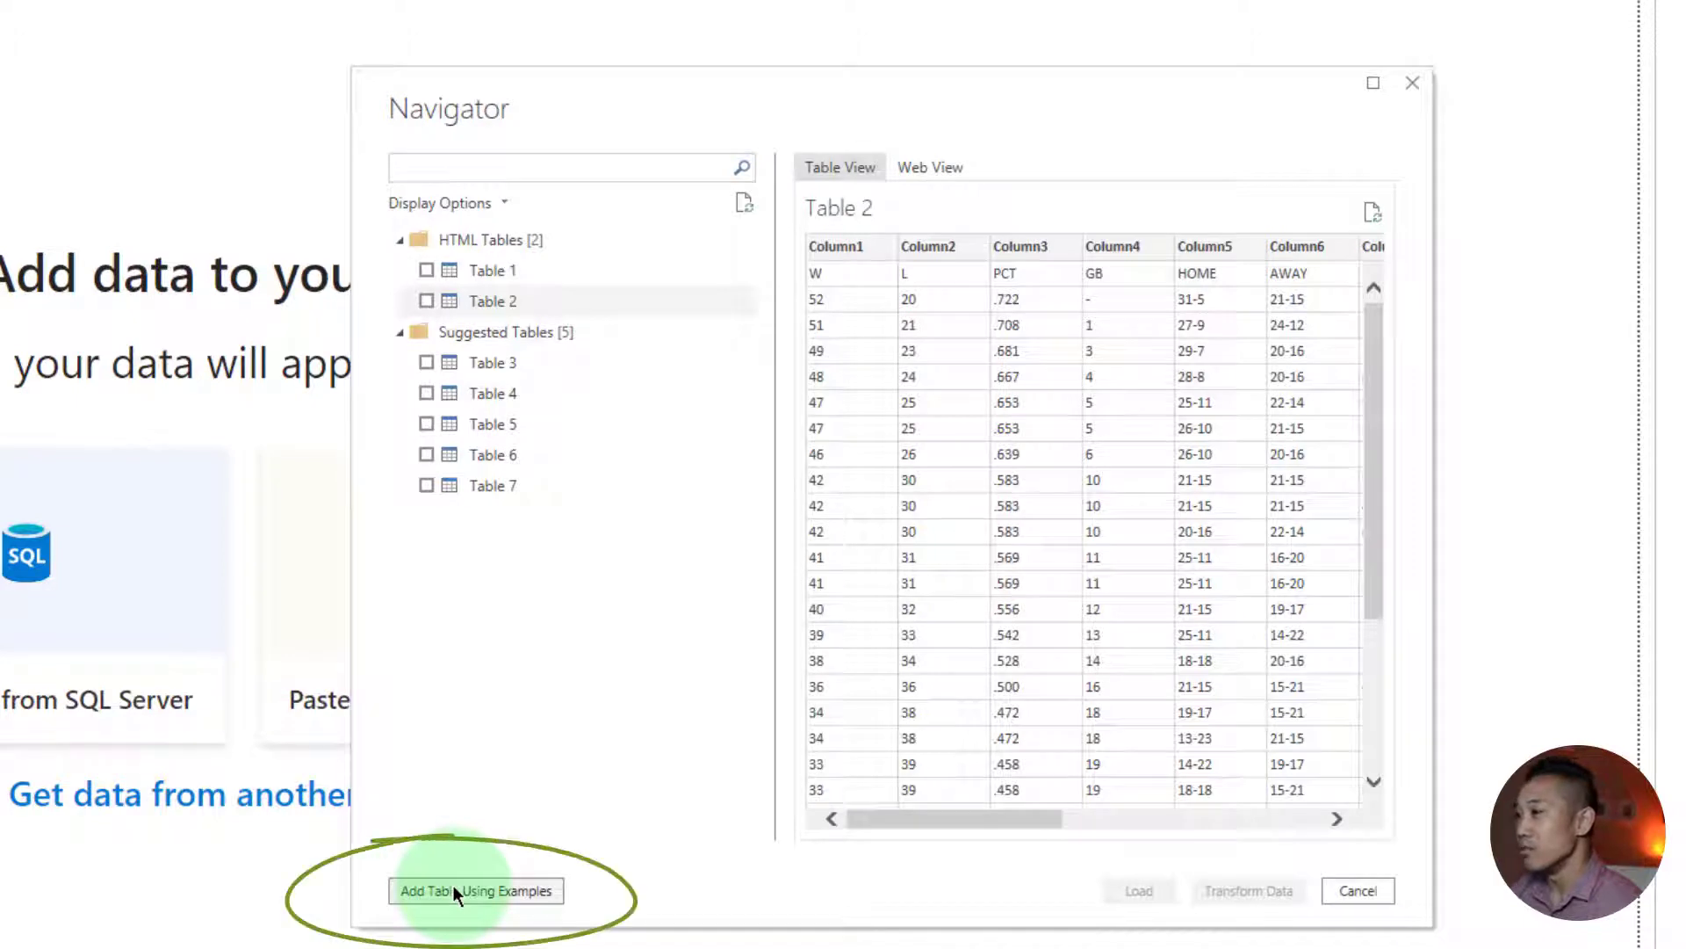
# Add a table from examples with a Team Name column, entering Utah Jazz and Phoenix Suns
pyautogui.click(476, 891)
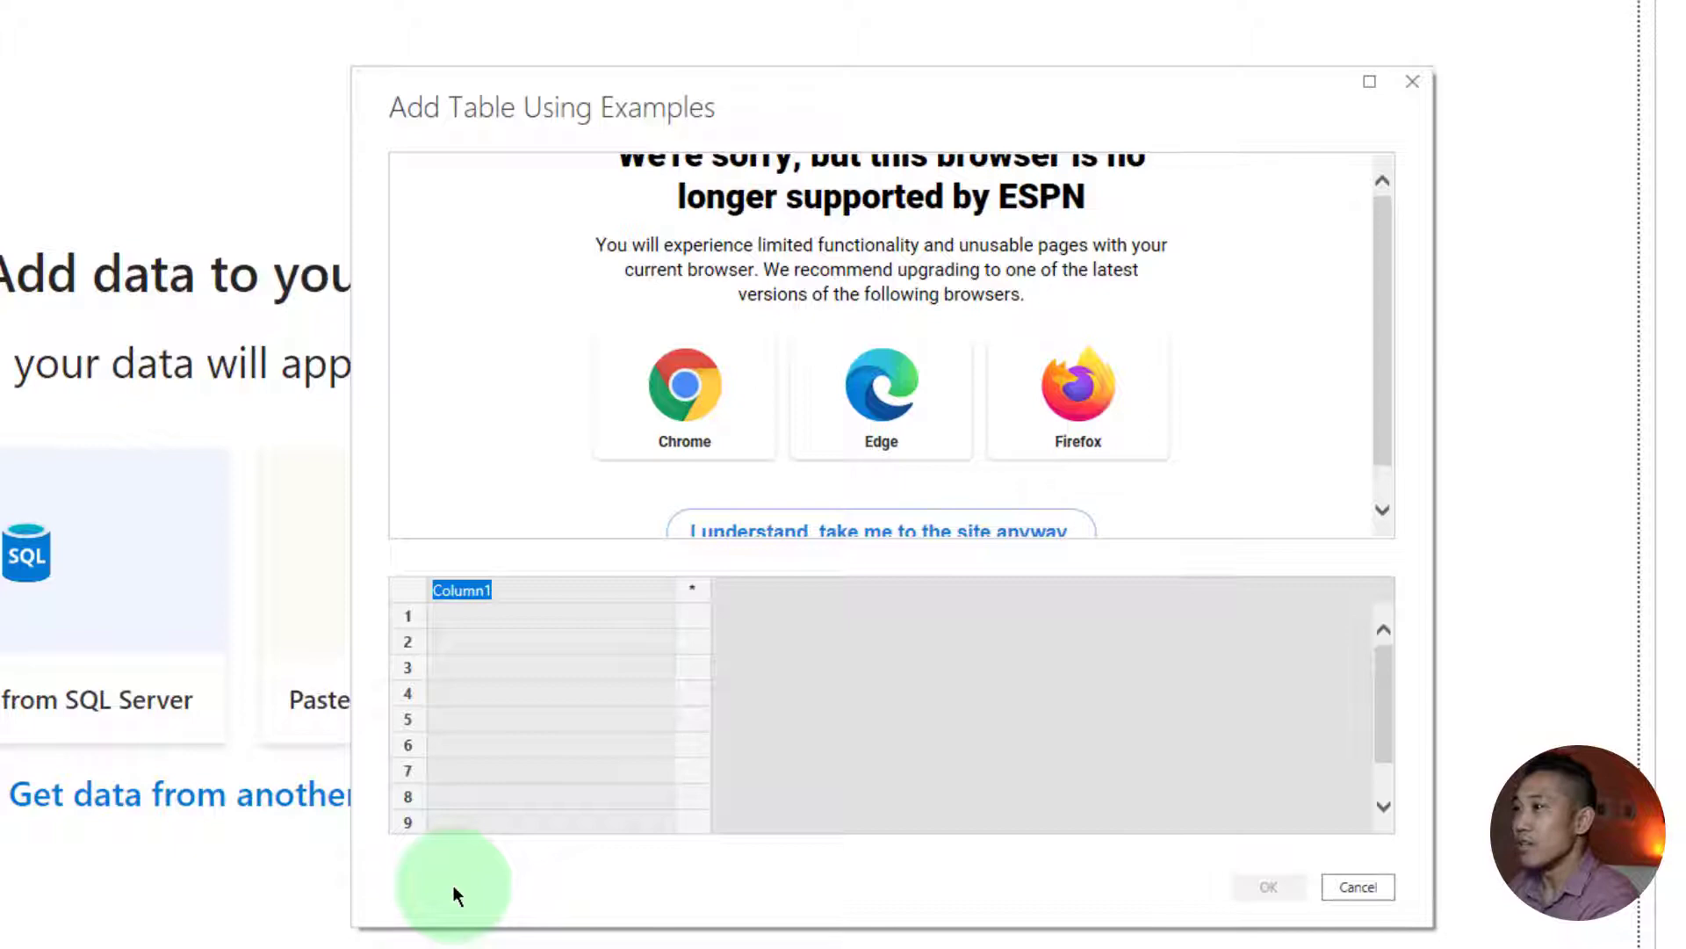
pyautogui.write('Team Name')
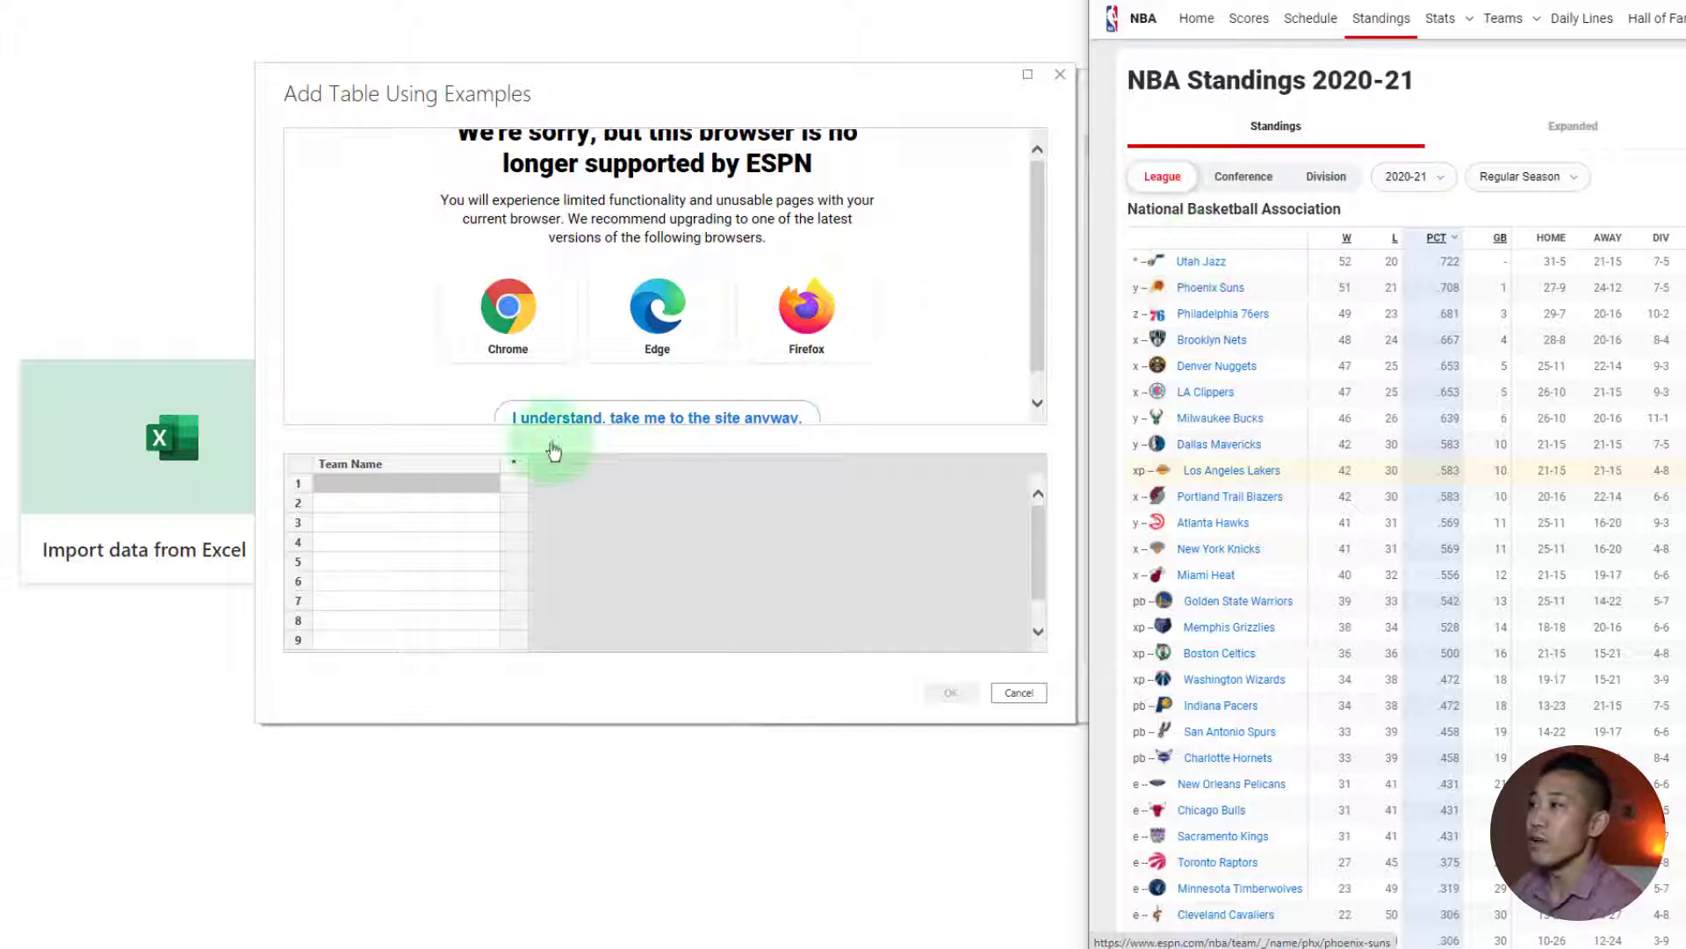
pyautogui.write('Utah J')
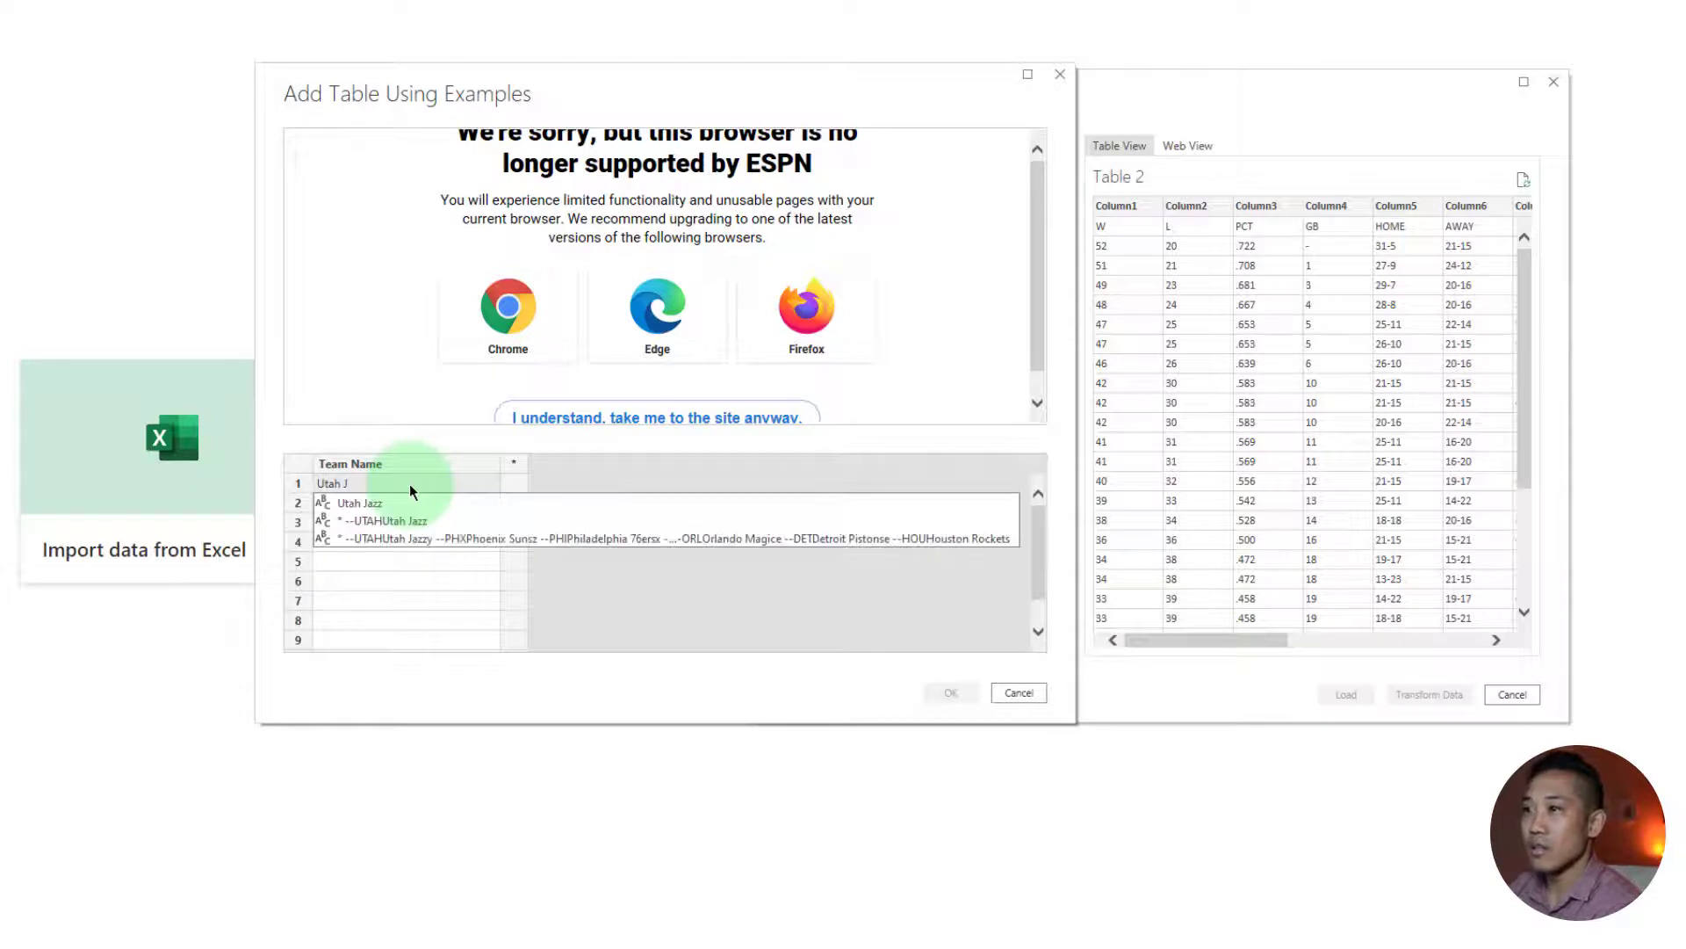
pyautogui.click(409, 502)
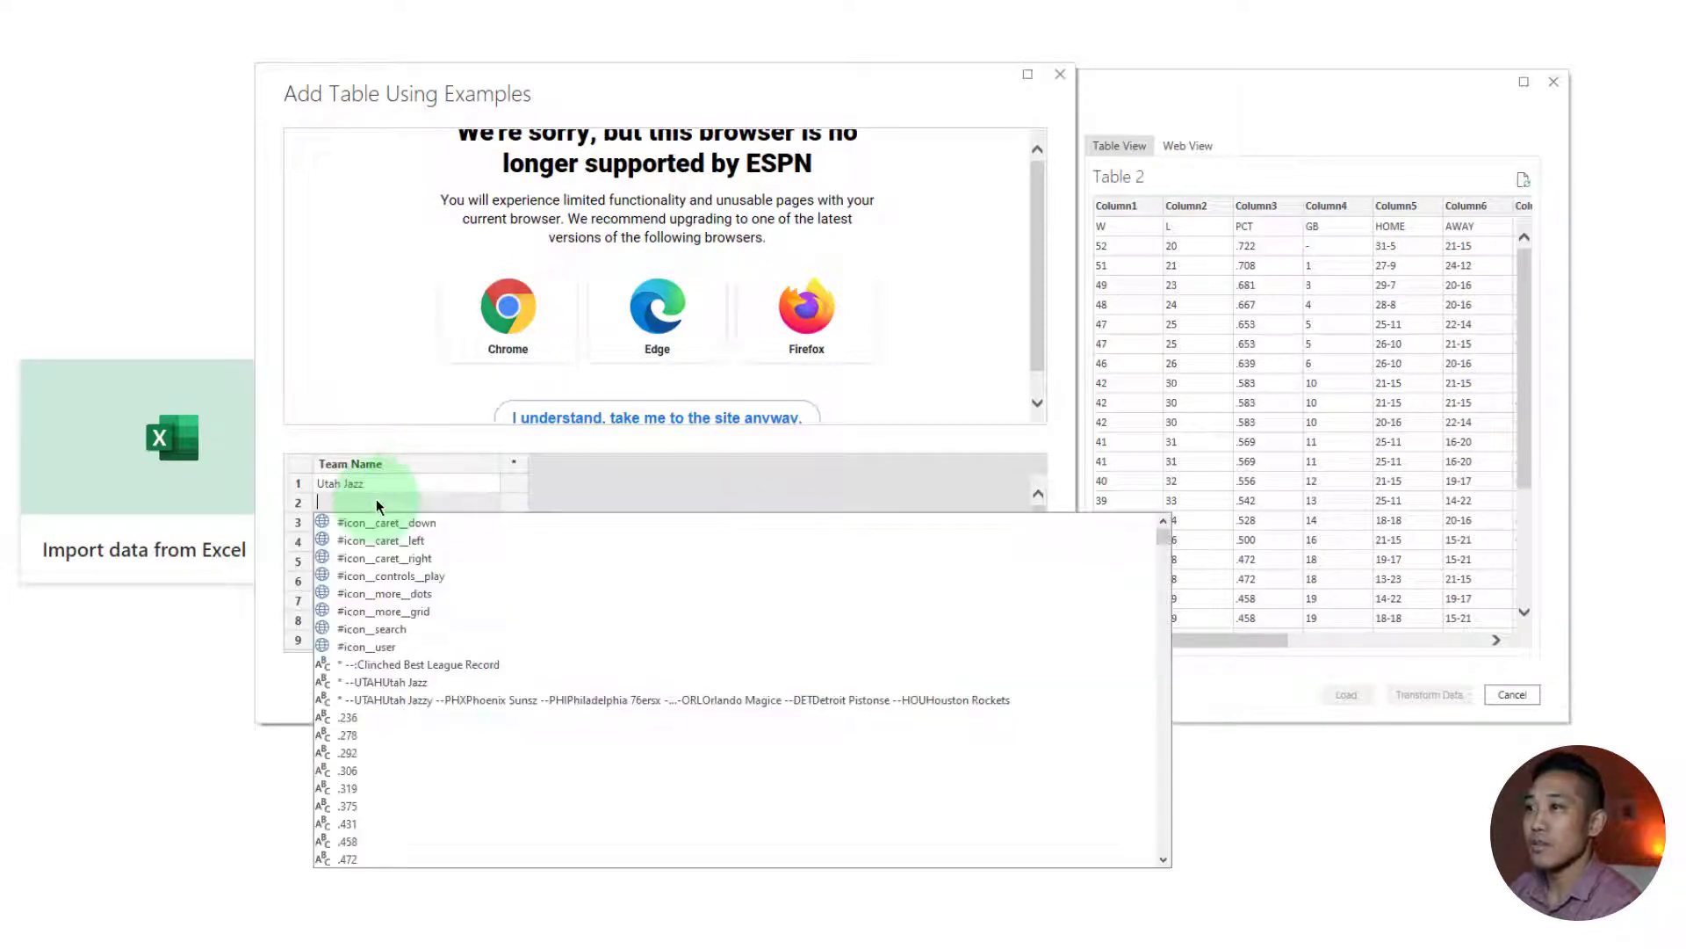
pyautogui.write('Phoenix Suns')
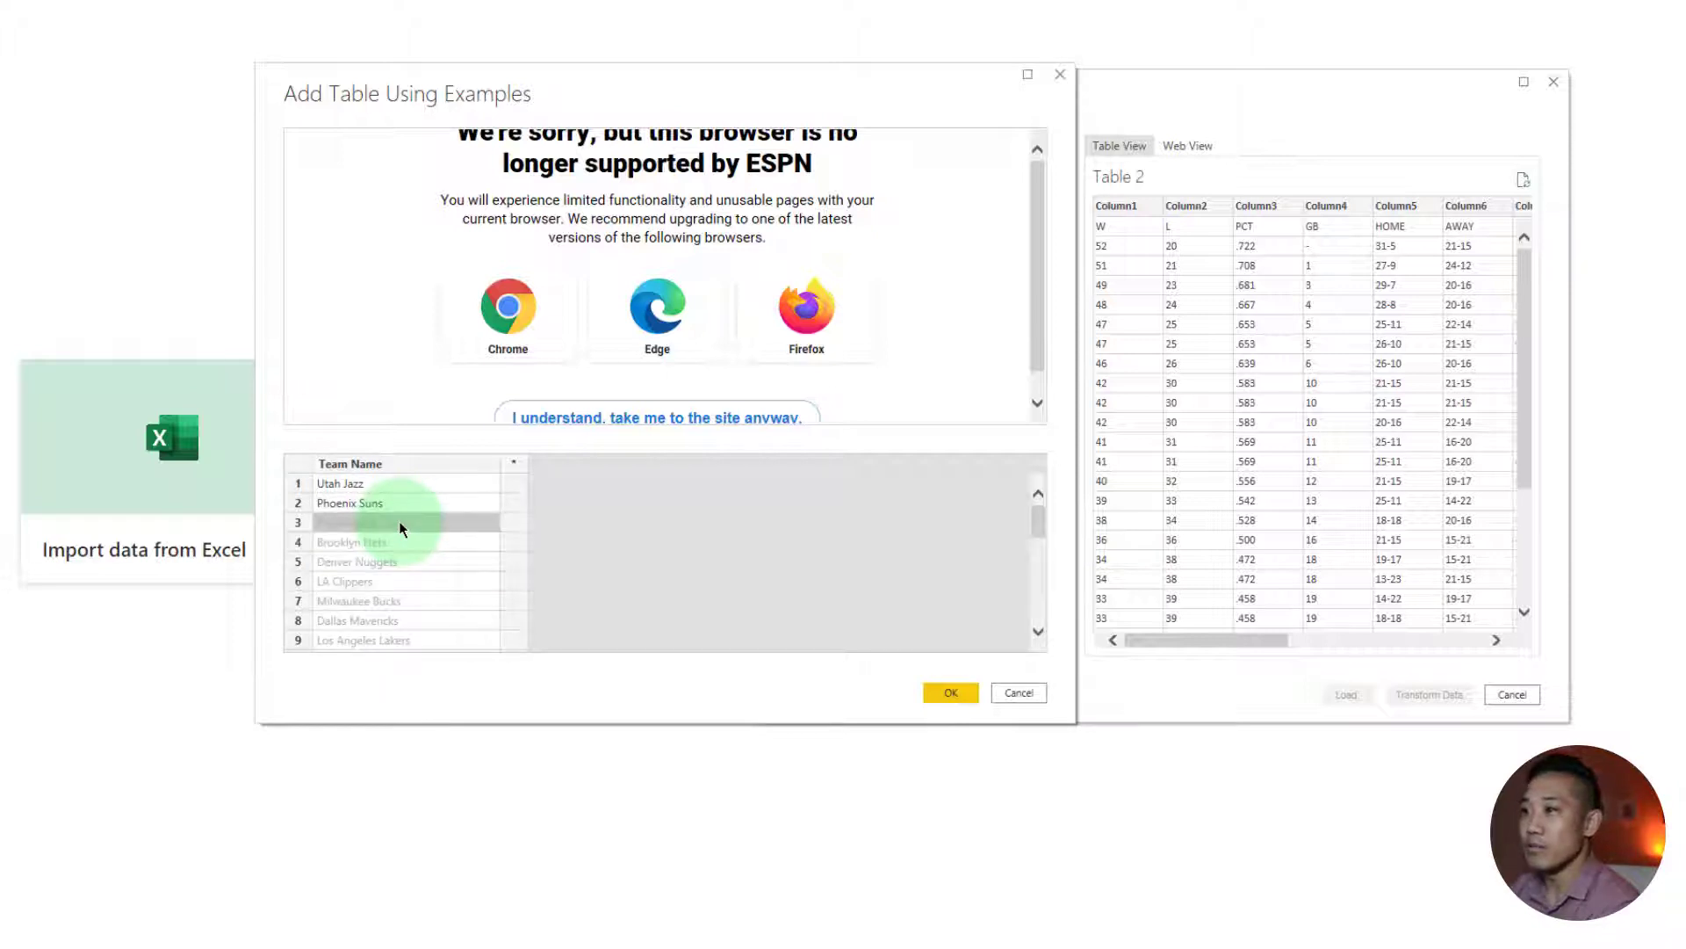
# Enter Philadelphia 76ers, then add a Team Logos URL column using Utah and Phoenix logo links
pyautogui.write('Philadelphia 76ers')
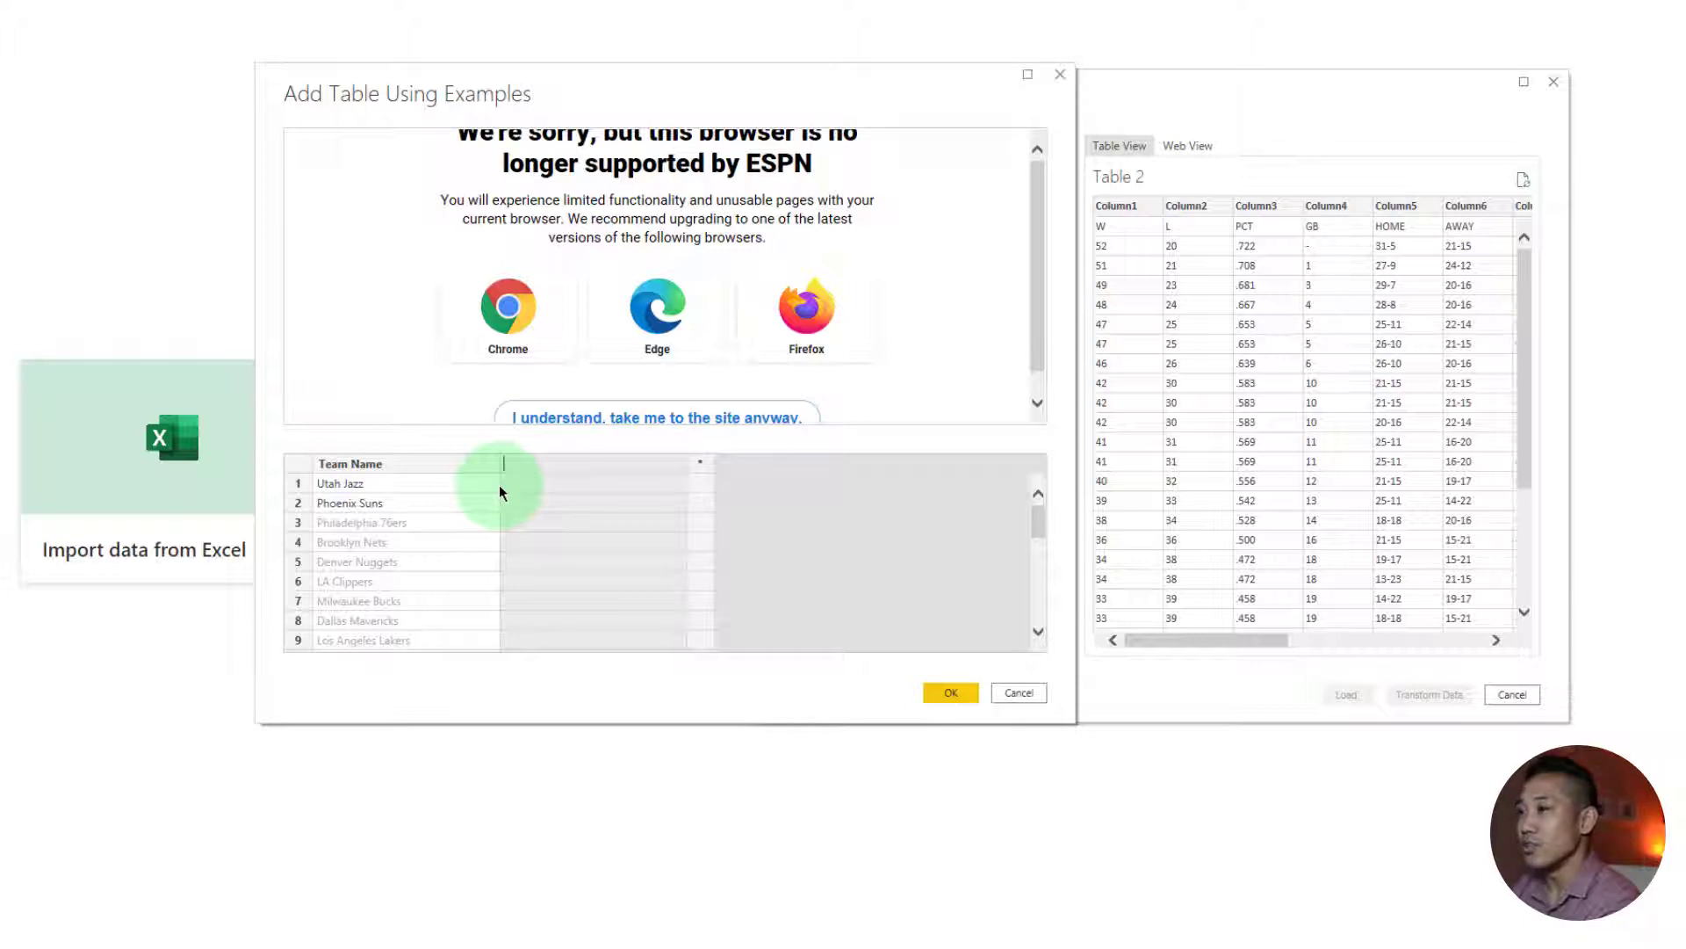
pyautogui.write('Team Logos URL')
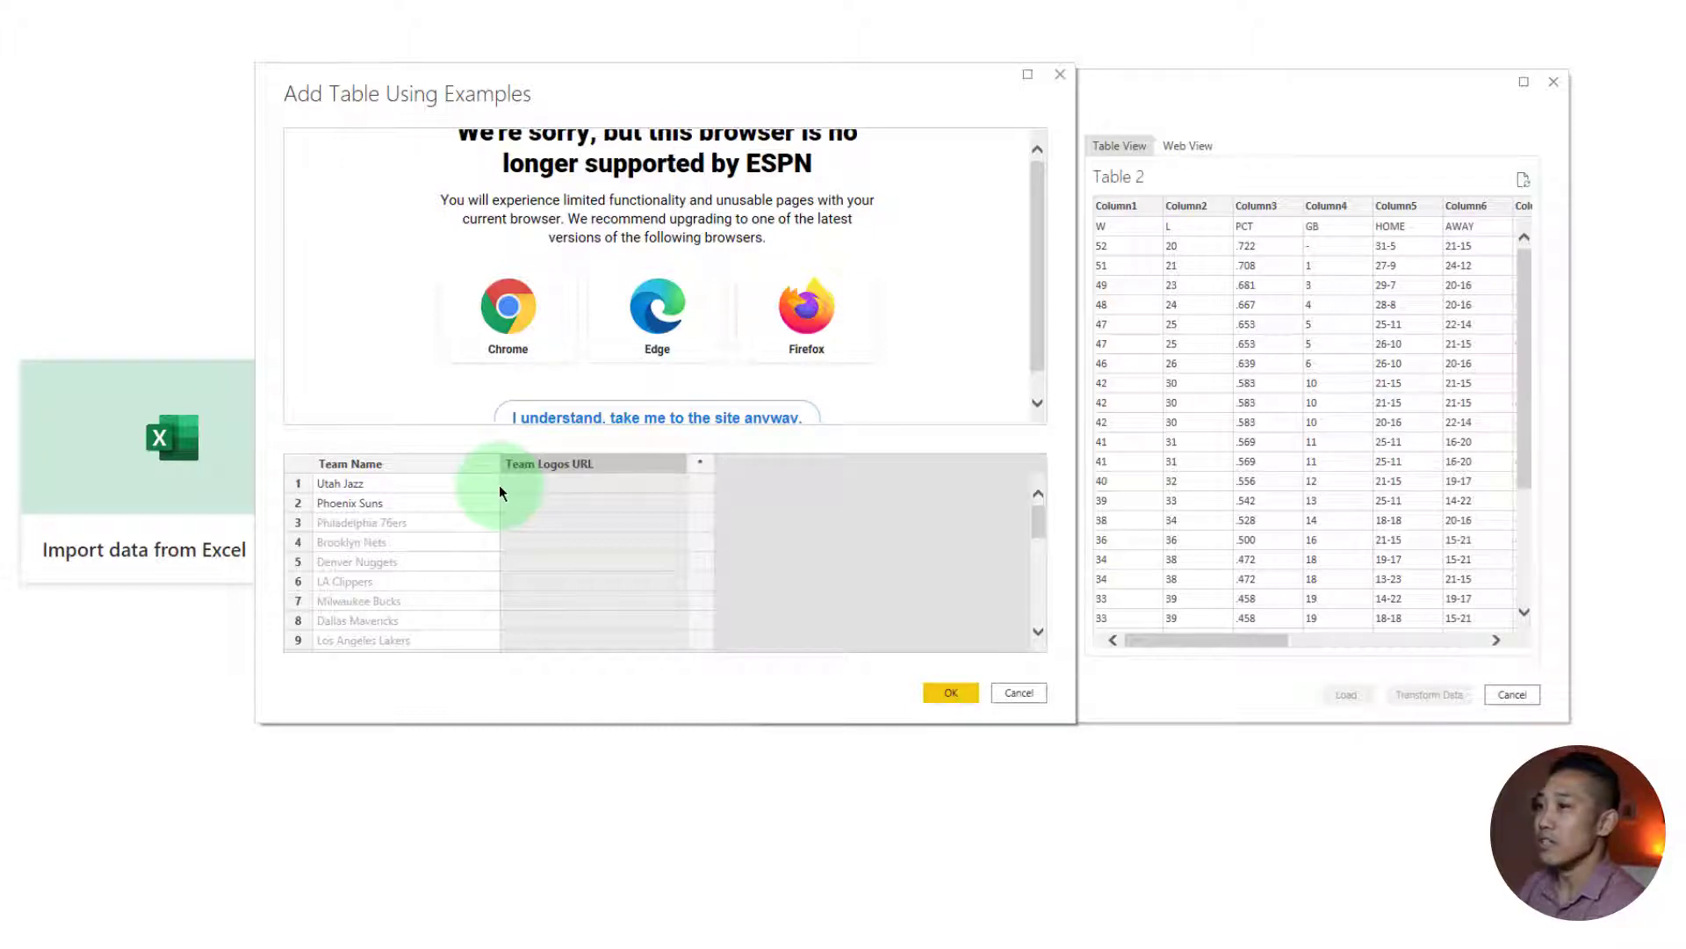
pyautogui.click(597, 482)
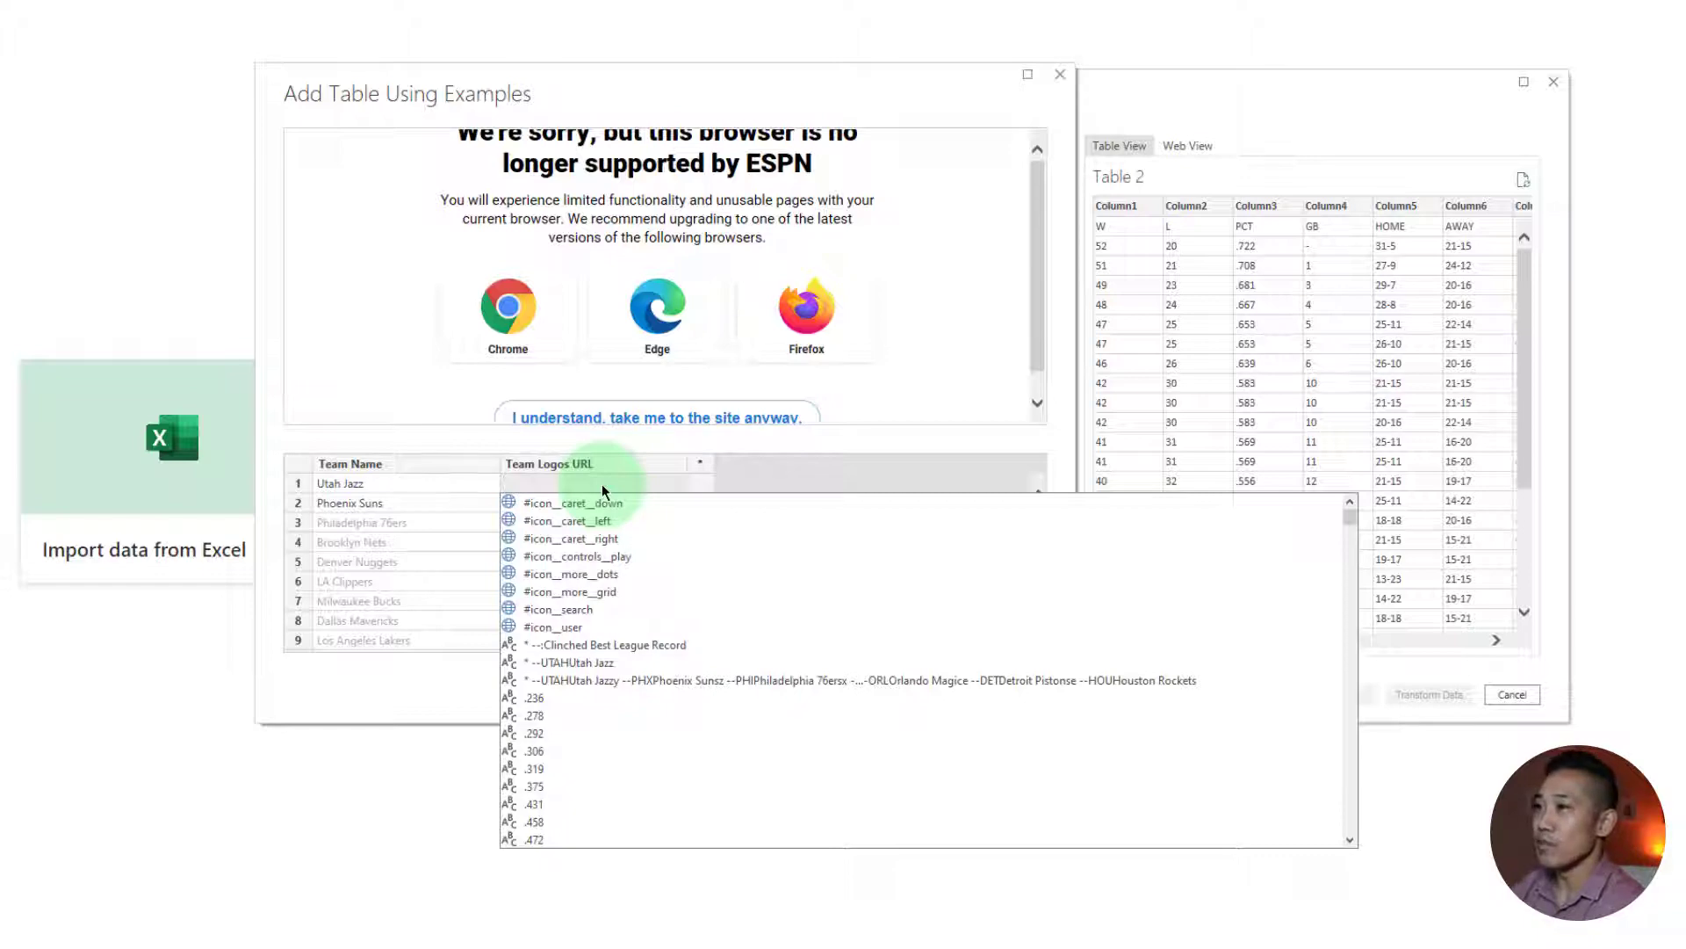
pyautogui.write('logo')
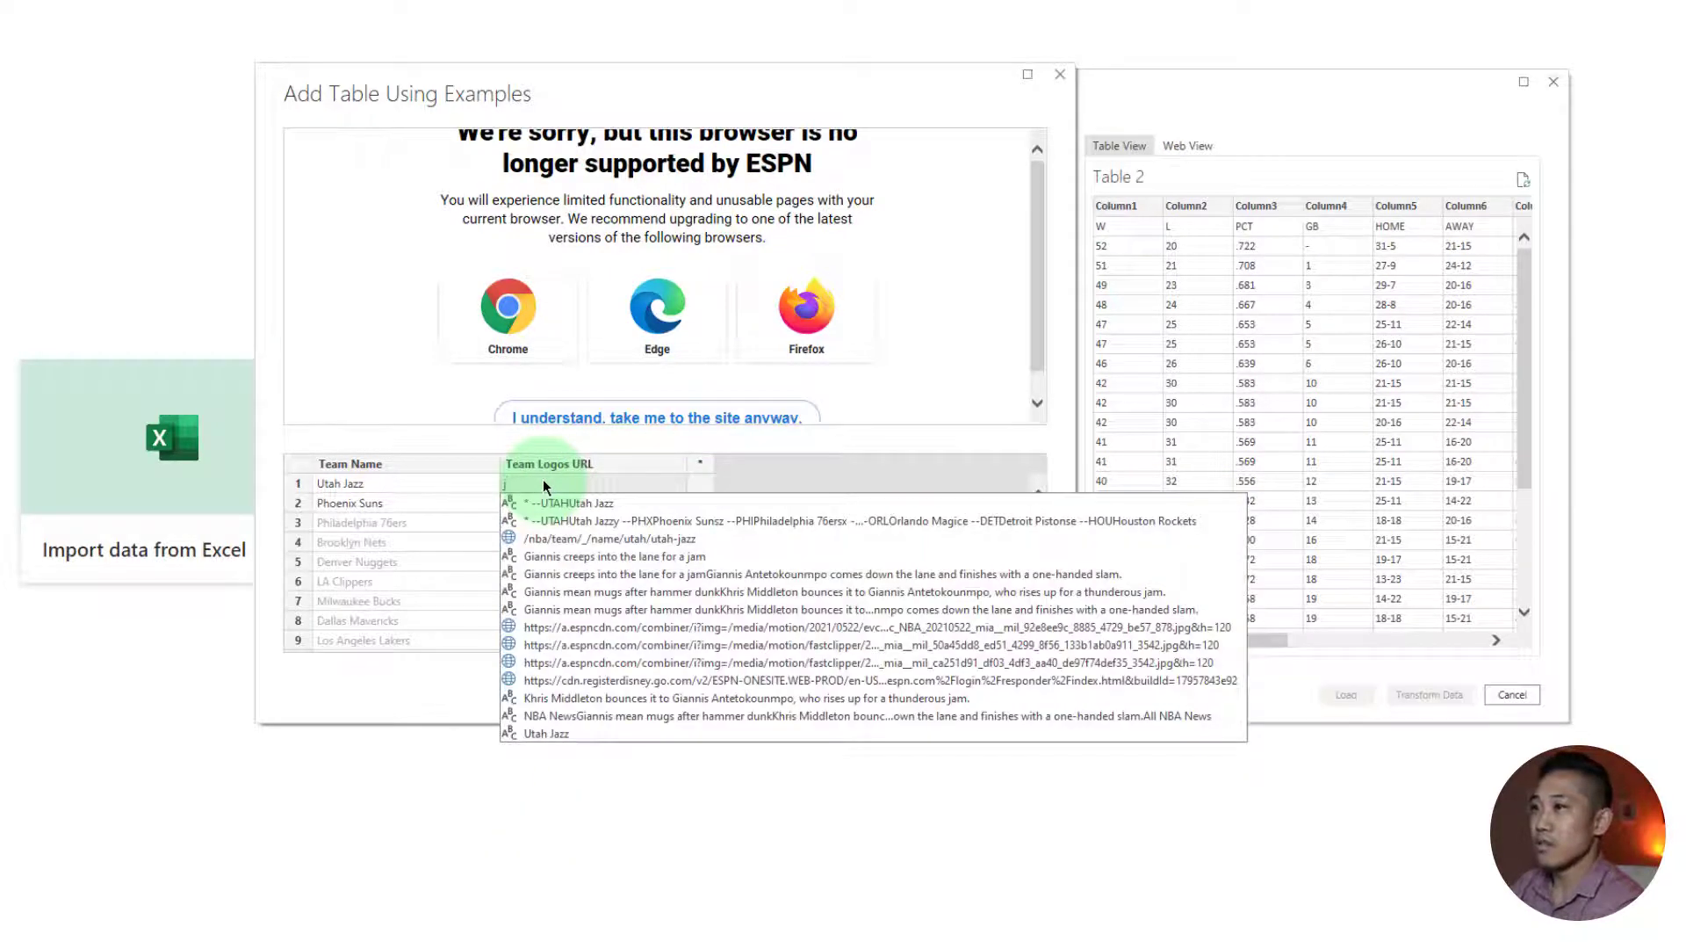
pyautogui.write('utah')
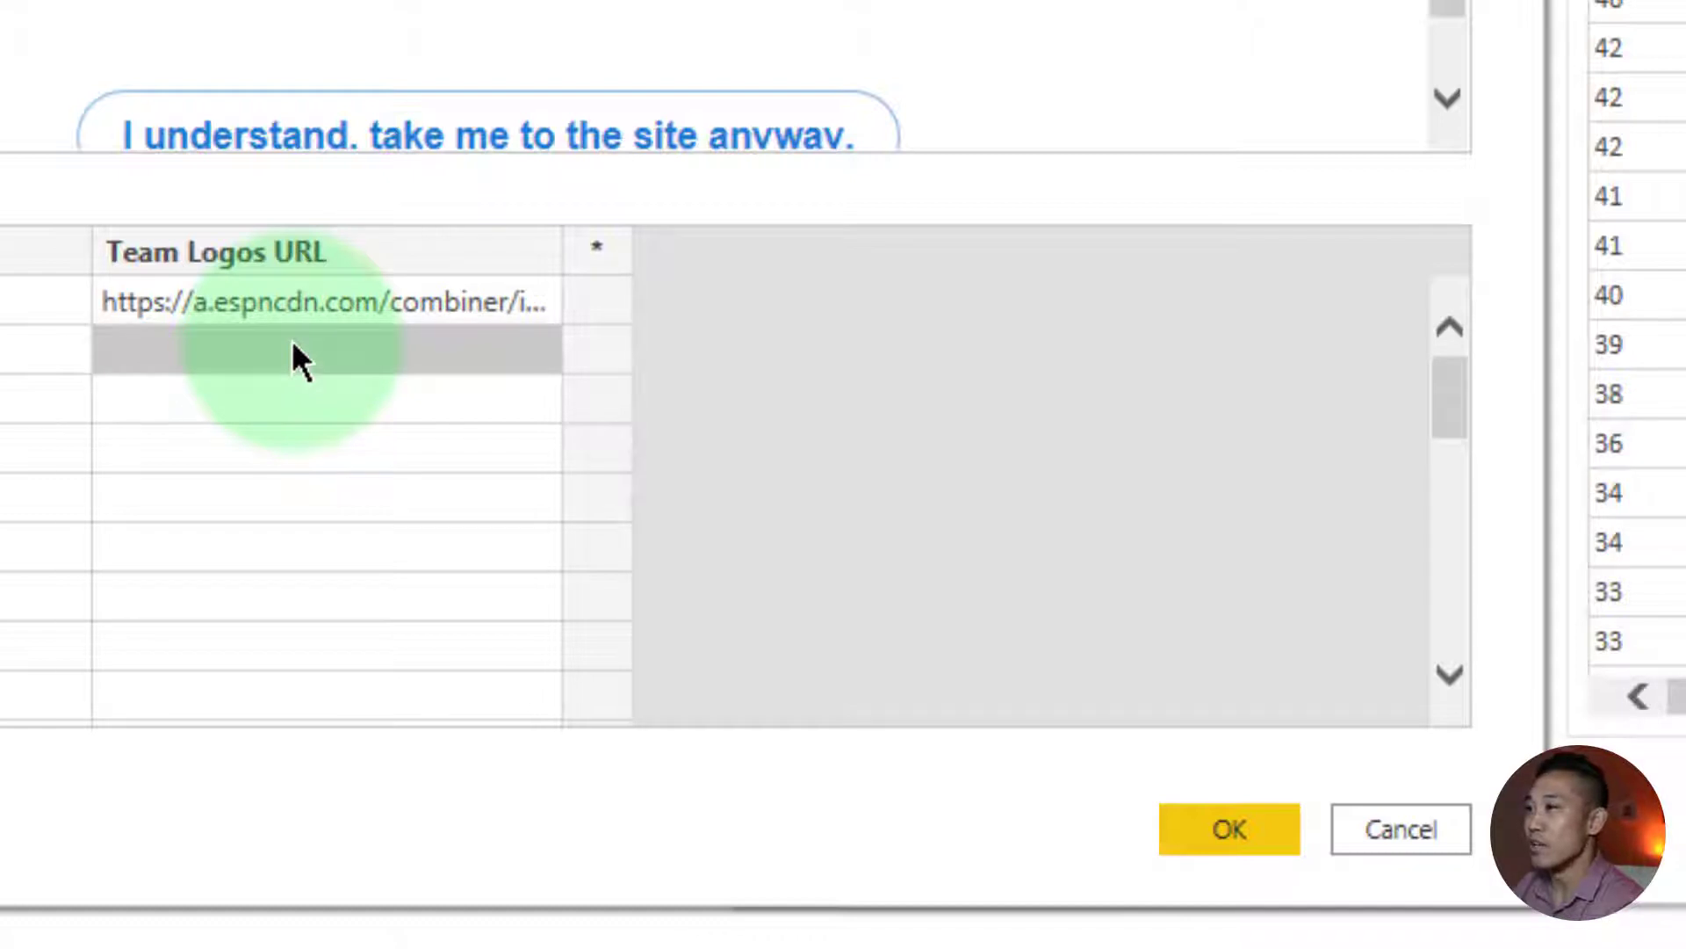
pyautogui.click(302, 346)
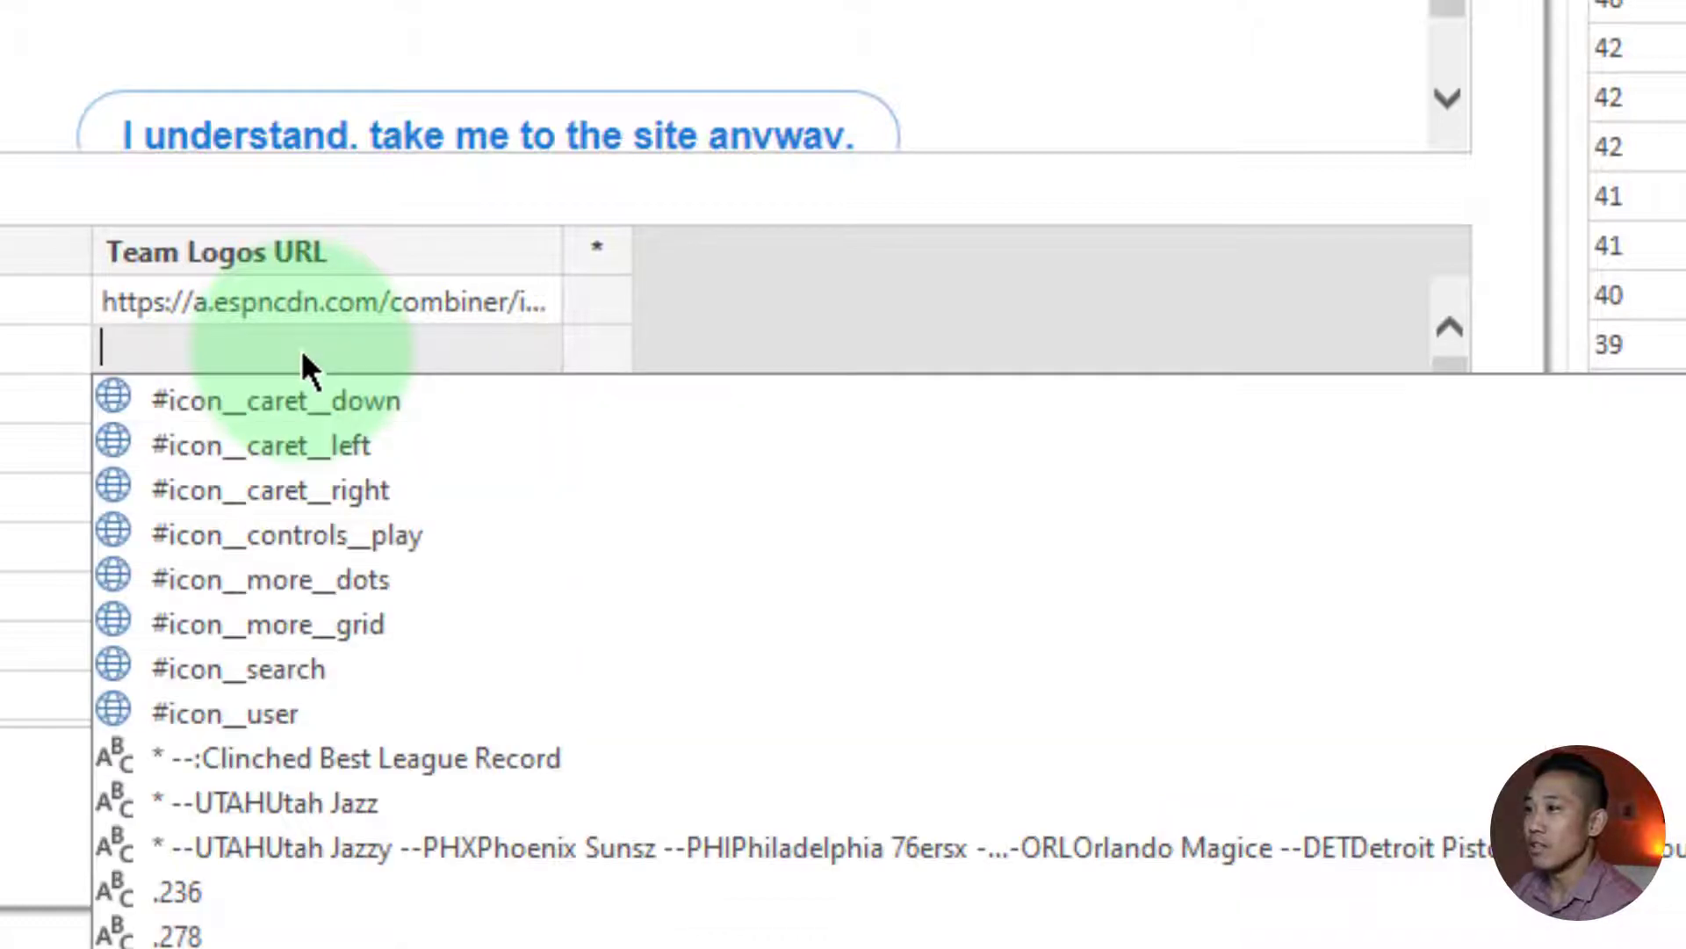
pyautogui.write('phx')
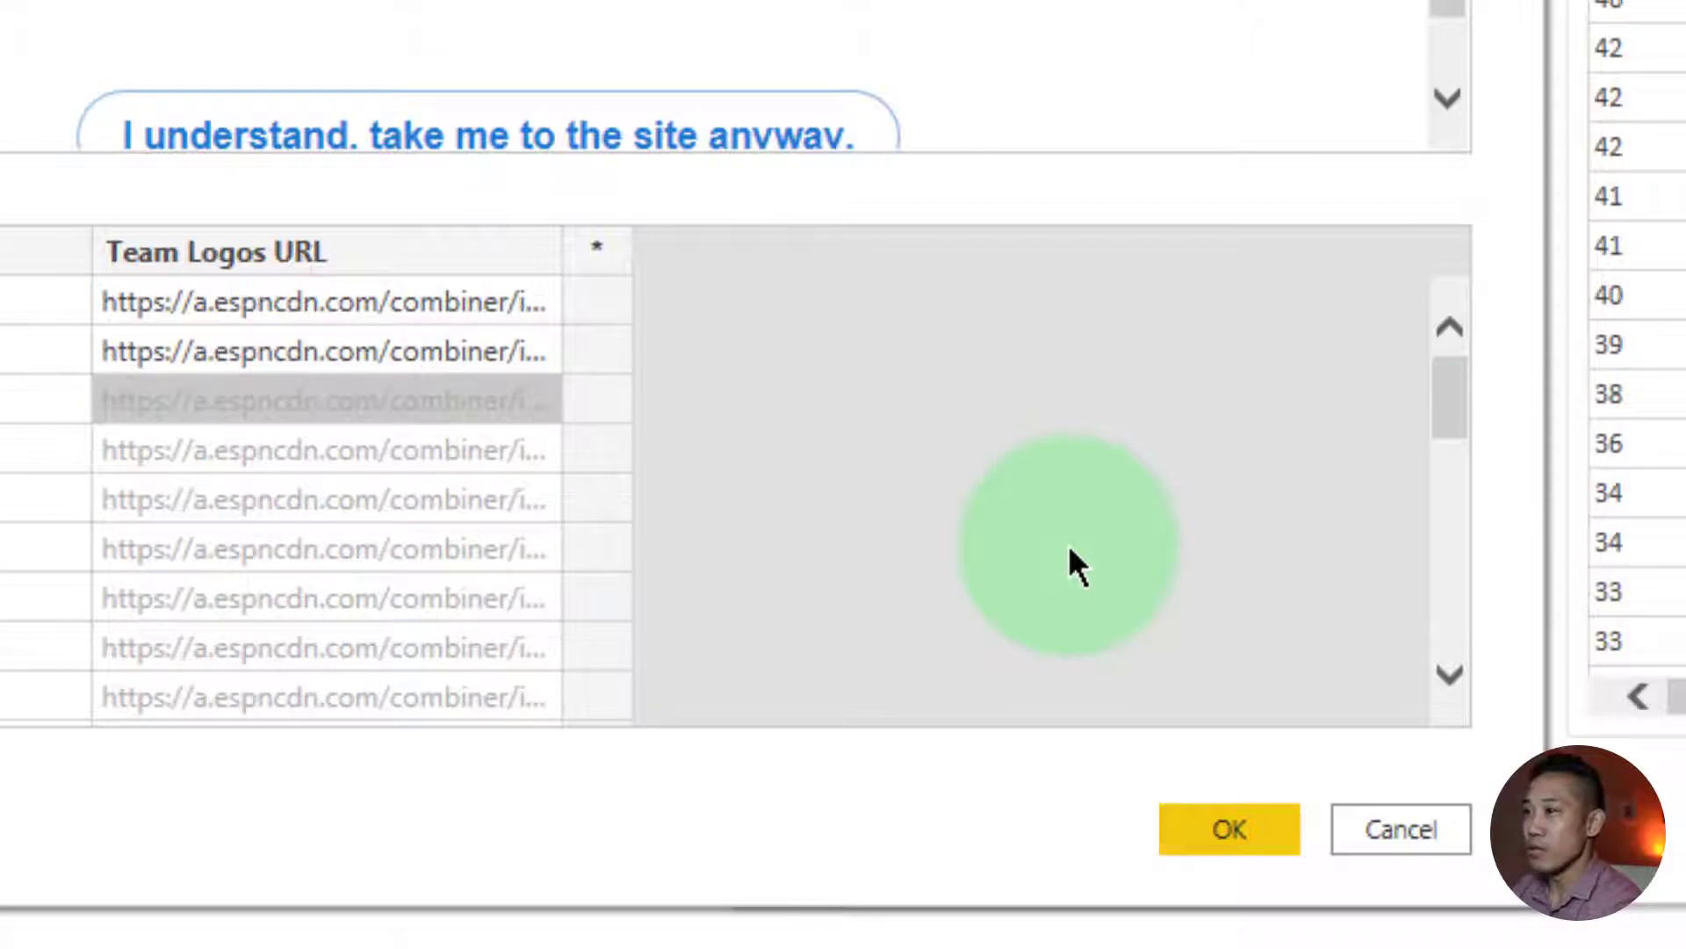
pyautogui.click(1230, 829)
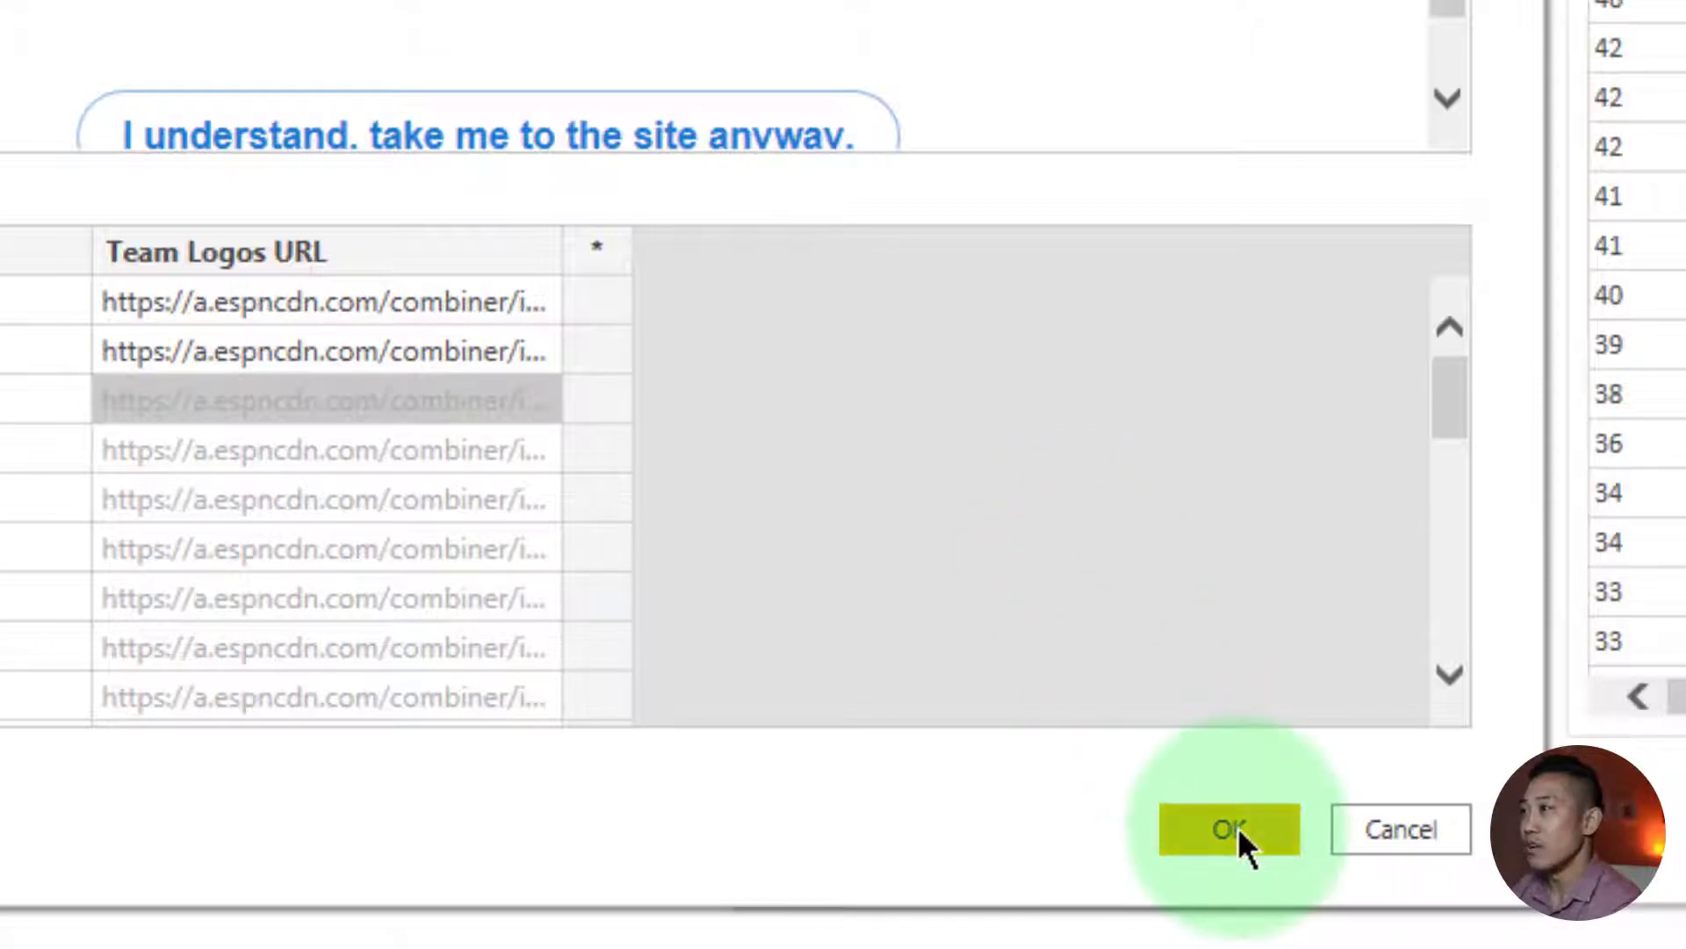
# Create the custom table as Table 8 and tick Table 2 alongside it for import
pyautogui.click(1229, 829)
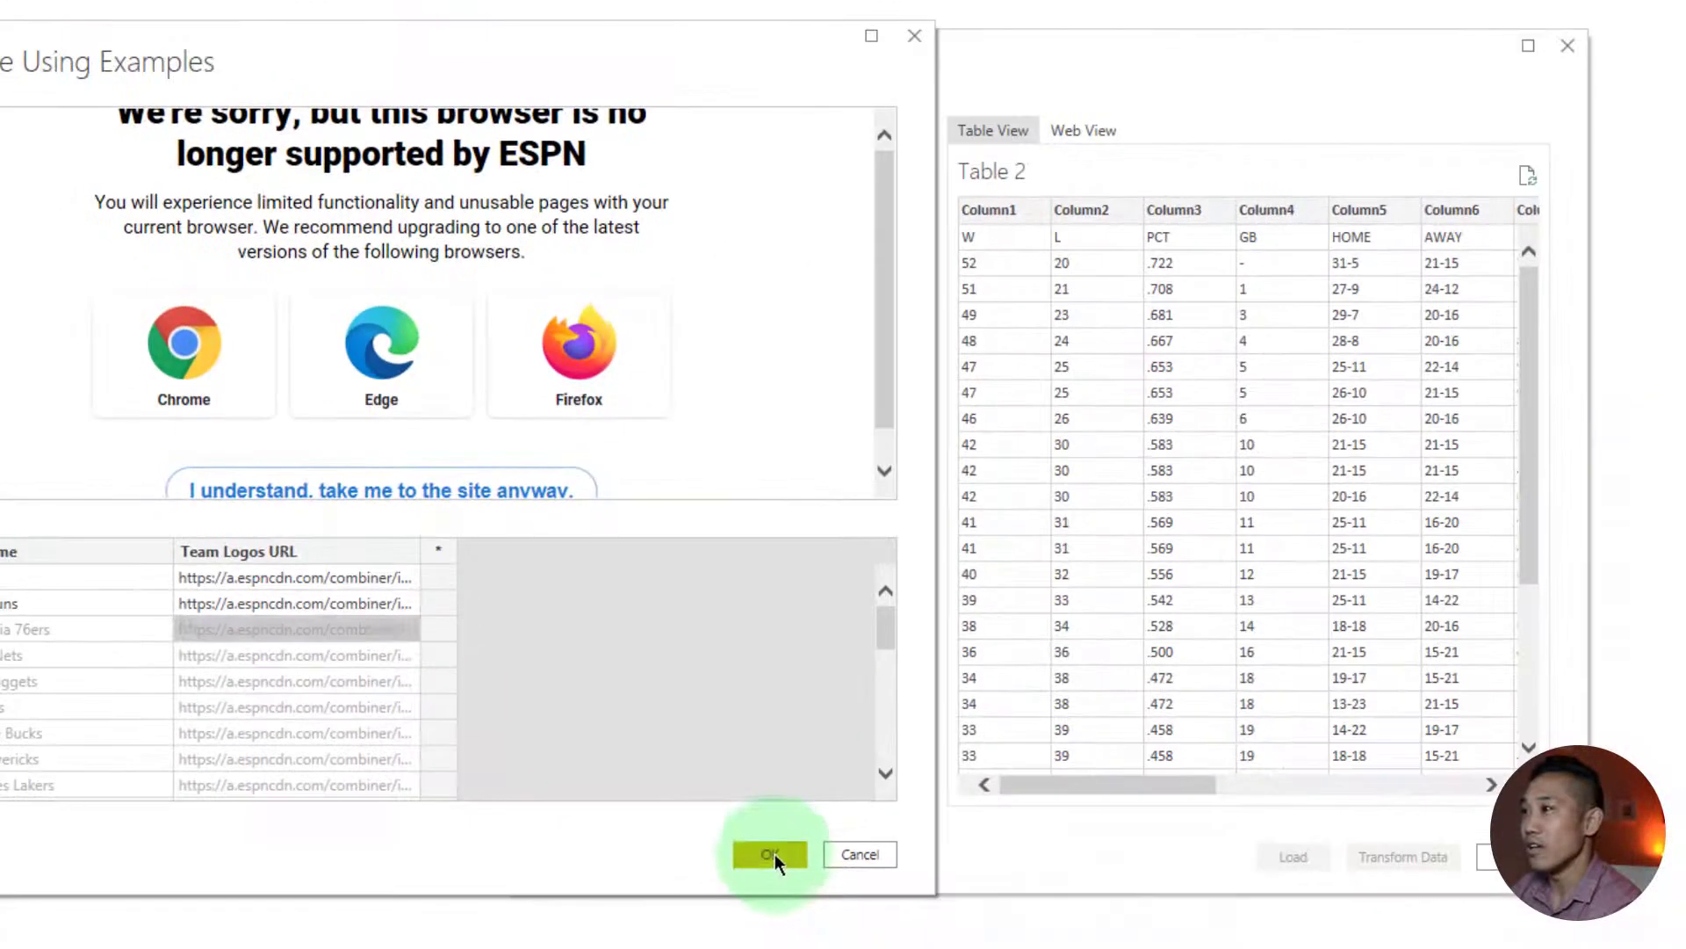
pyautogui.click(769, 854)
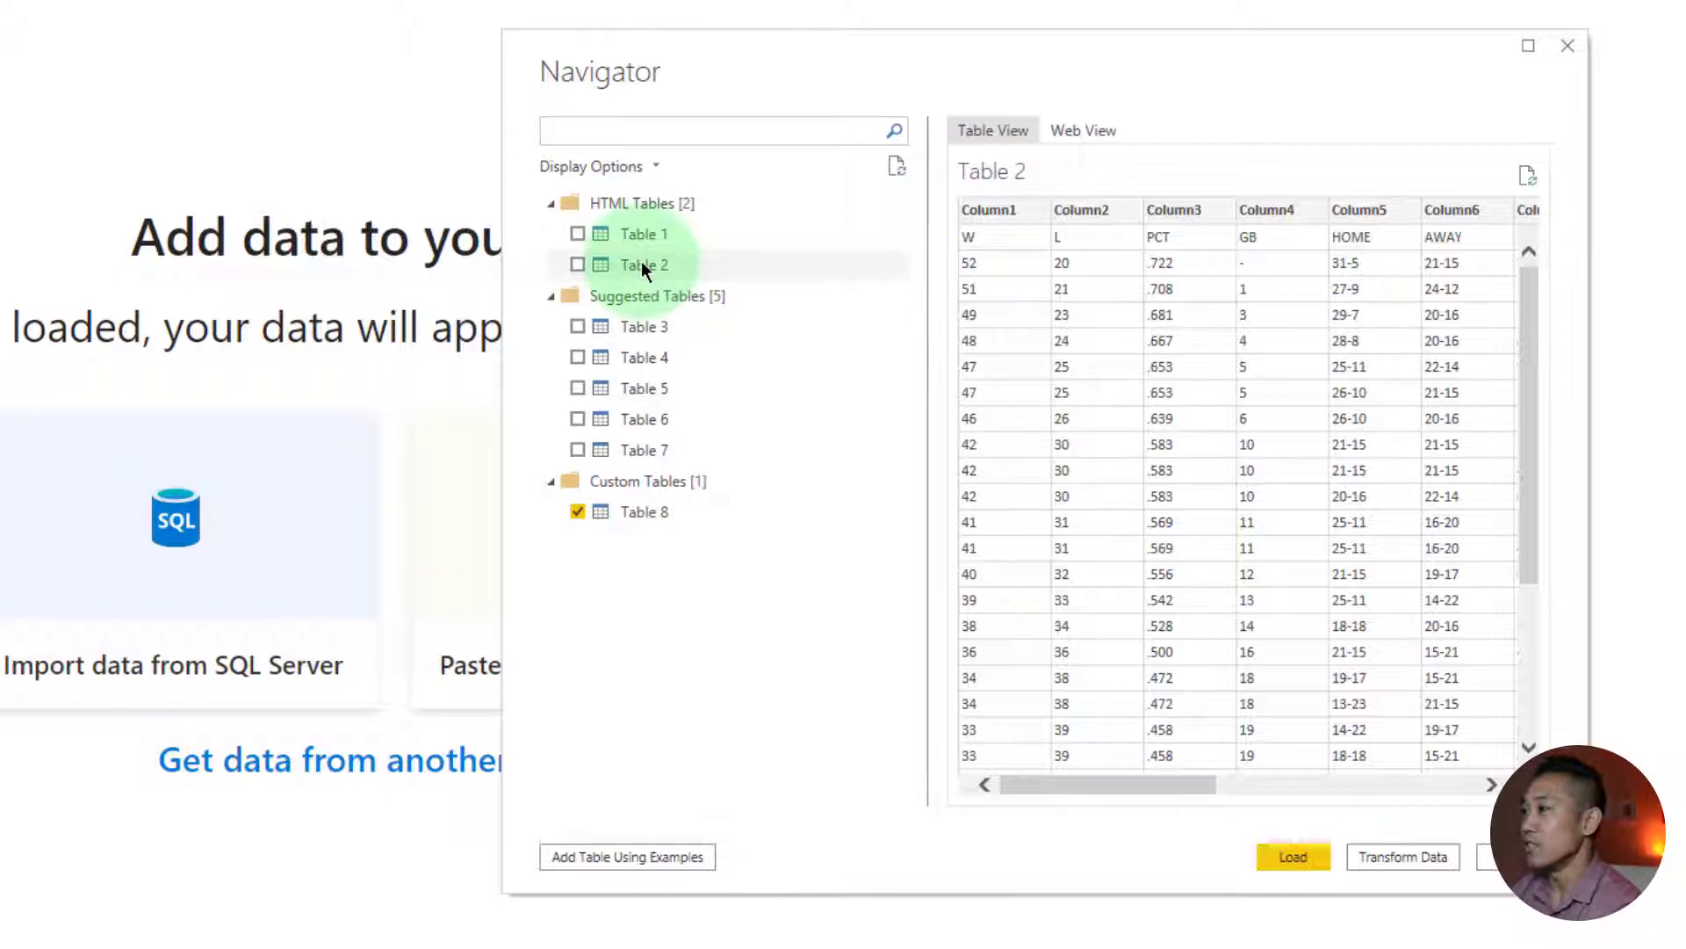
pyautogui.click(578, 264)
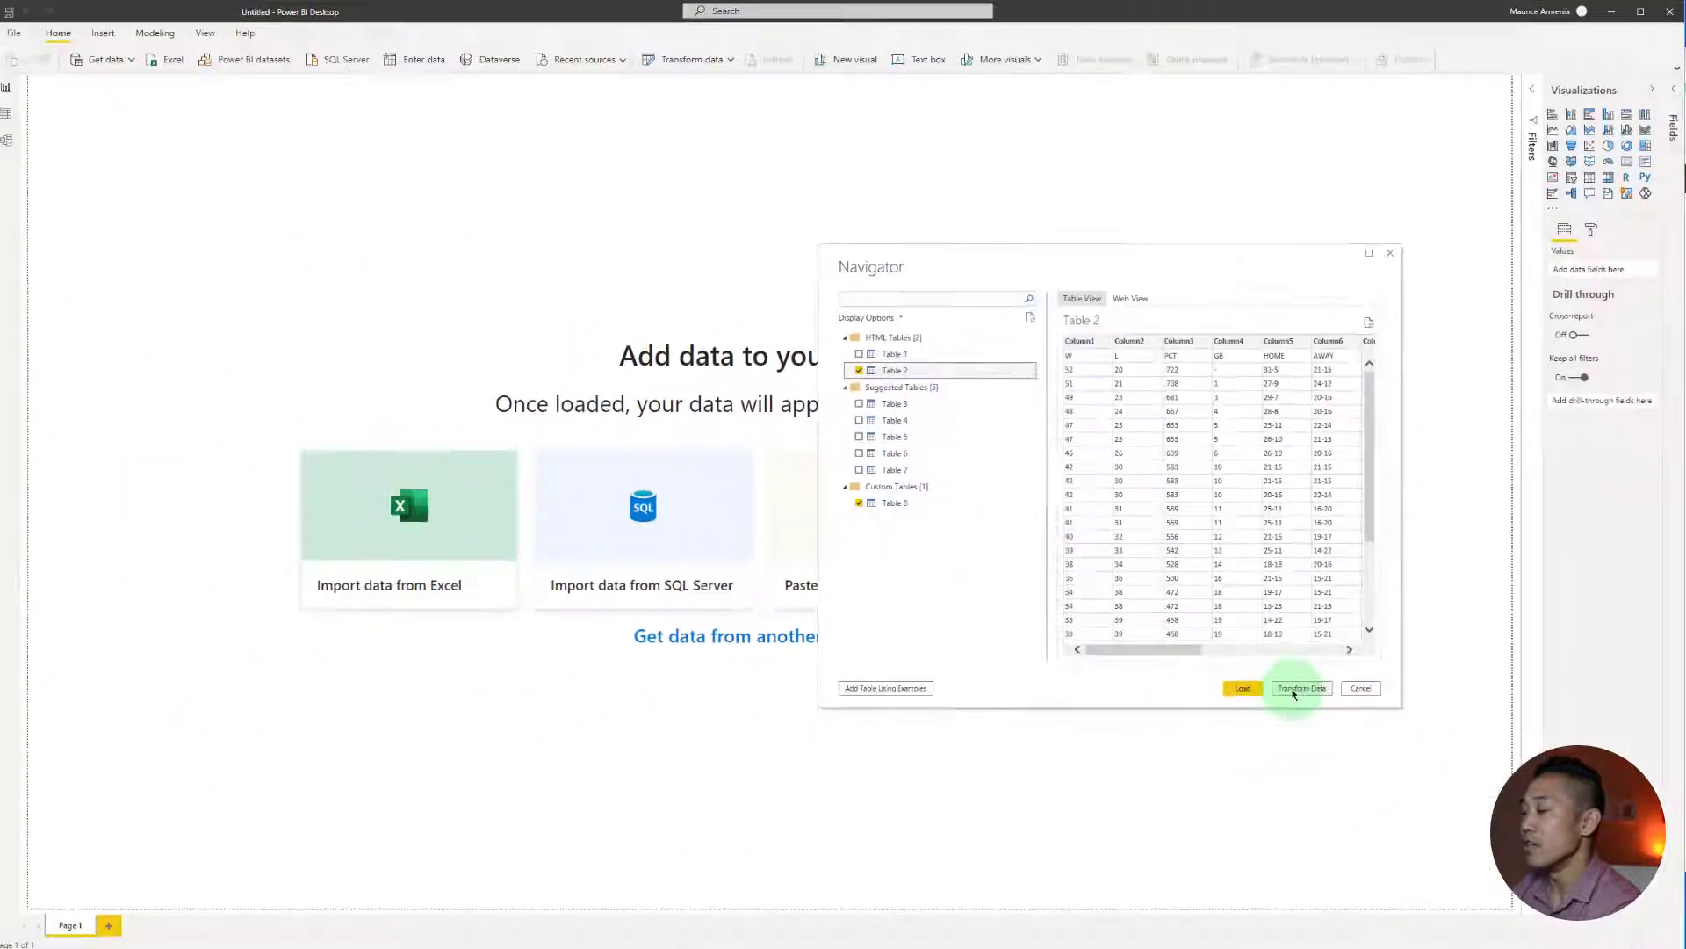
# Load the tables into Power Query Editor and inspect the Team Names and Team Stats queries
pyautogui.click(1300, 688)
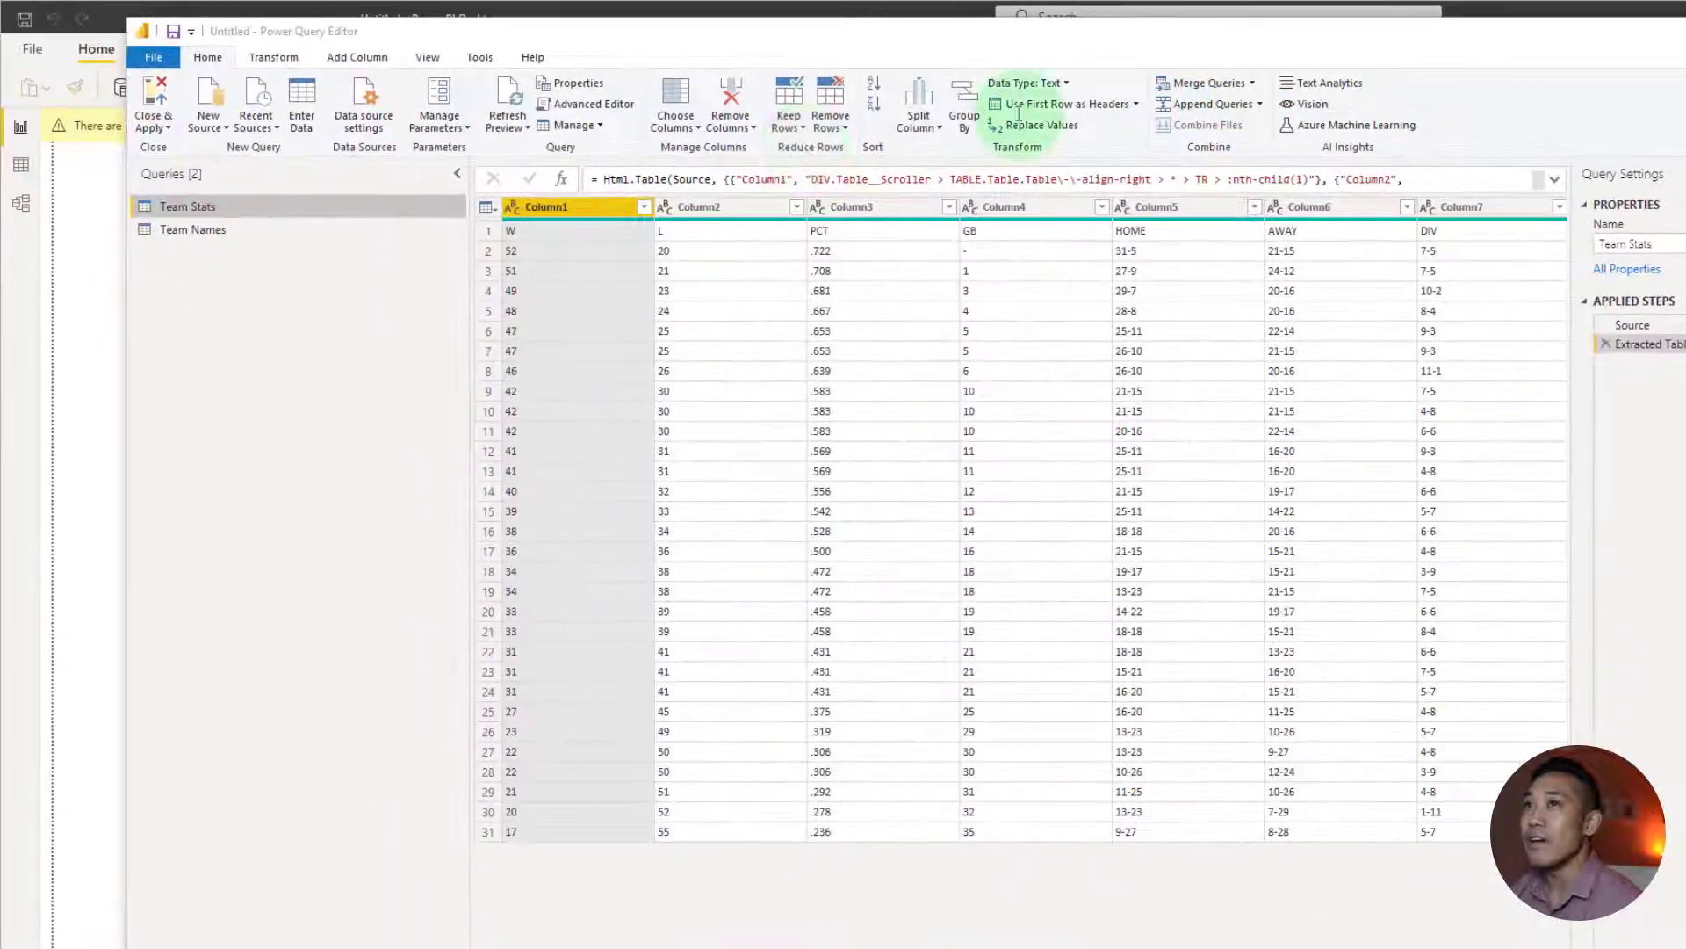
pyautogui.click(192, 229)
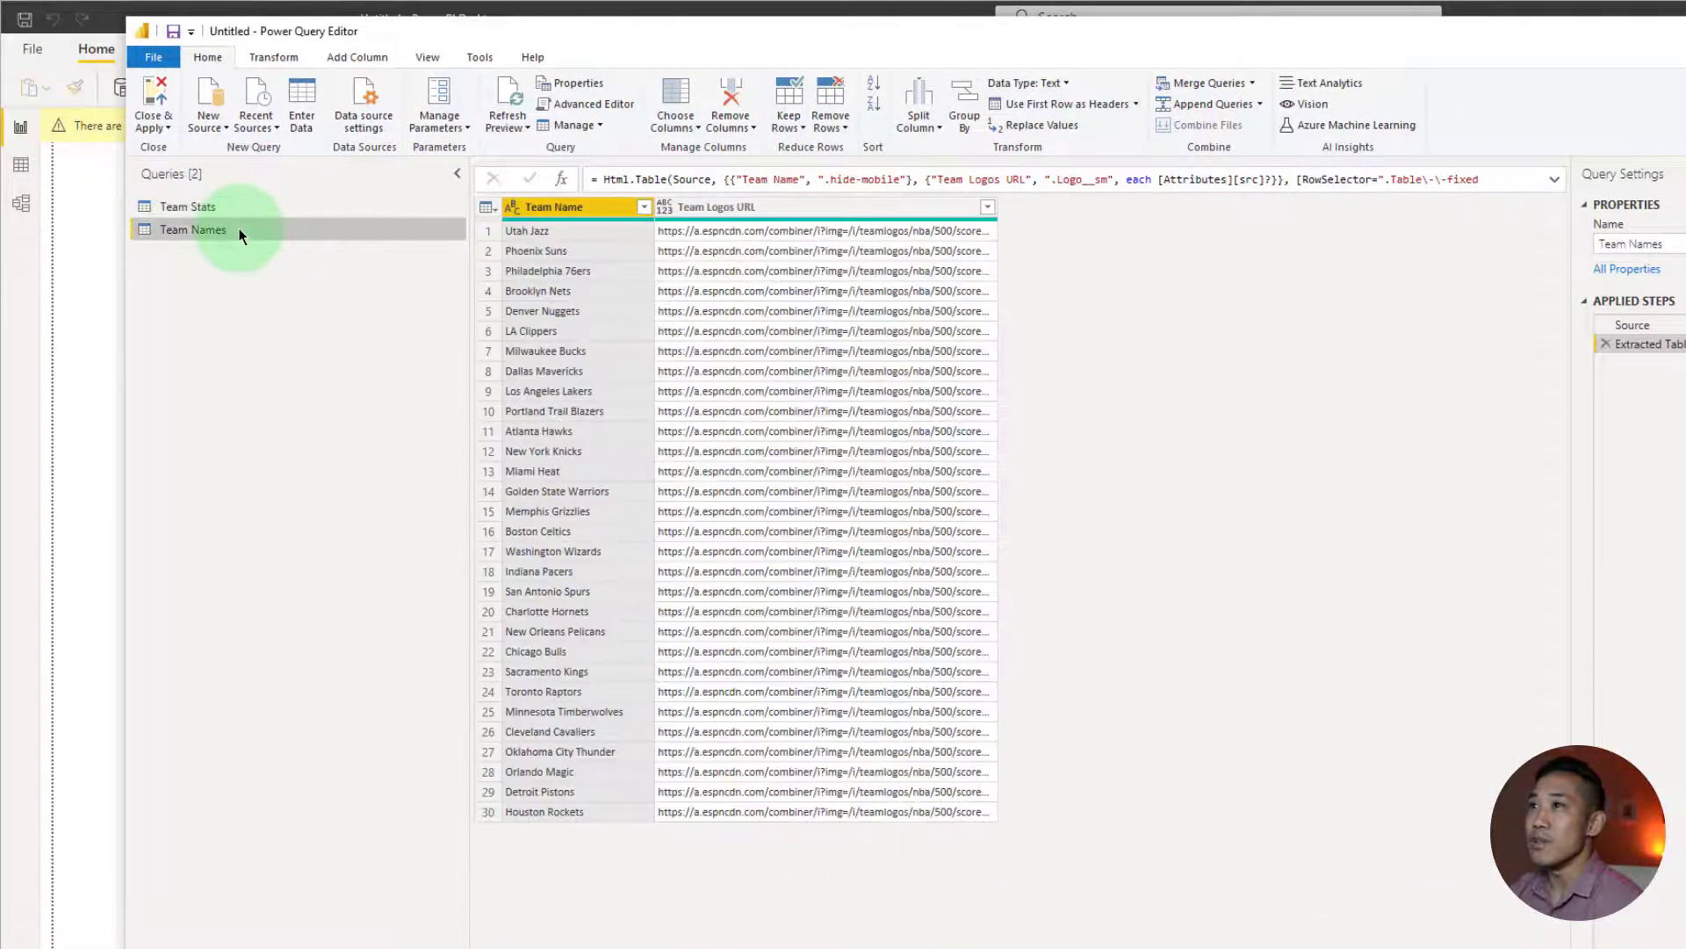
pyautogui.click(187, 207)
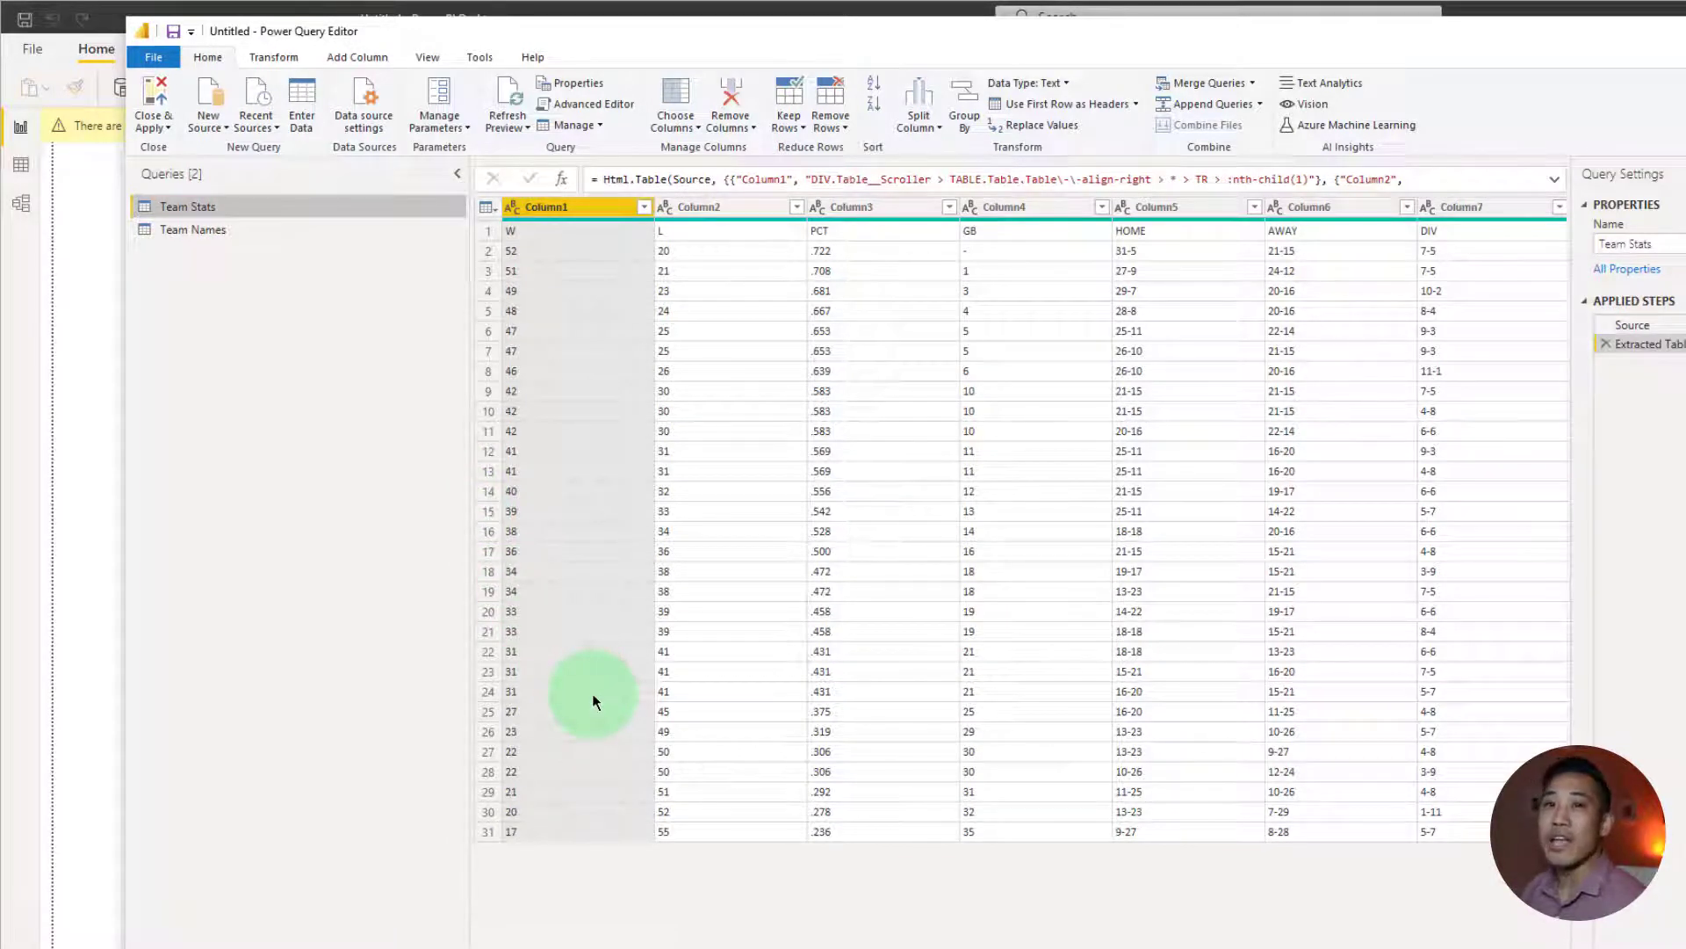
pyautogui.click(356, 57)
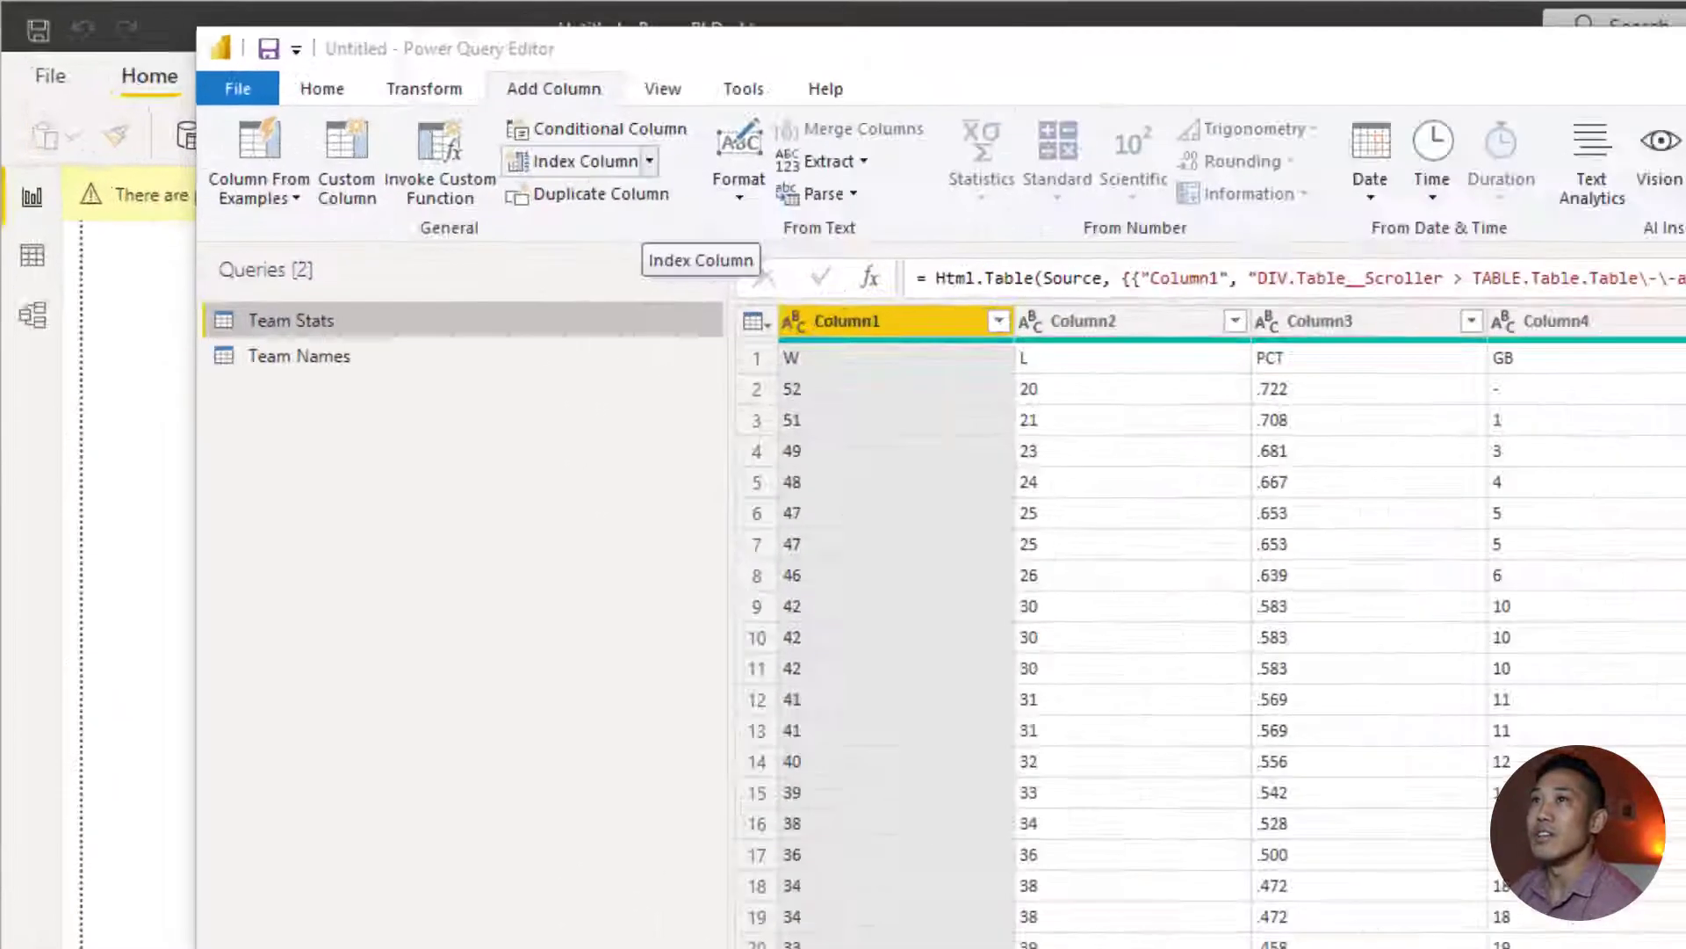
# Add an Index column starting from 1 to both Team Stats and Team Names
pyautogui.click(646, 160)
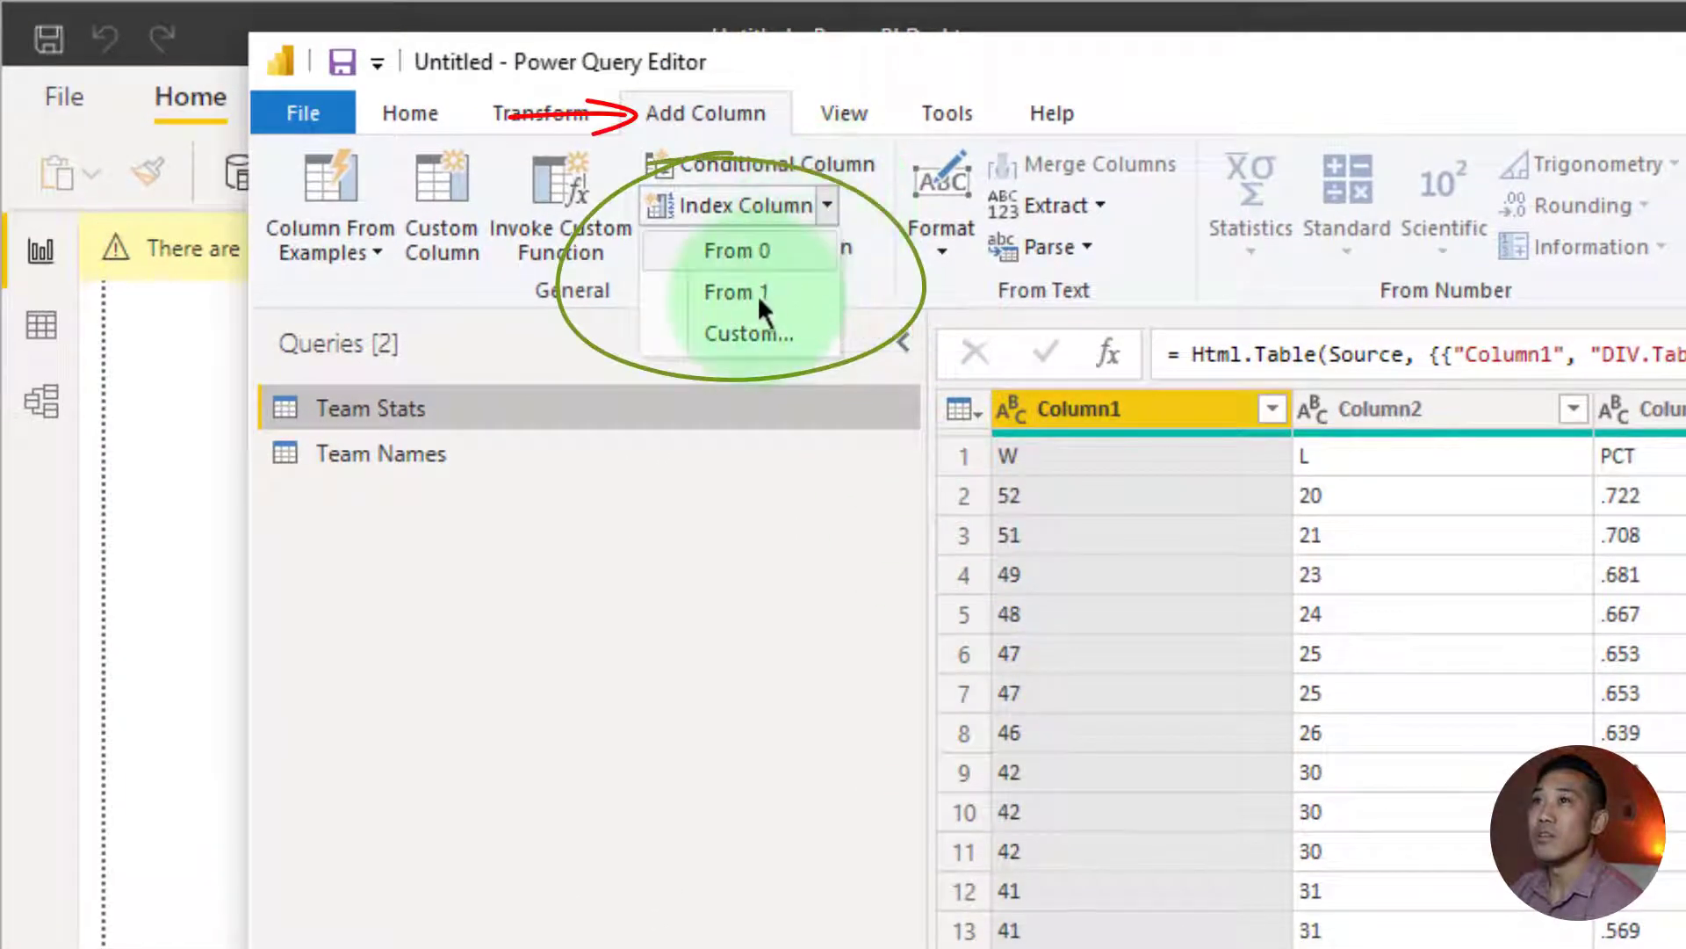
pyautogui.moveTo(736, 292)
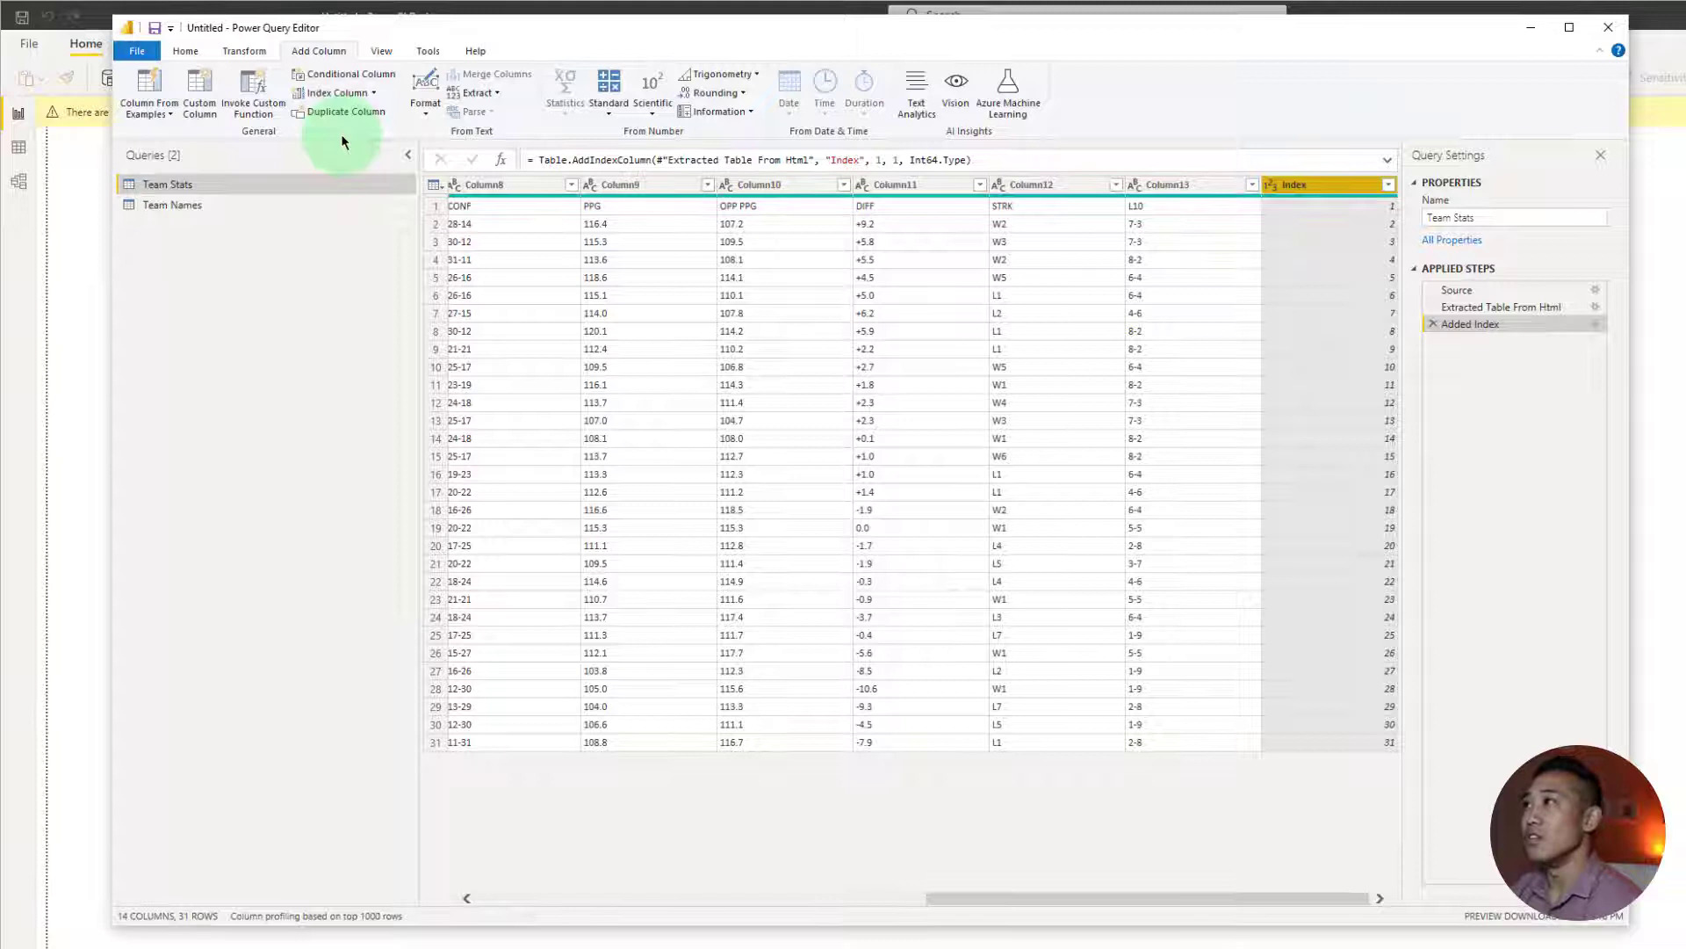
pyautogui.click(1323, 183)
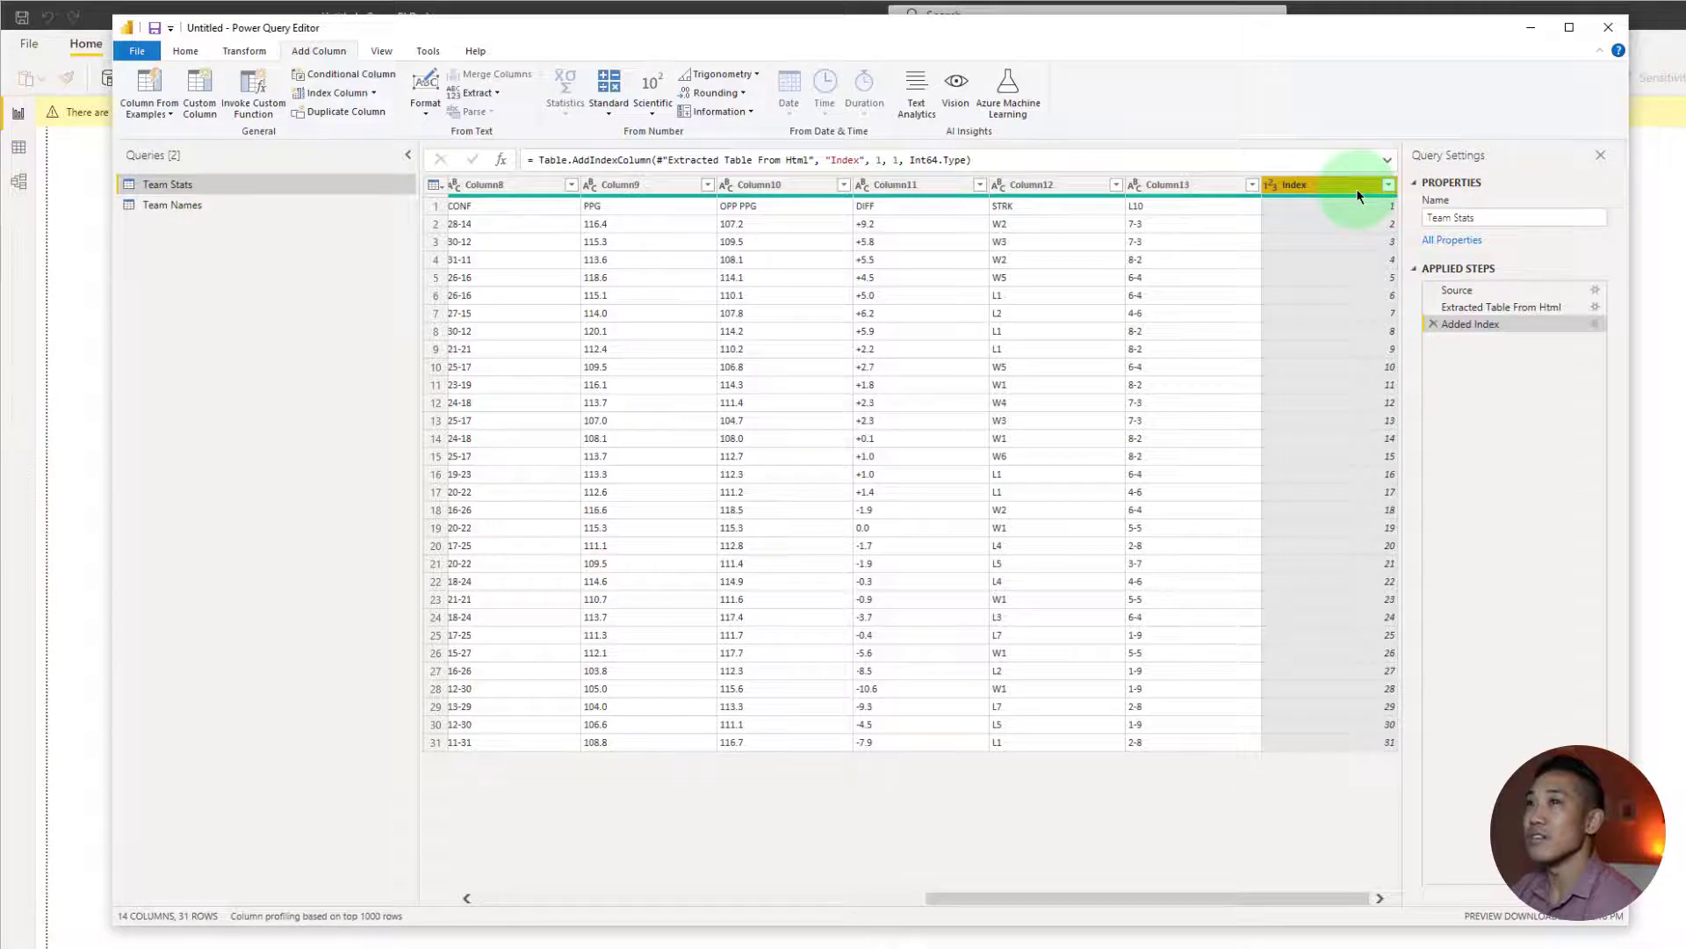
pyautogui.click(172, 205)
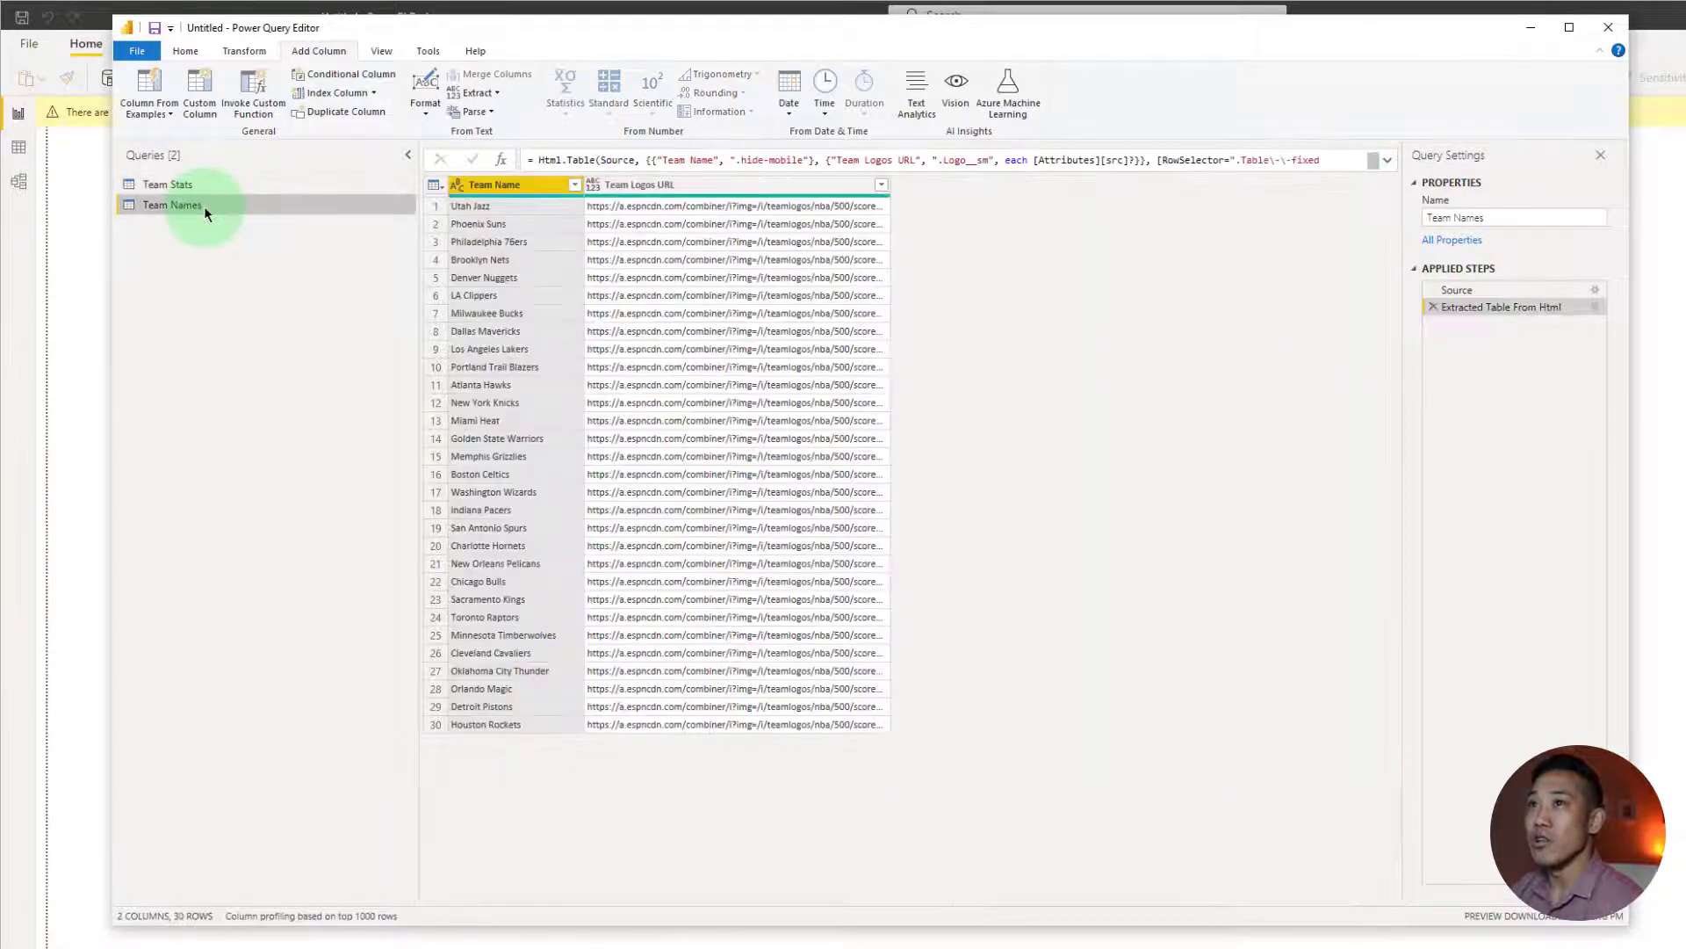
pyautogui.moveTo(336, 92)
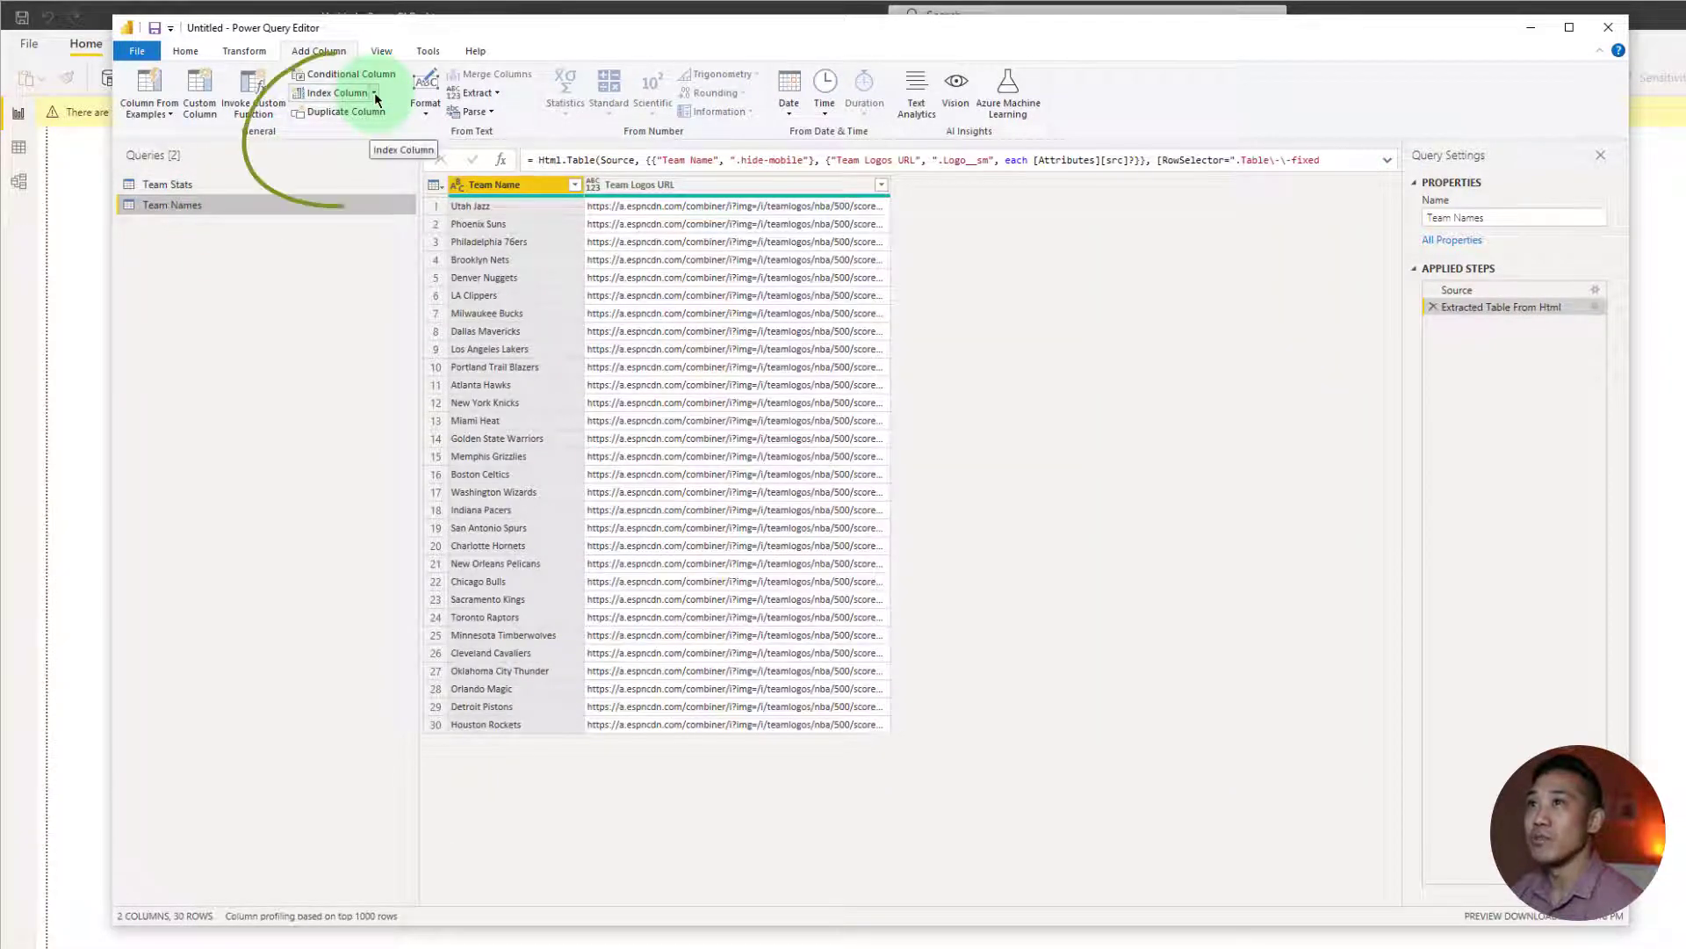
pyautogui.click(375, 92)
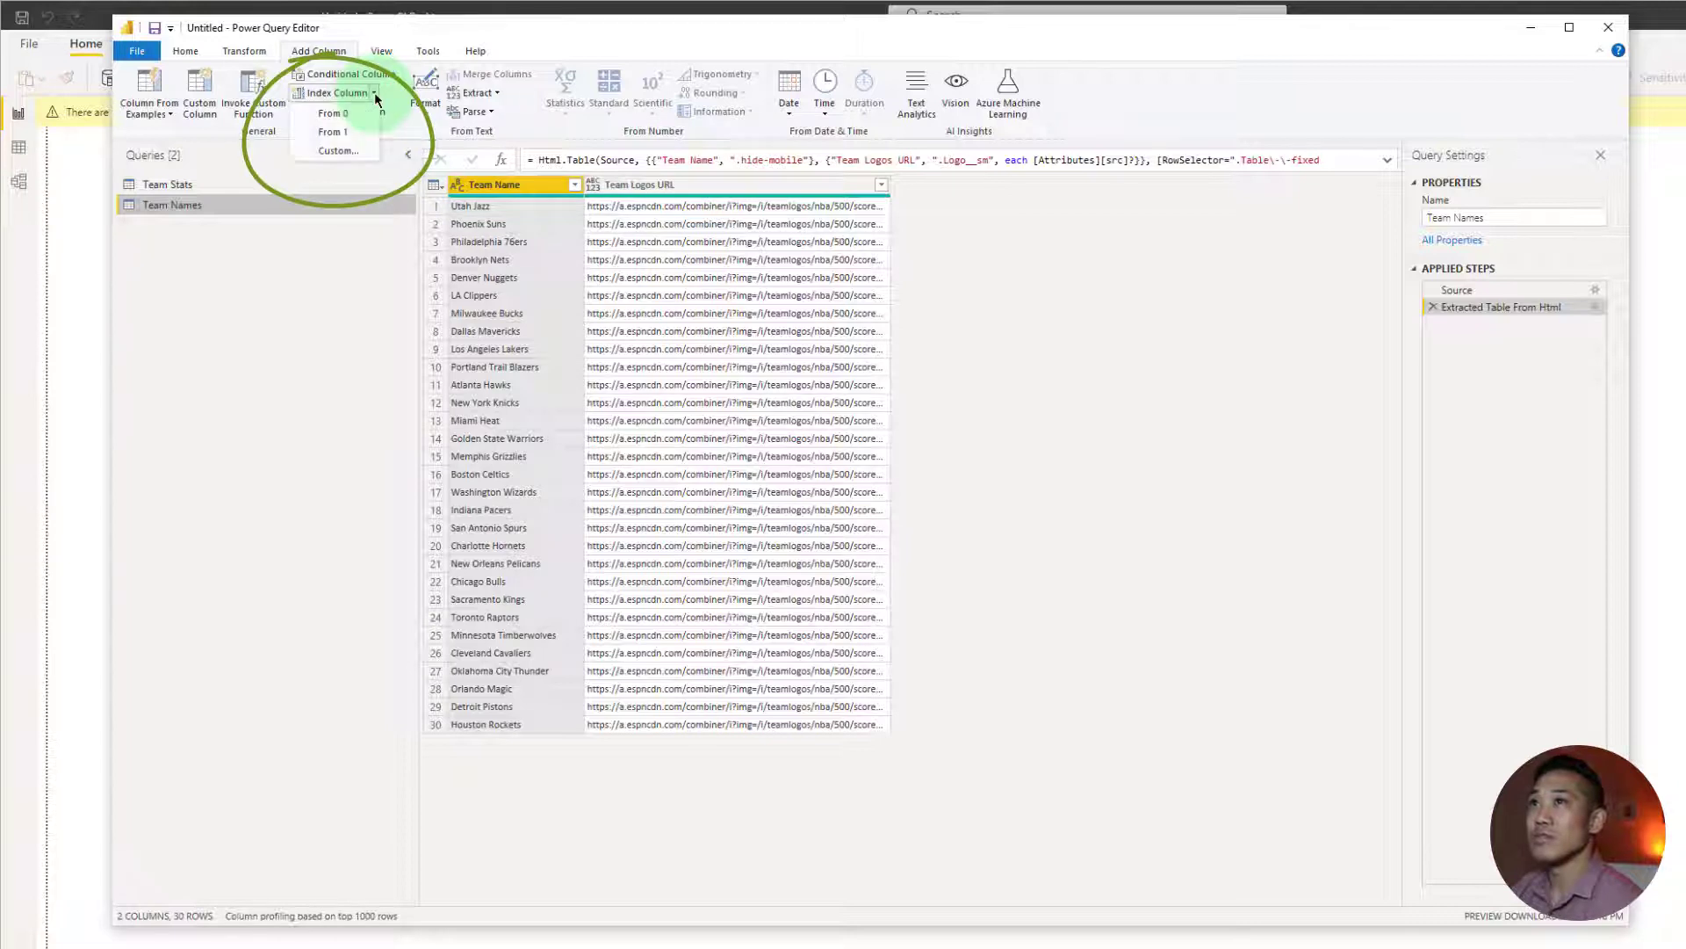
pyautogui.moveTo(332, 130)
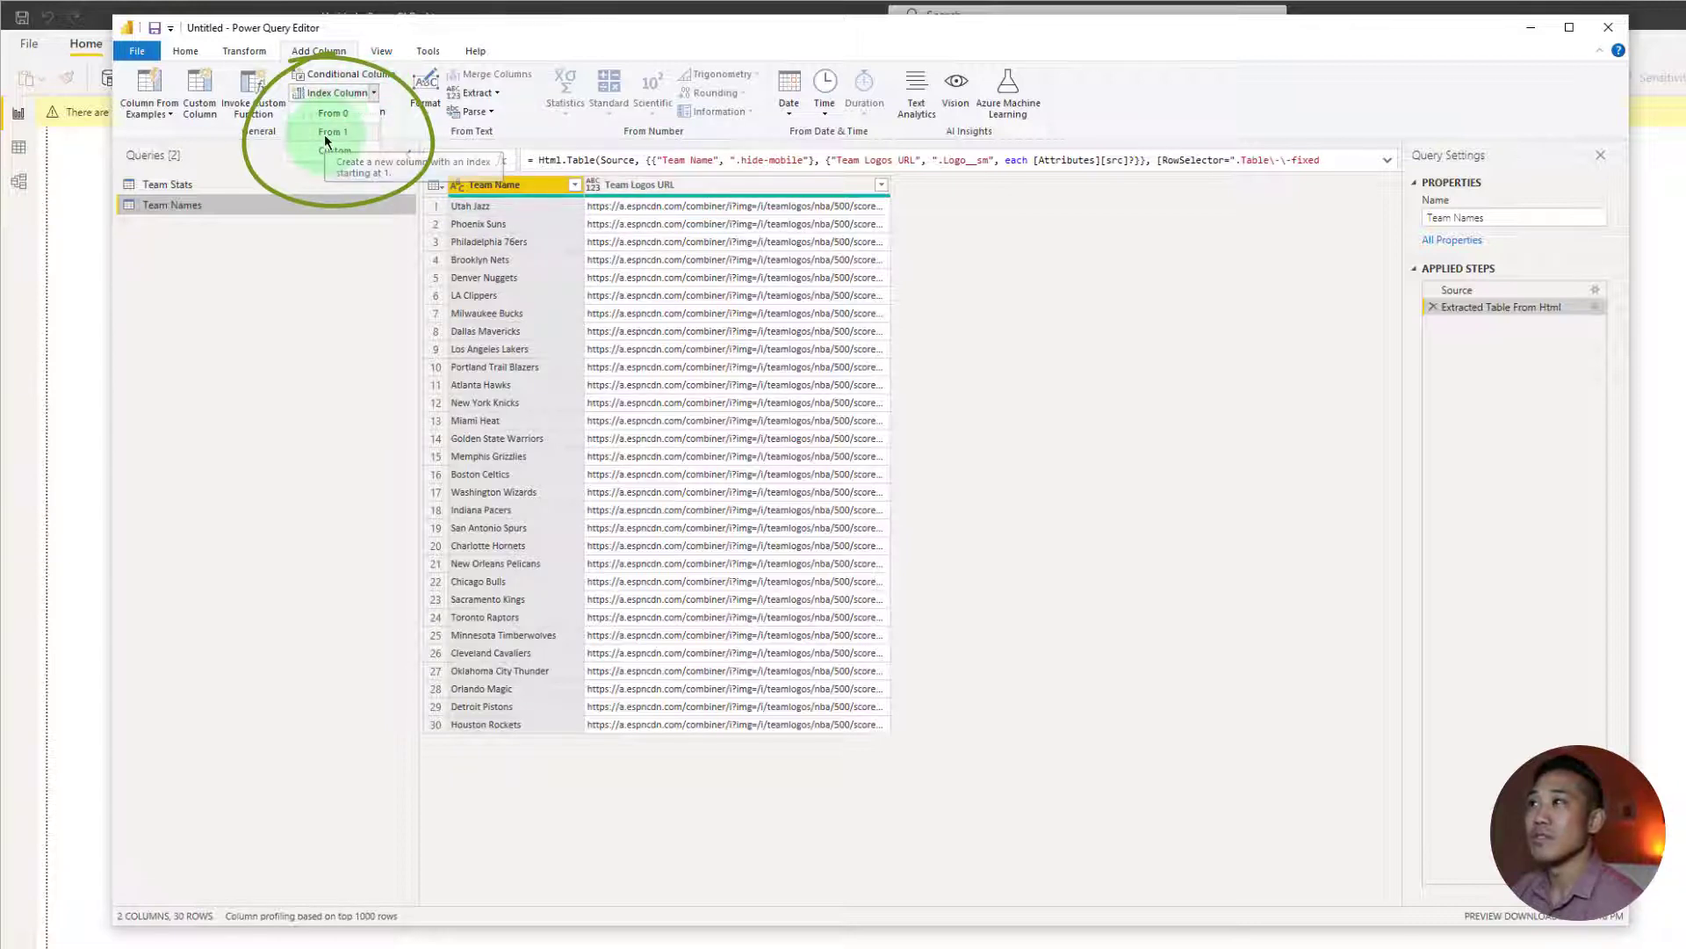
pyautogui.click(335, 131)
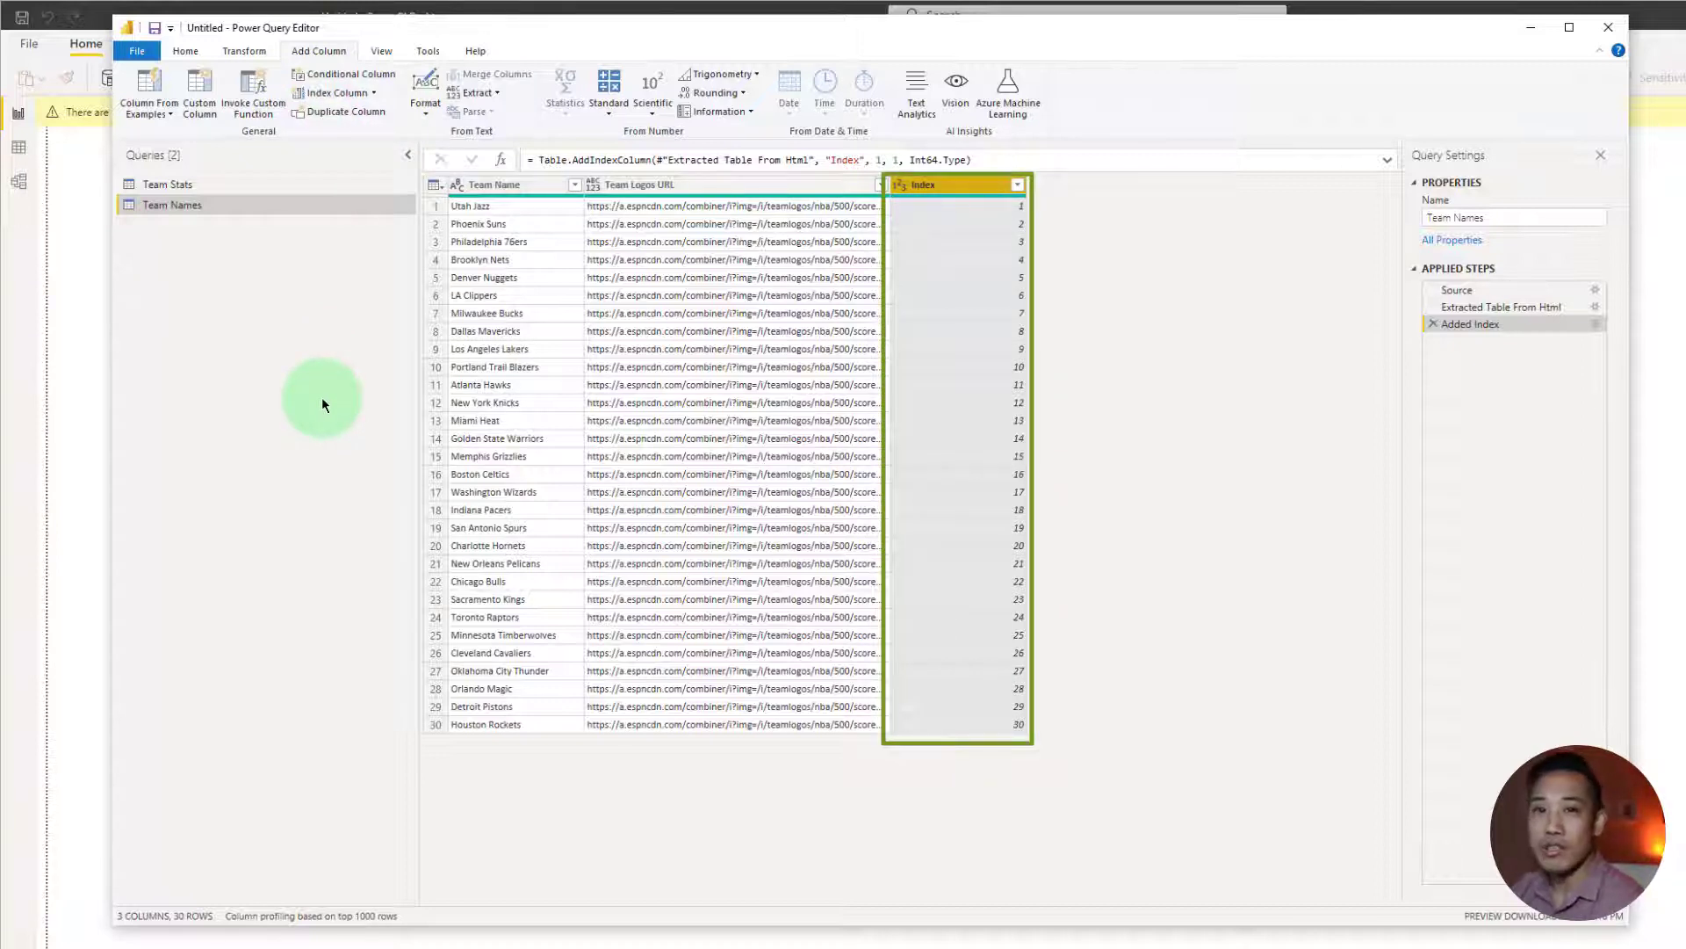
pyautogui.click(167, 184)
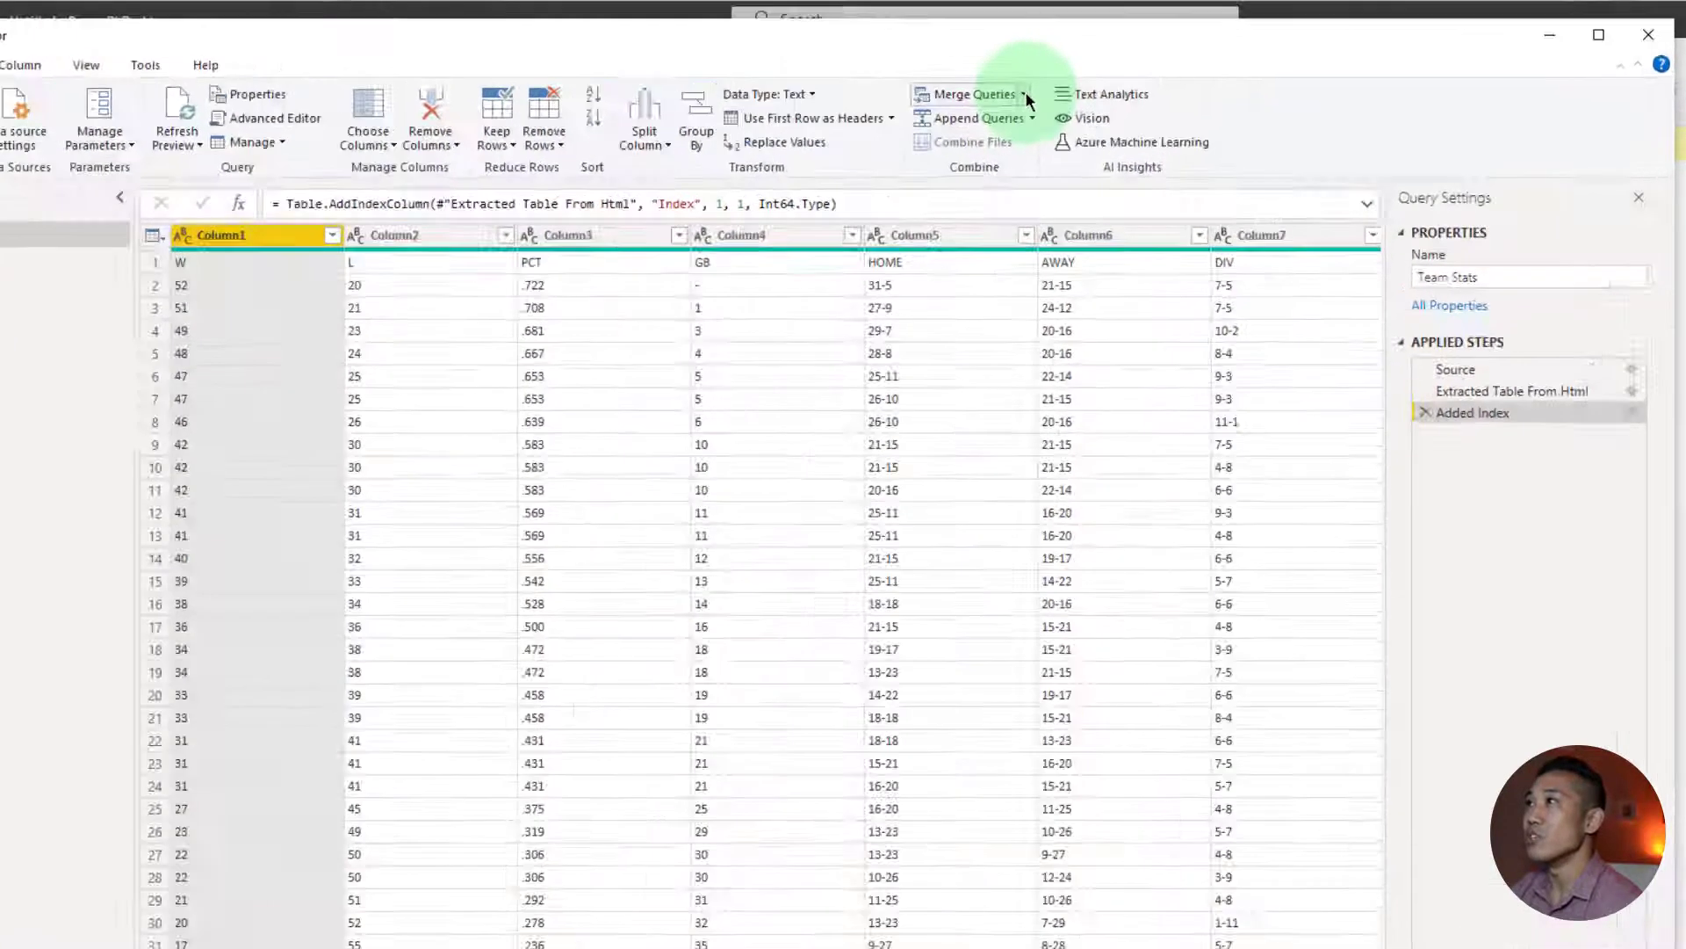
# Explore Merge Queries as New from Team Stats with Team Names and a Full Outer join
pyautogui.click(1024, 94)
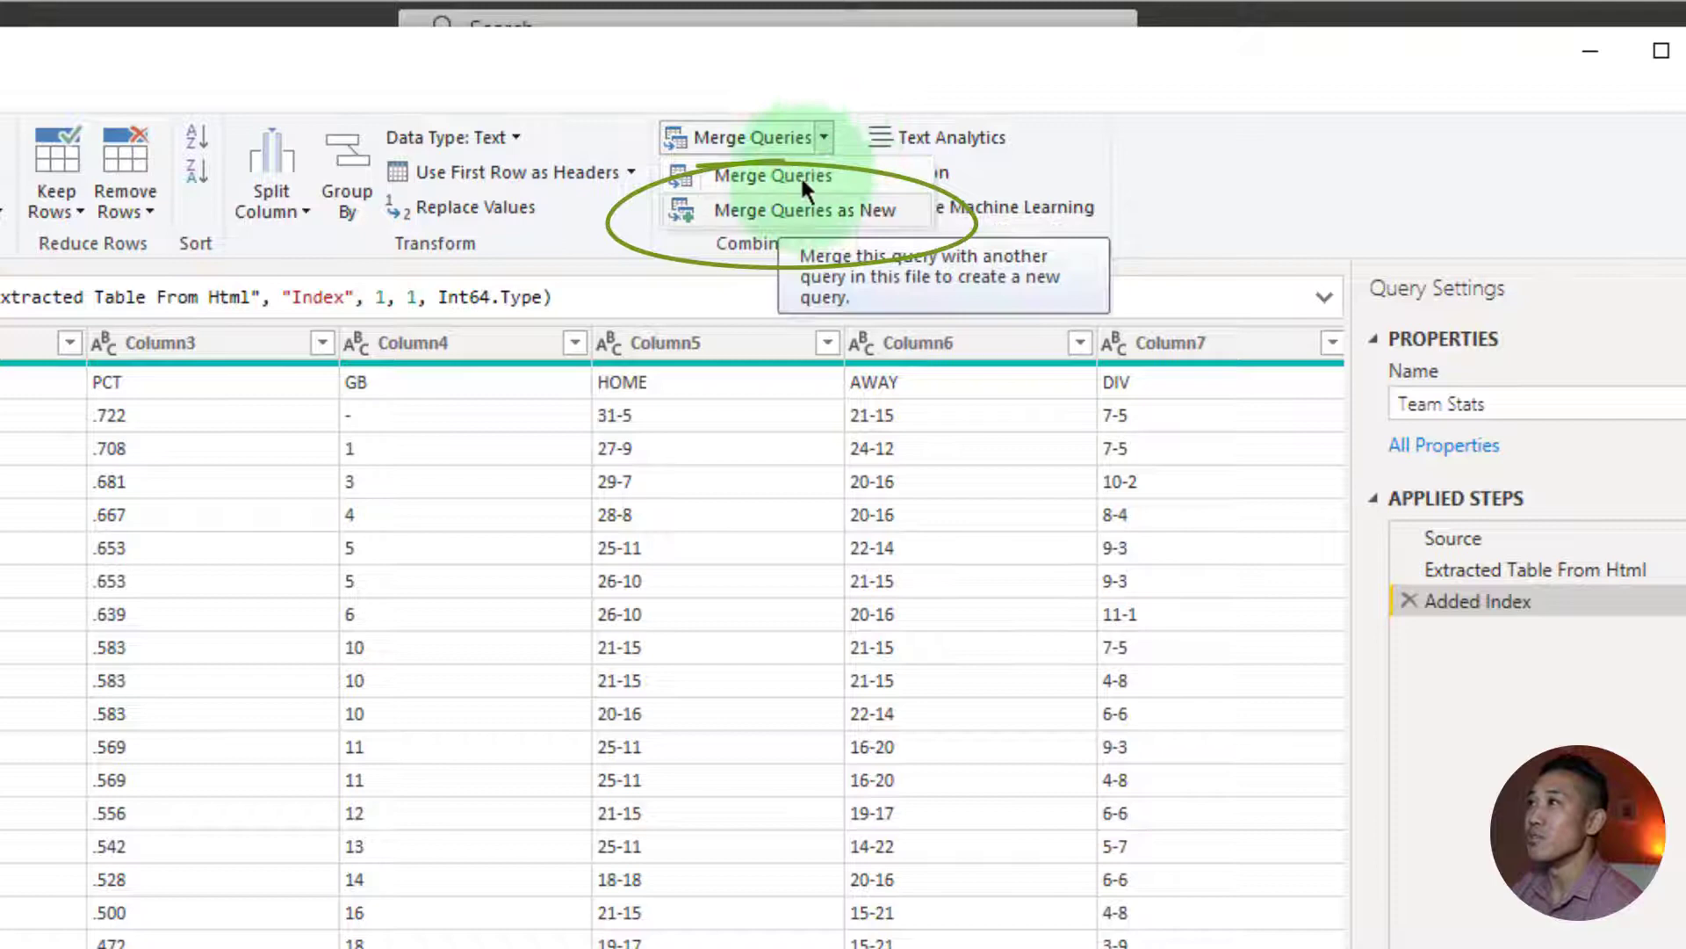
pyautogui.click(773, 176)
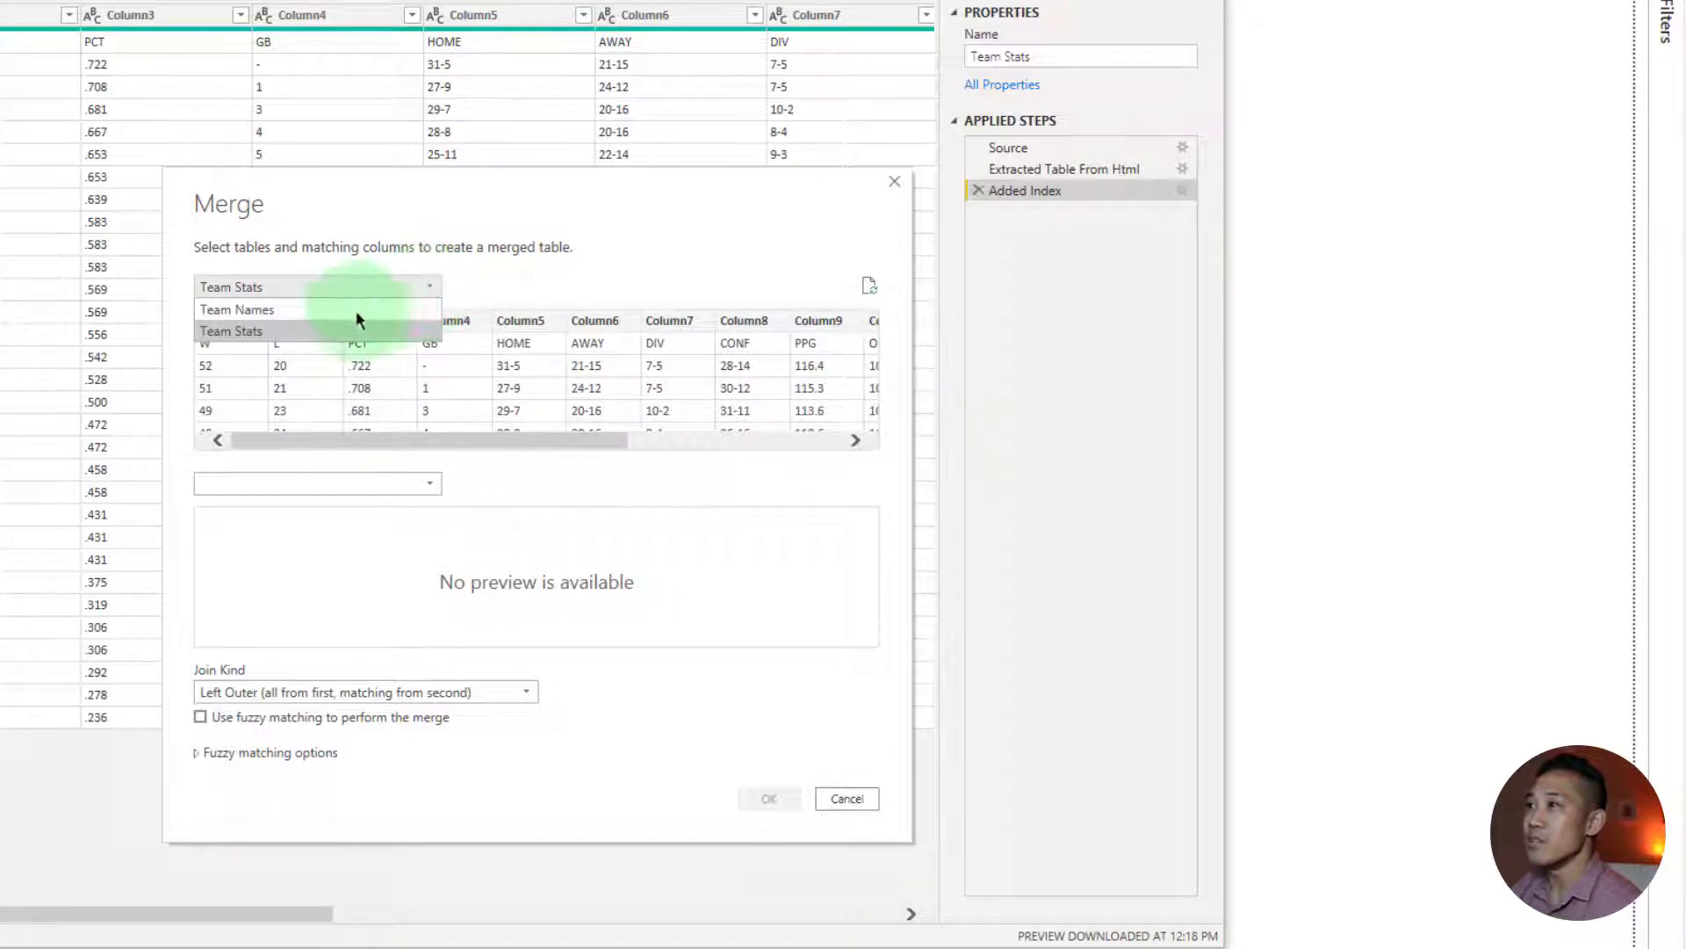
pyautogui.click(238, 310)
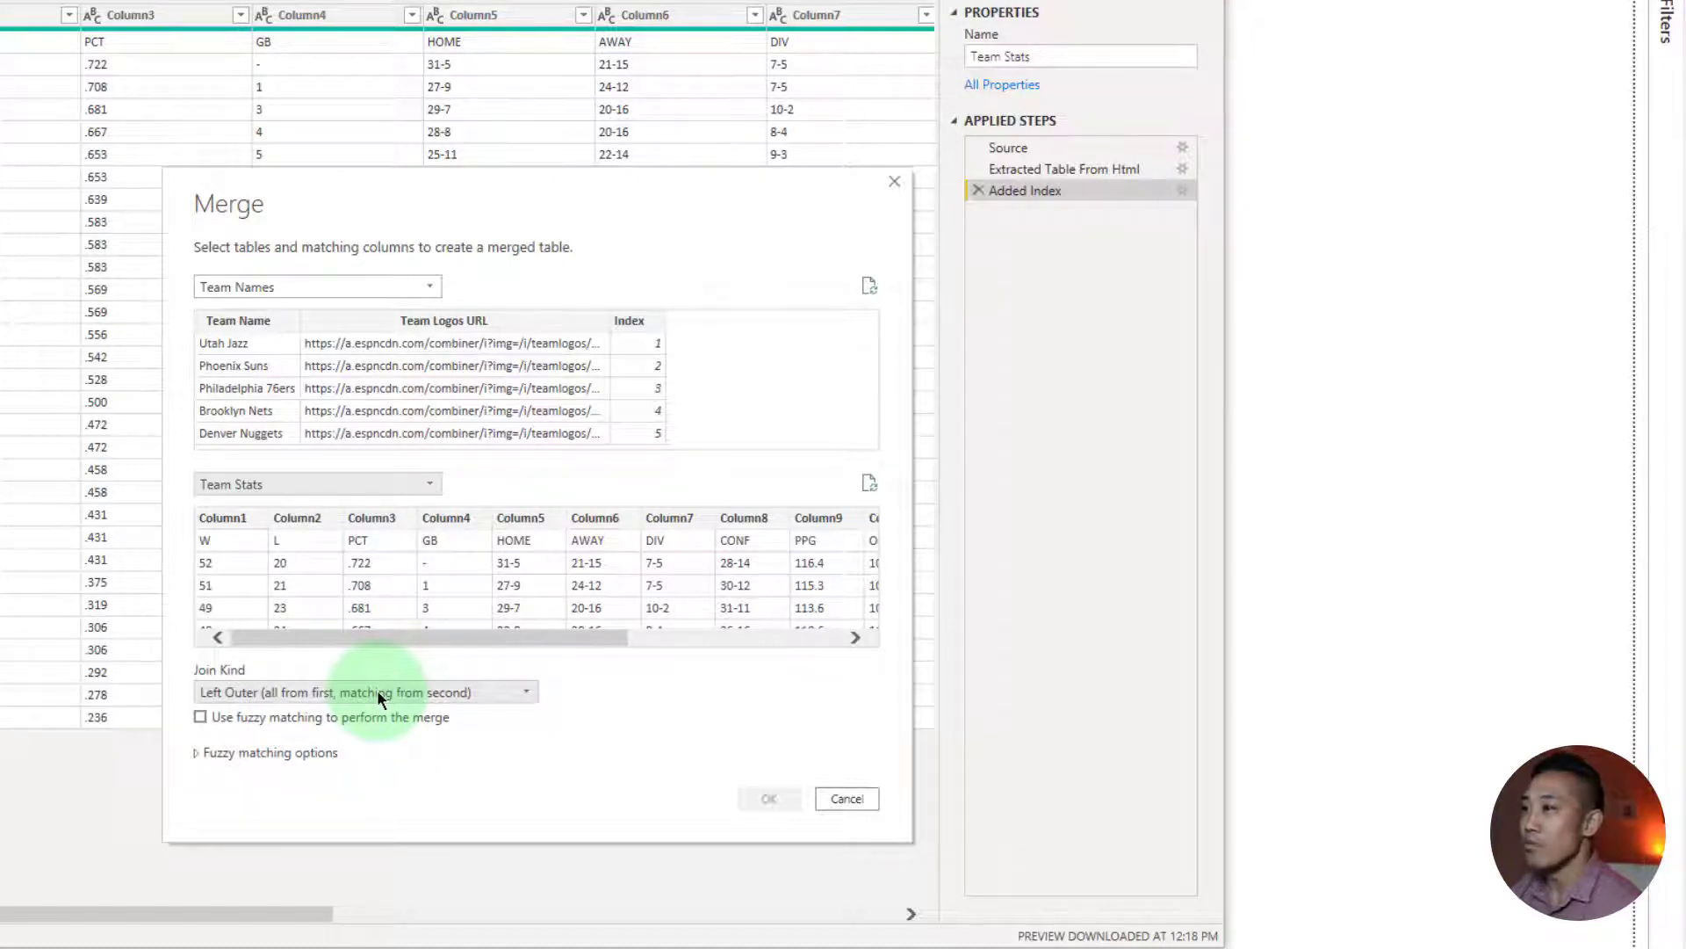
pyautogui.click(366, 692)
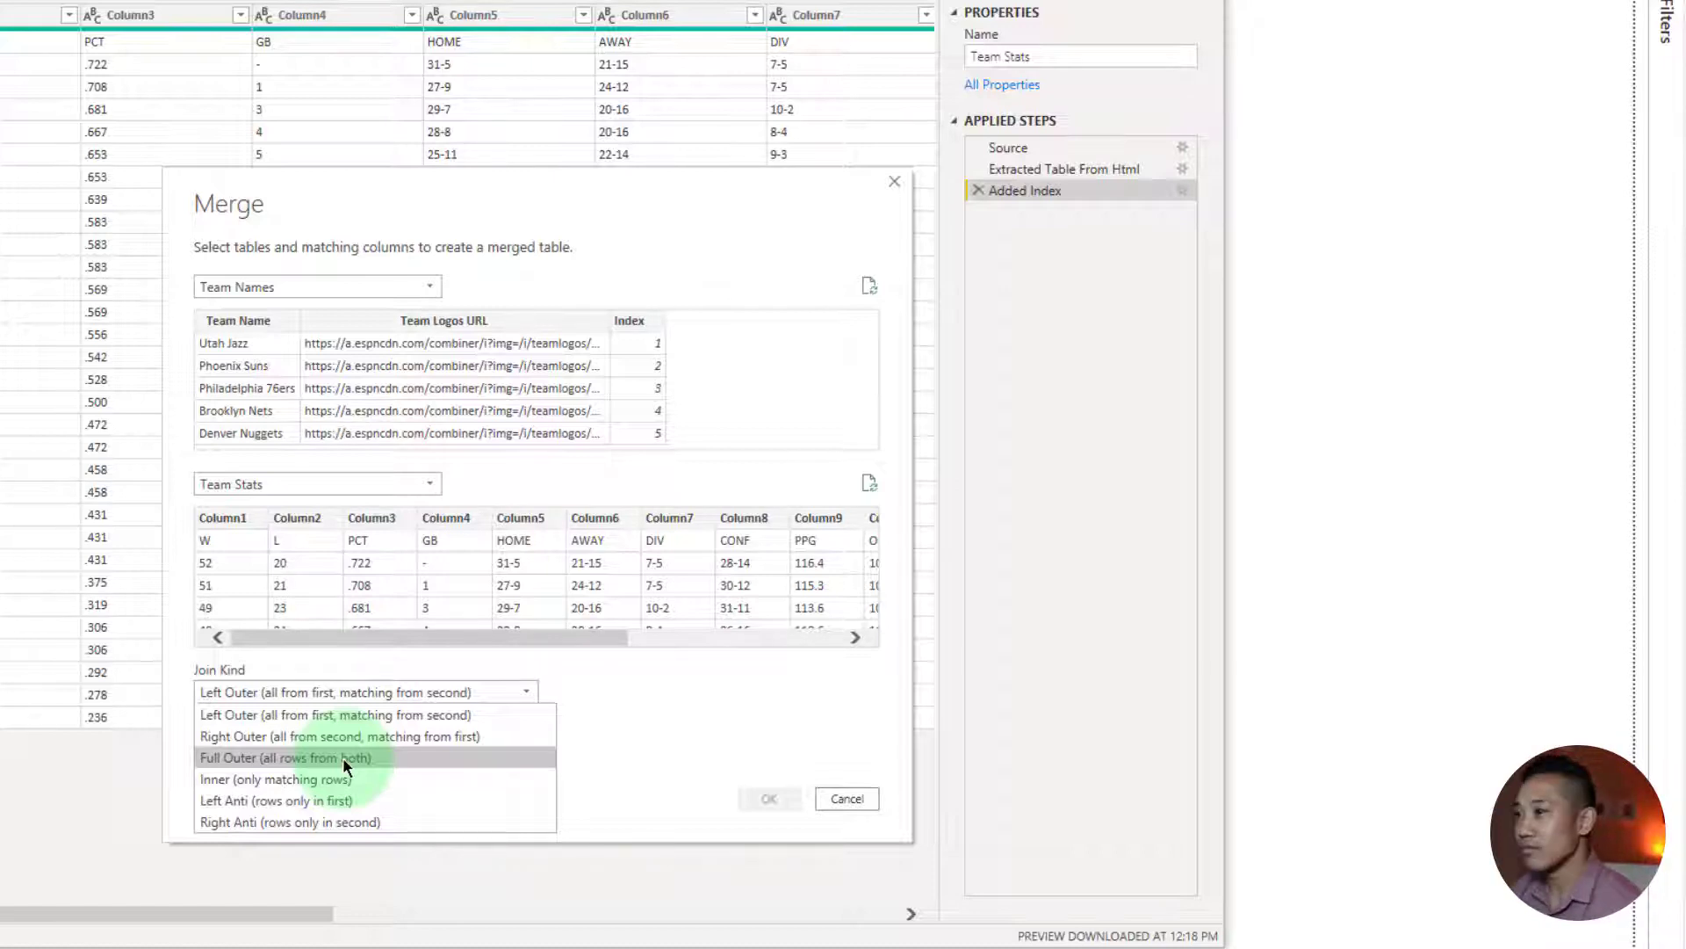
pyautogui.click(286, 757)
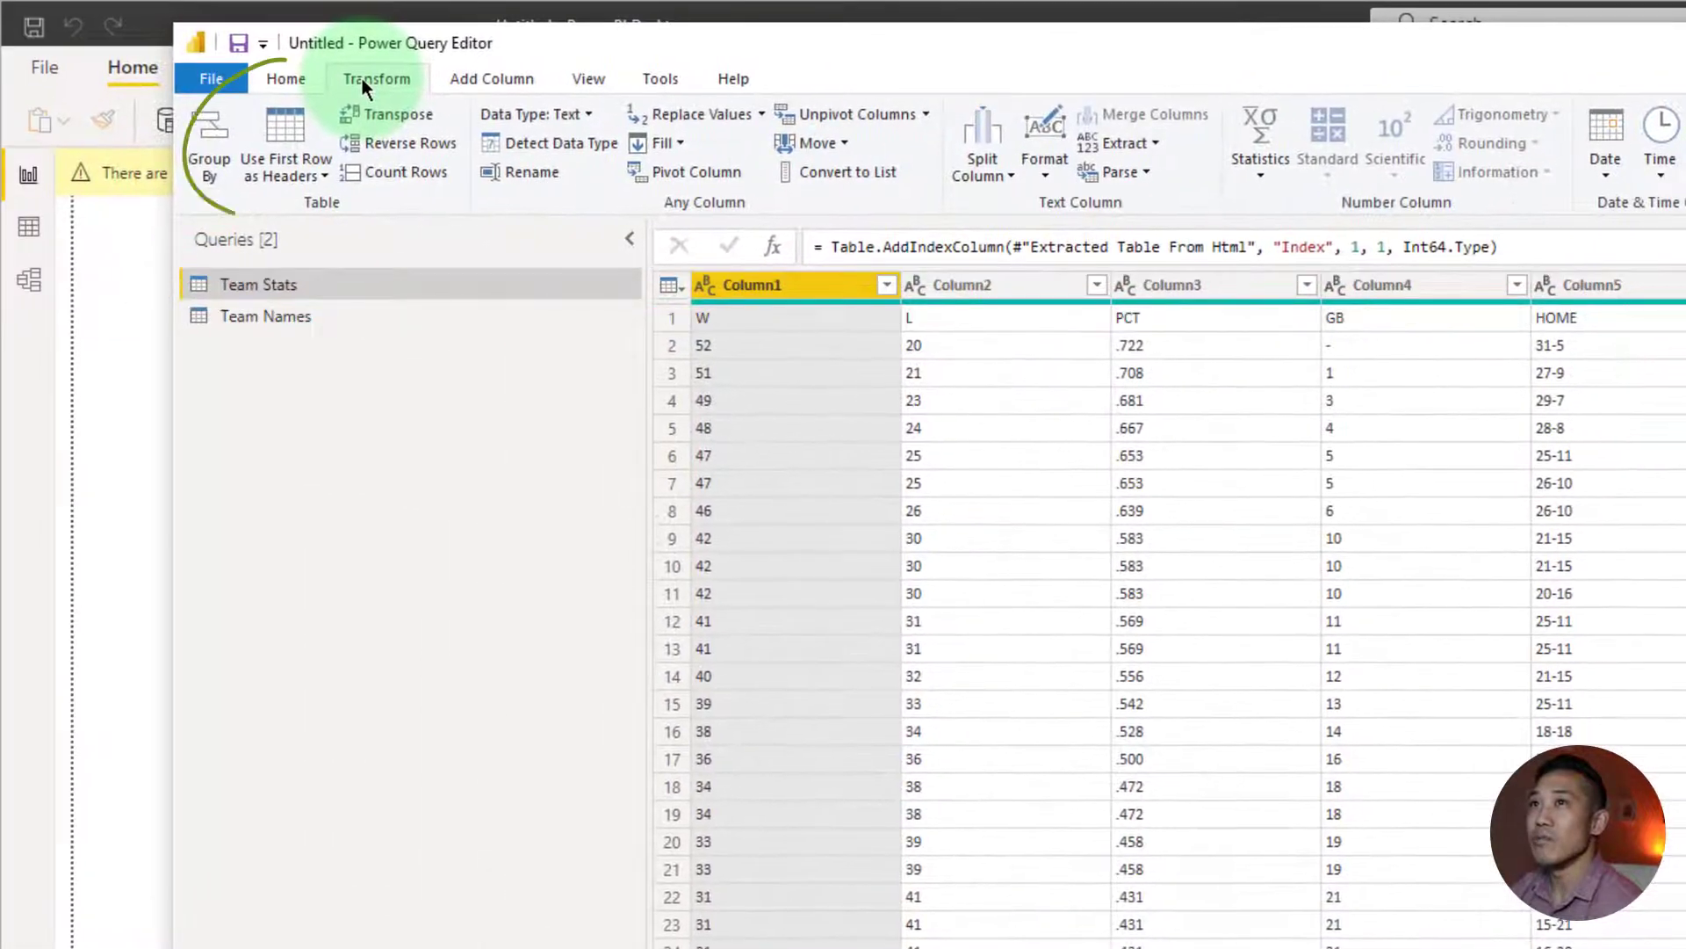
pyautogui.moveTo(285, 145)
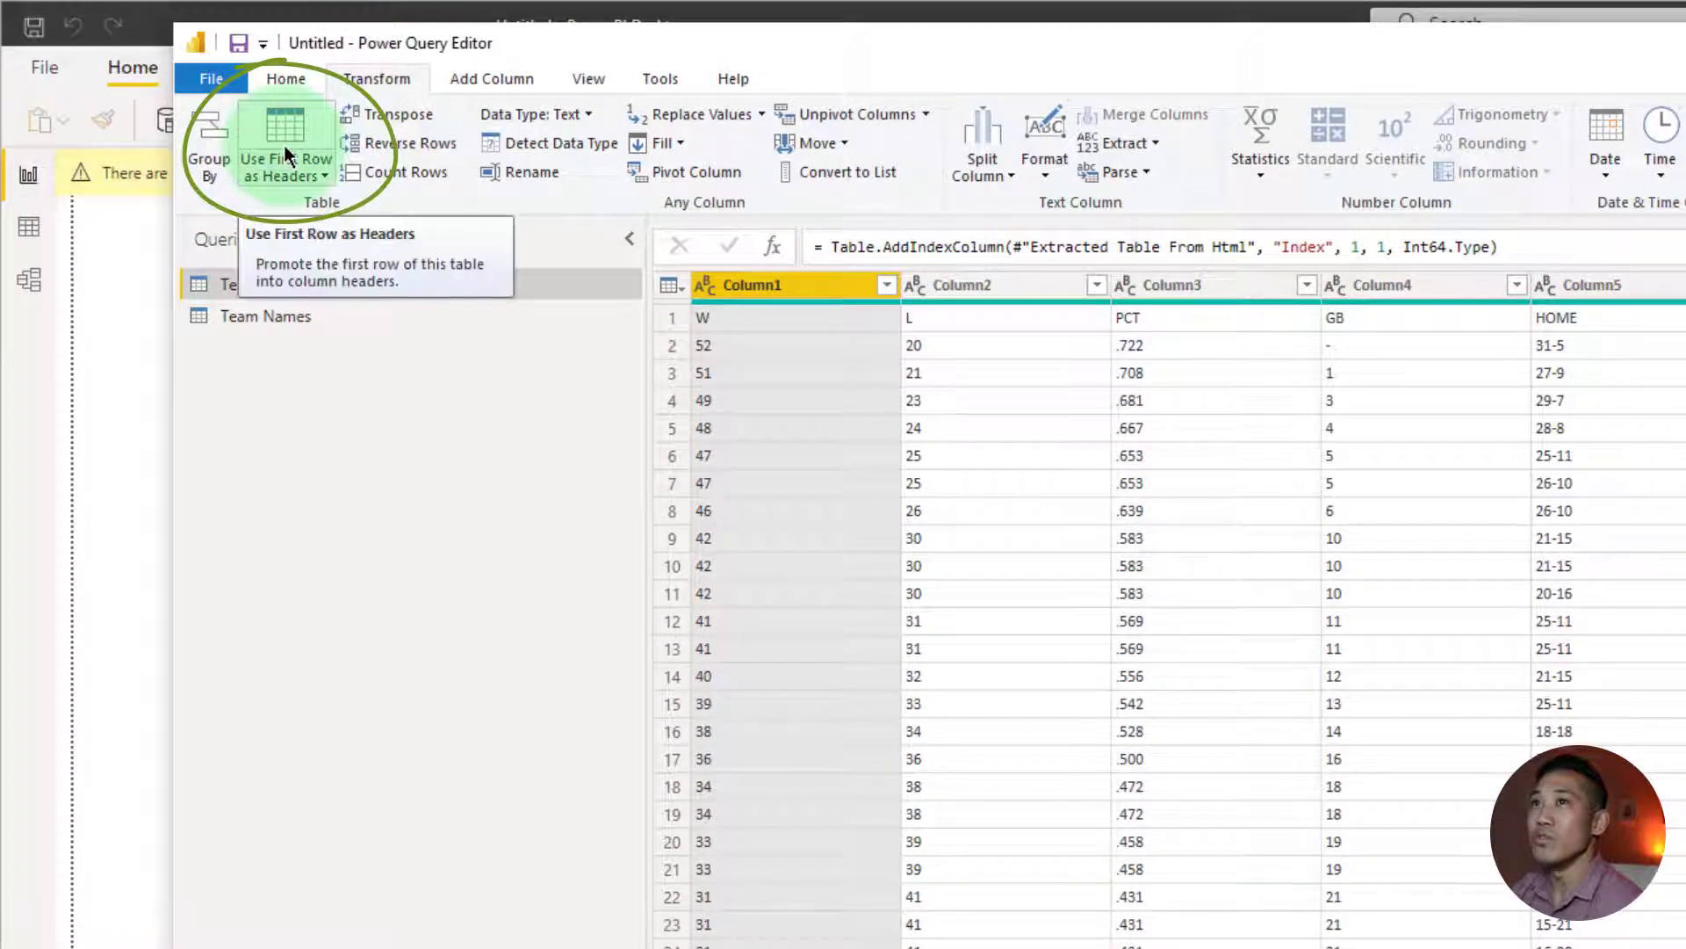
# Promote Team Stats' first row to headers, move that step above Added Index, open Team Names
pyautogui.click(285, 142)
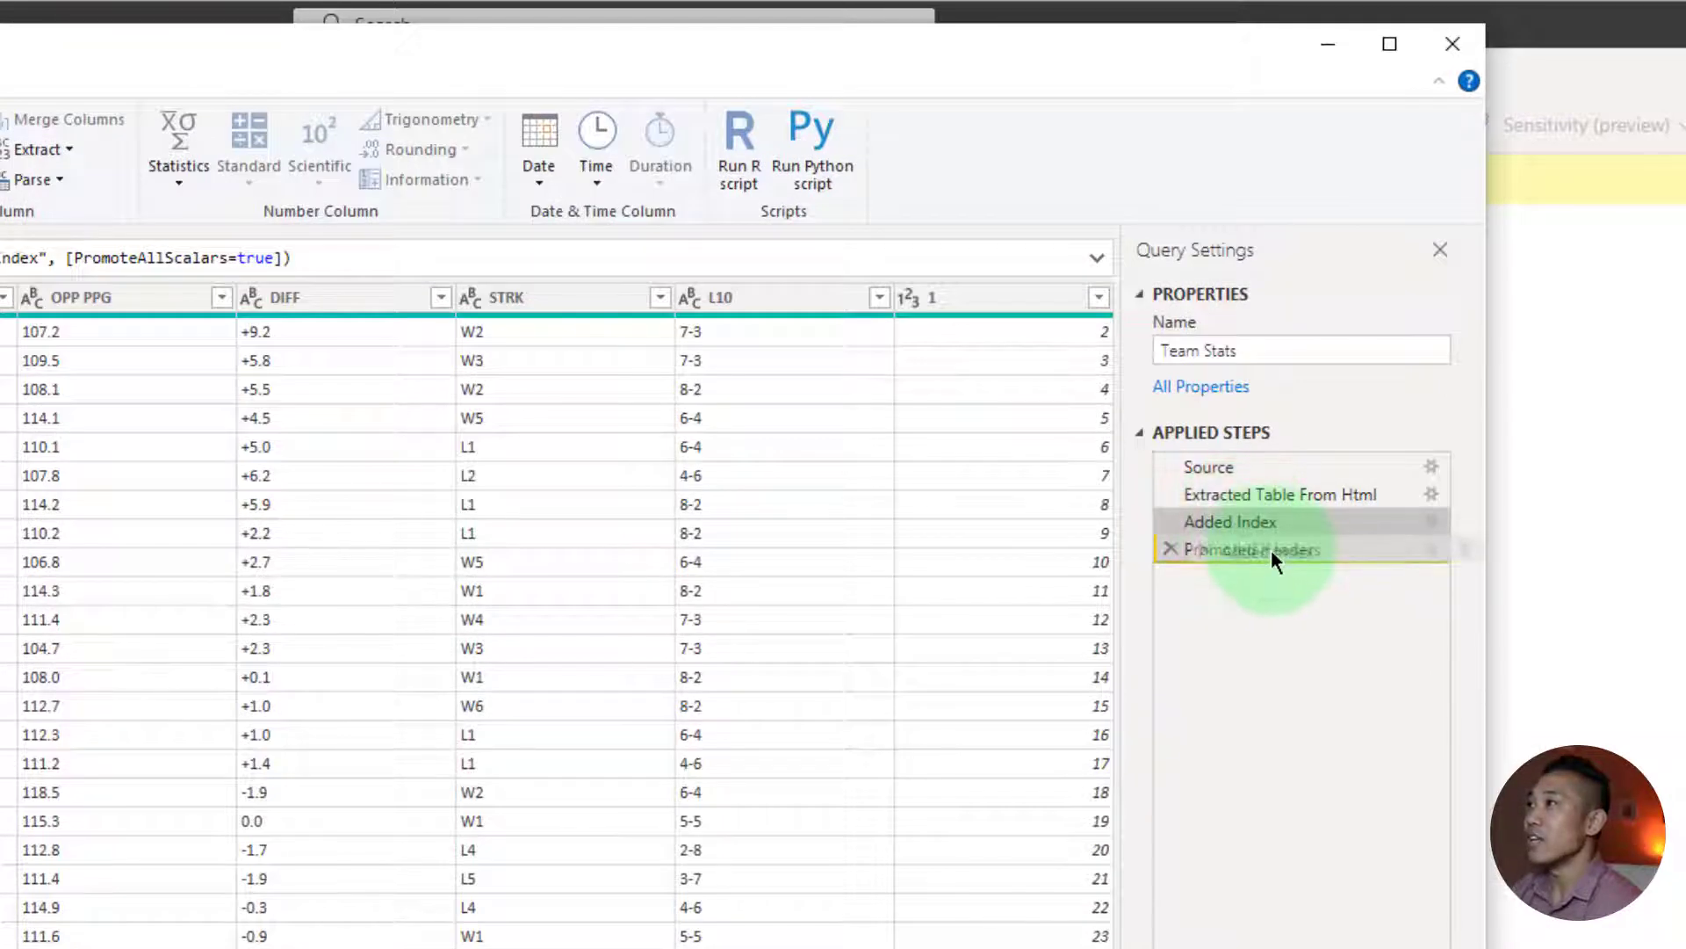
pyautogui.click(1249, 521)
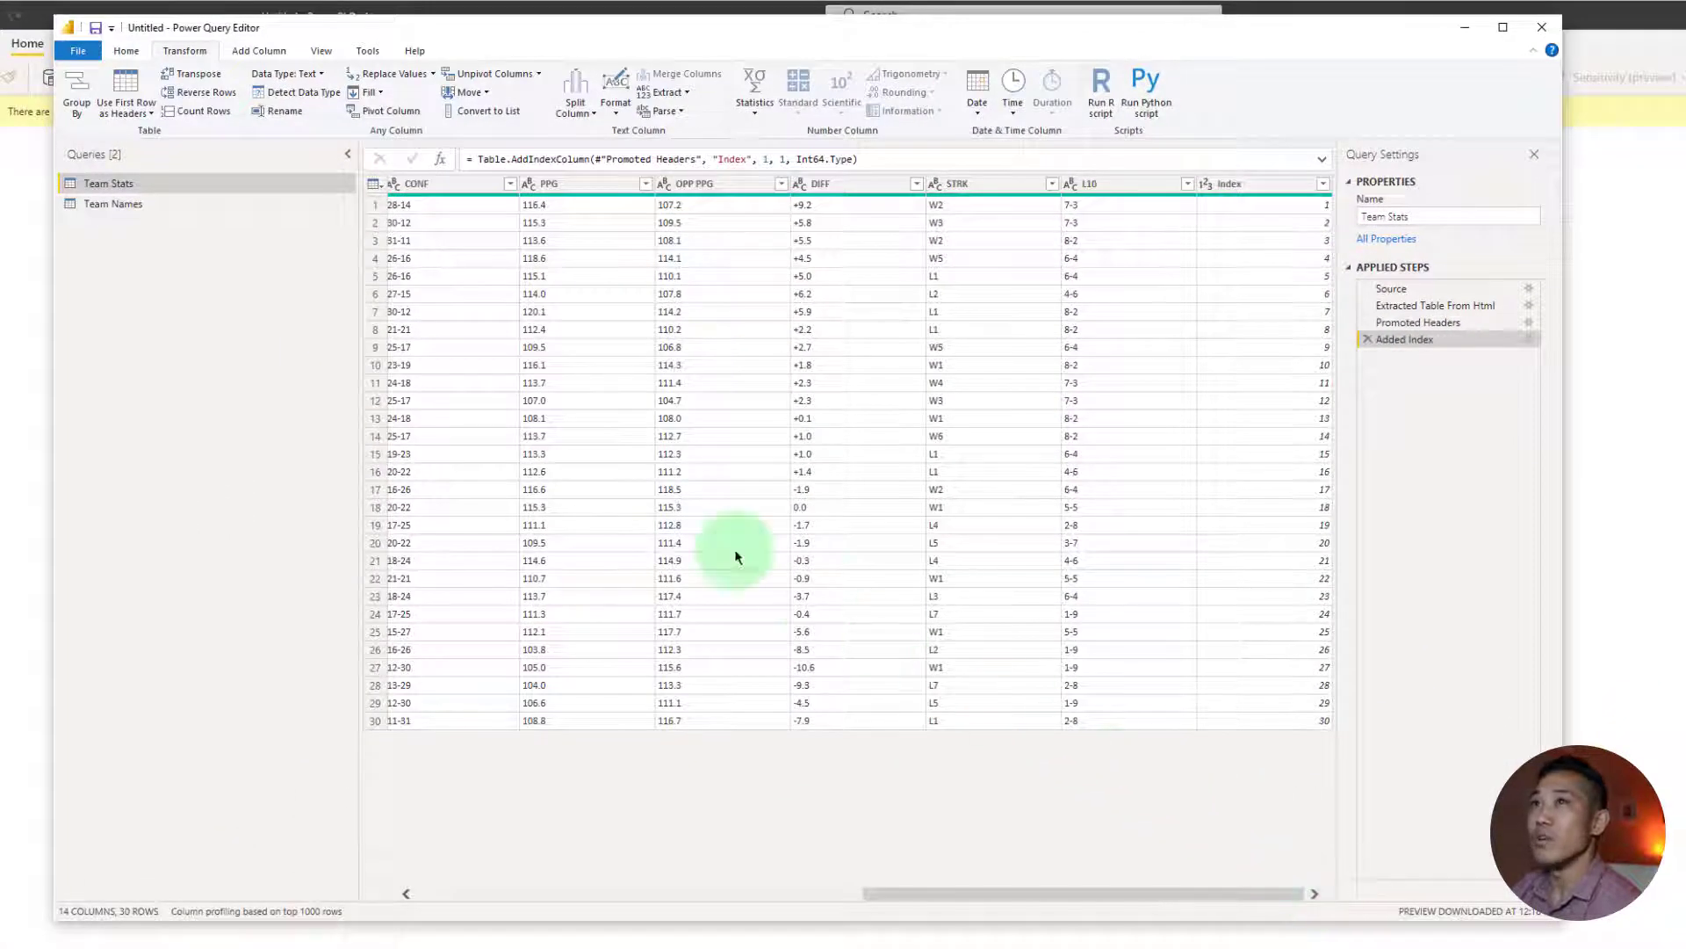
pyautogui.click(114, 203)
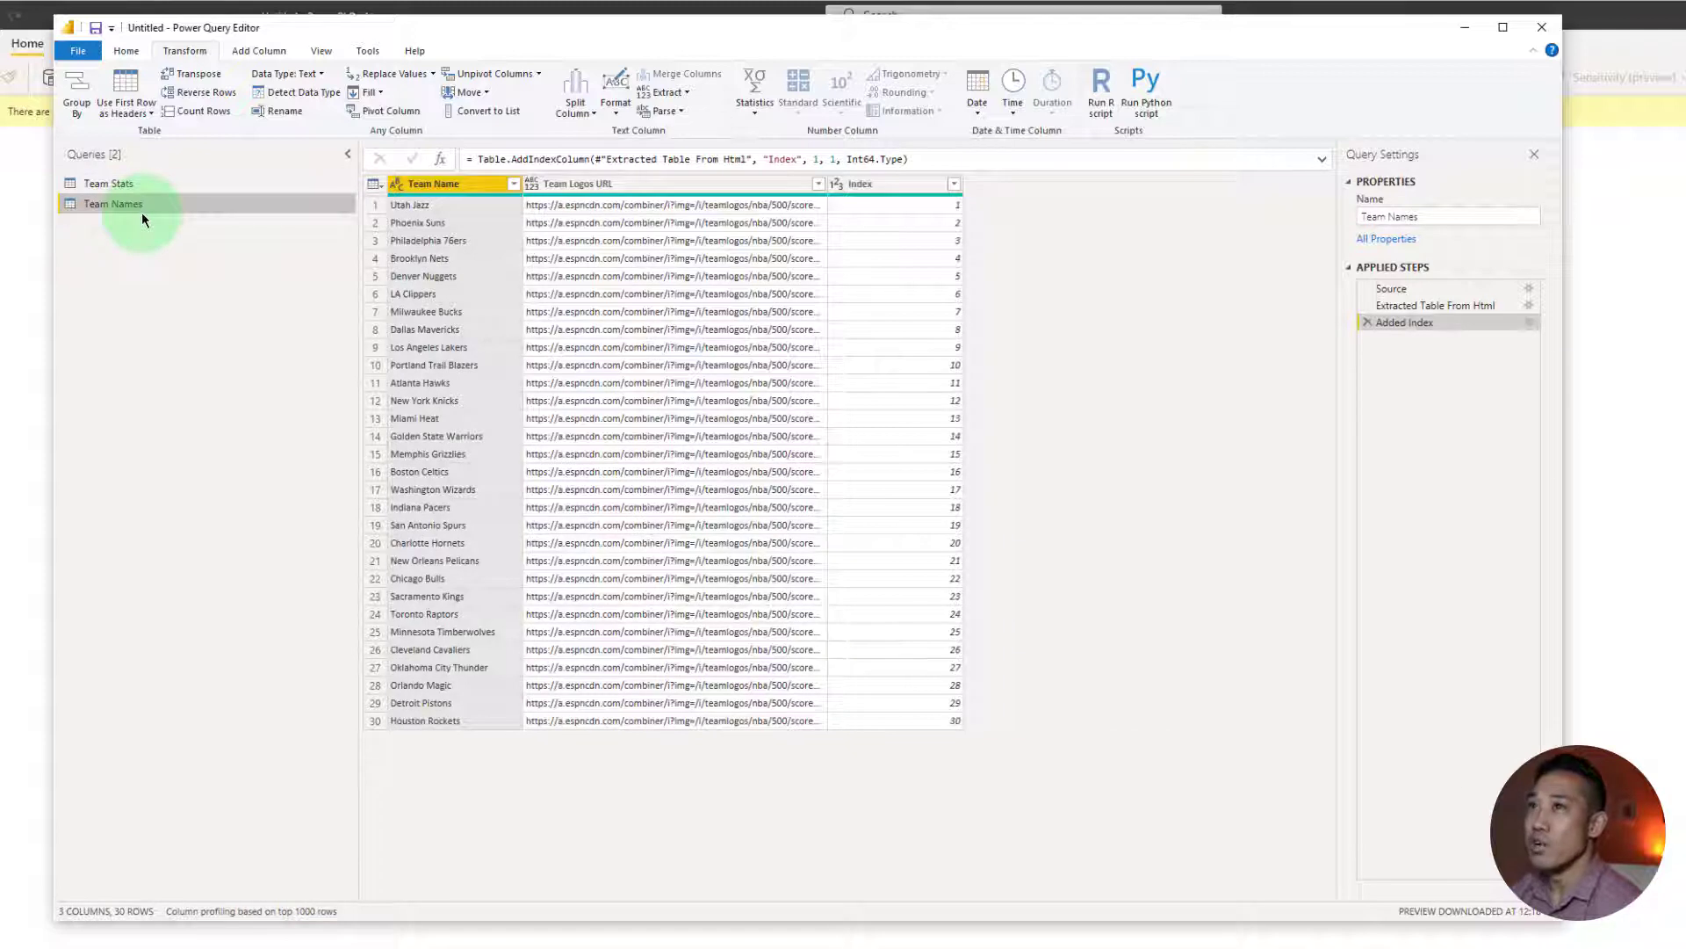
# Create Merge1 joining Team Names and Team Stats with a Full Outer join on Index
pyautogui.click(126, 51)
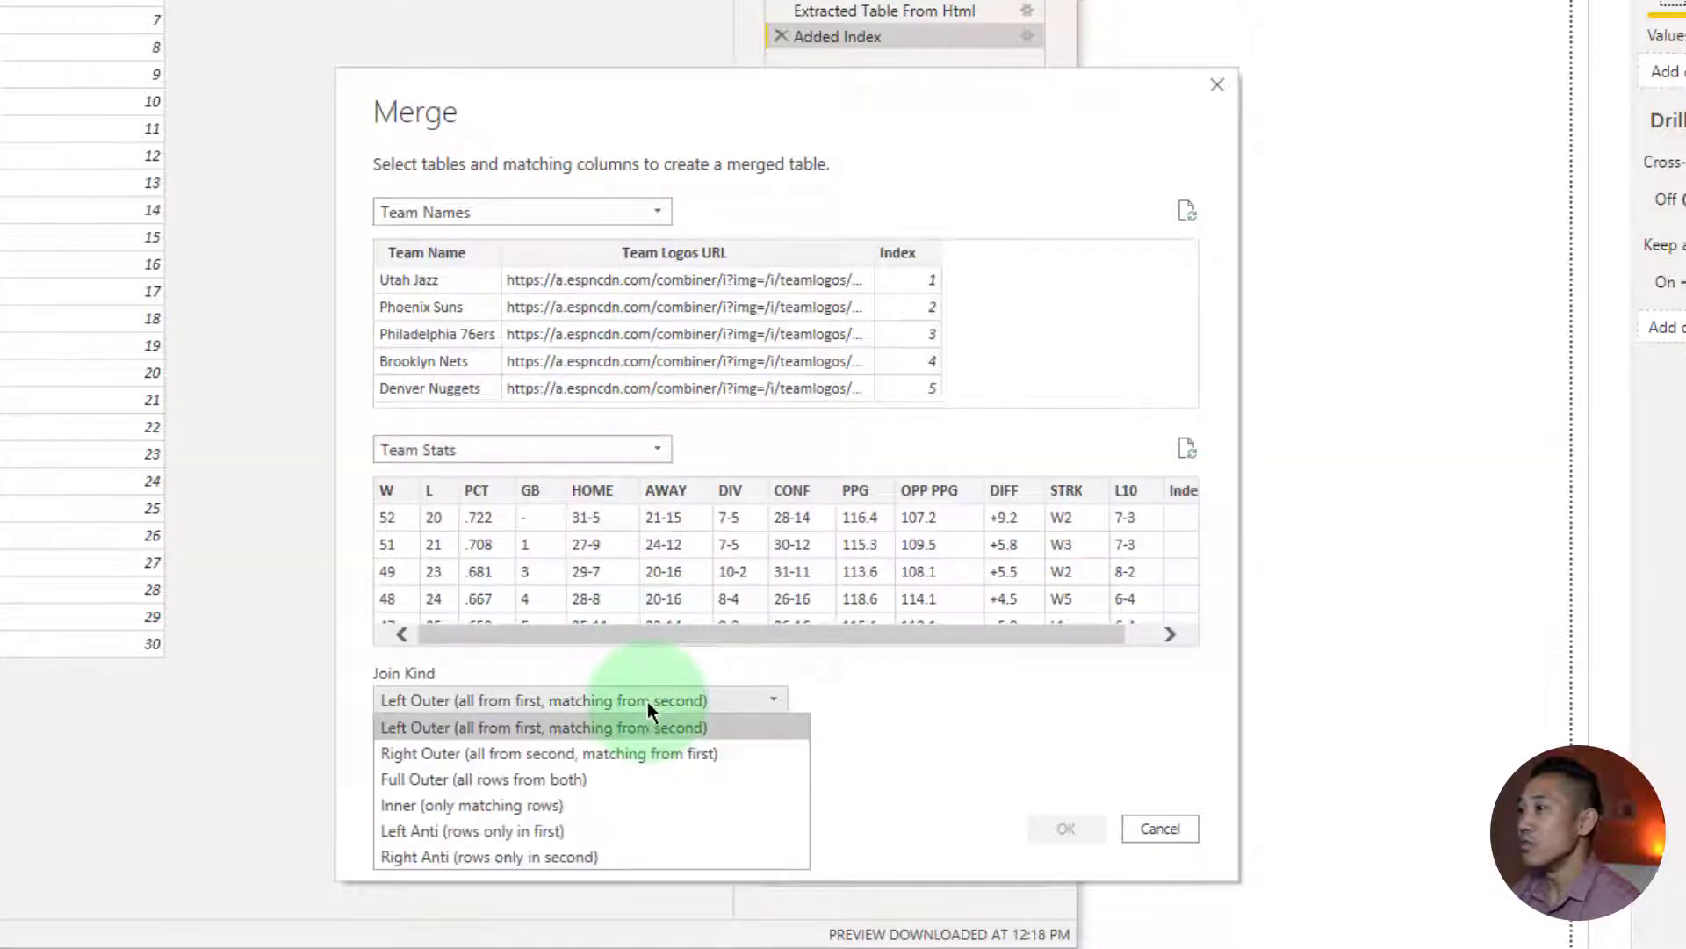
pyautogui.click(482, 779)
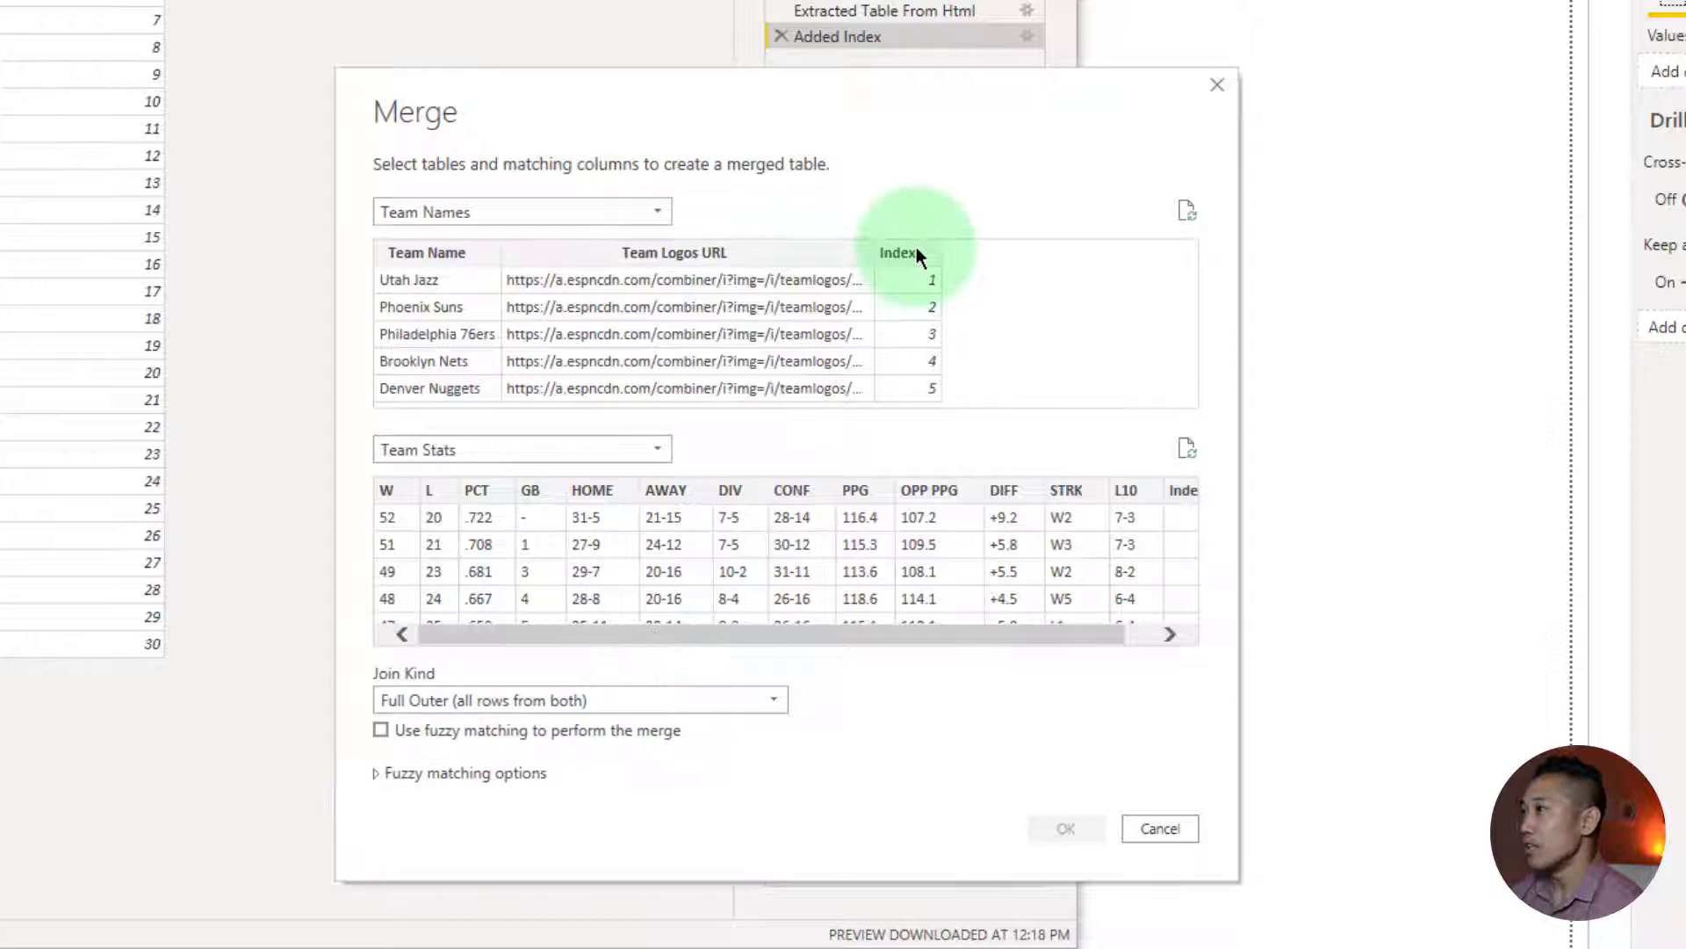
pyautogui.click(898, 253)
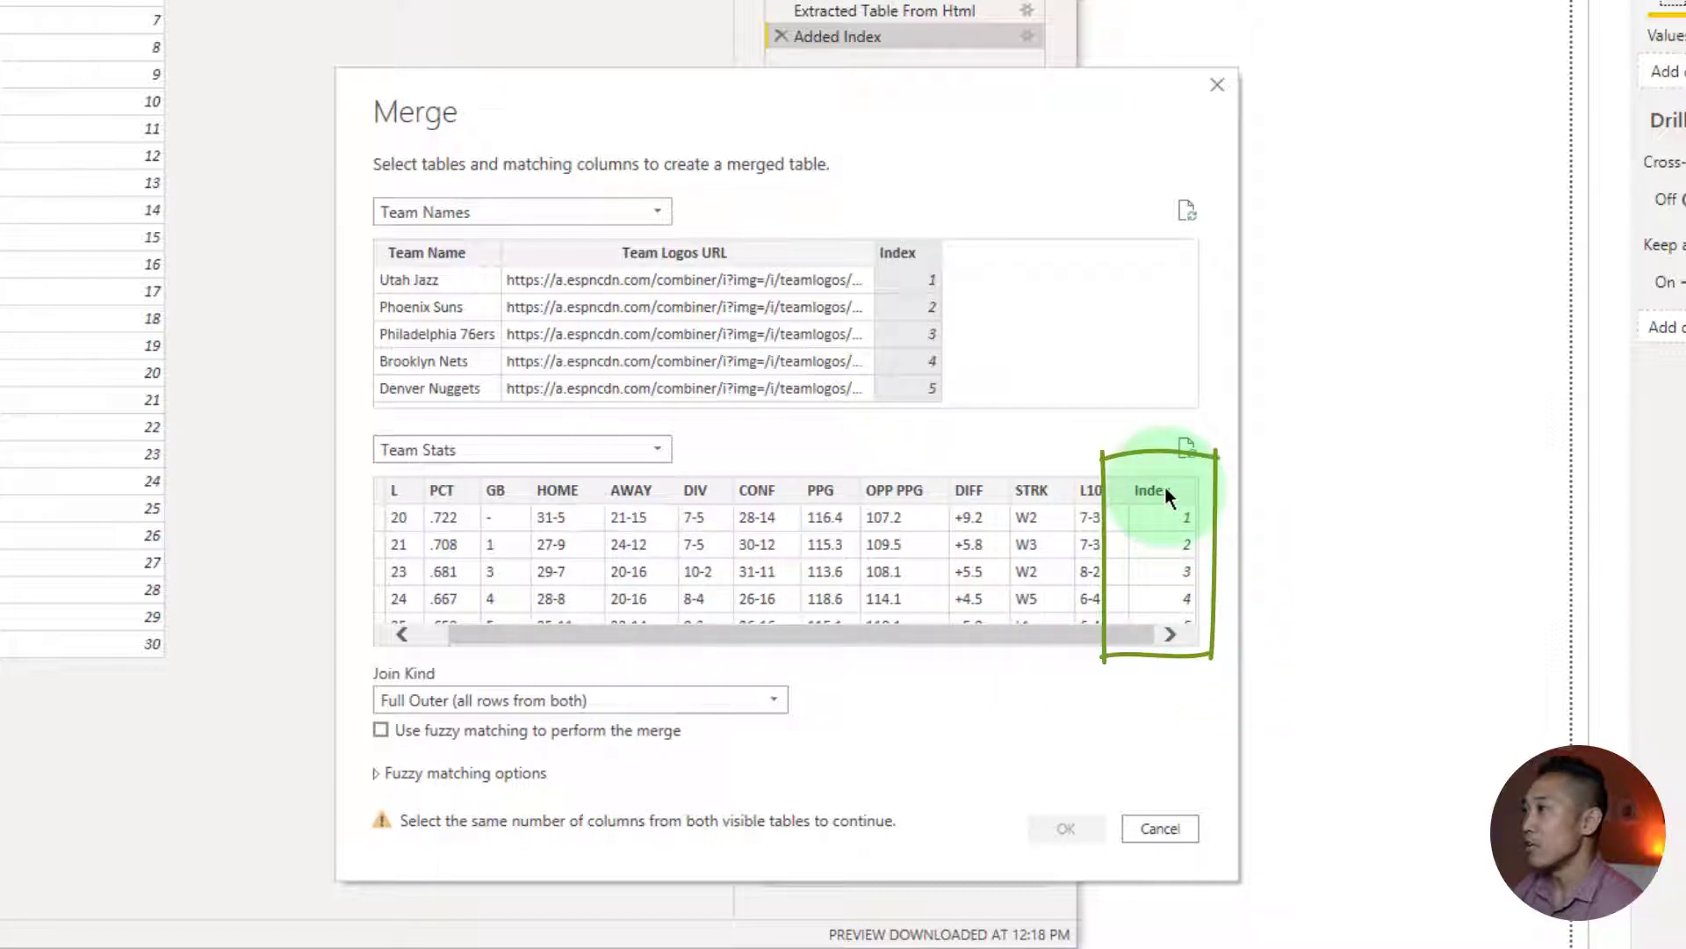
pyautogui.click(1150, 516)
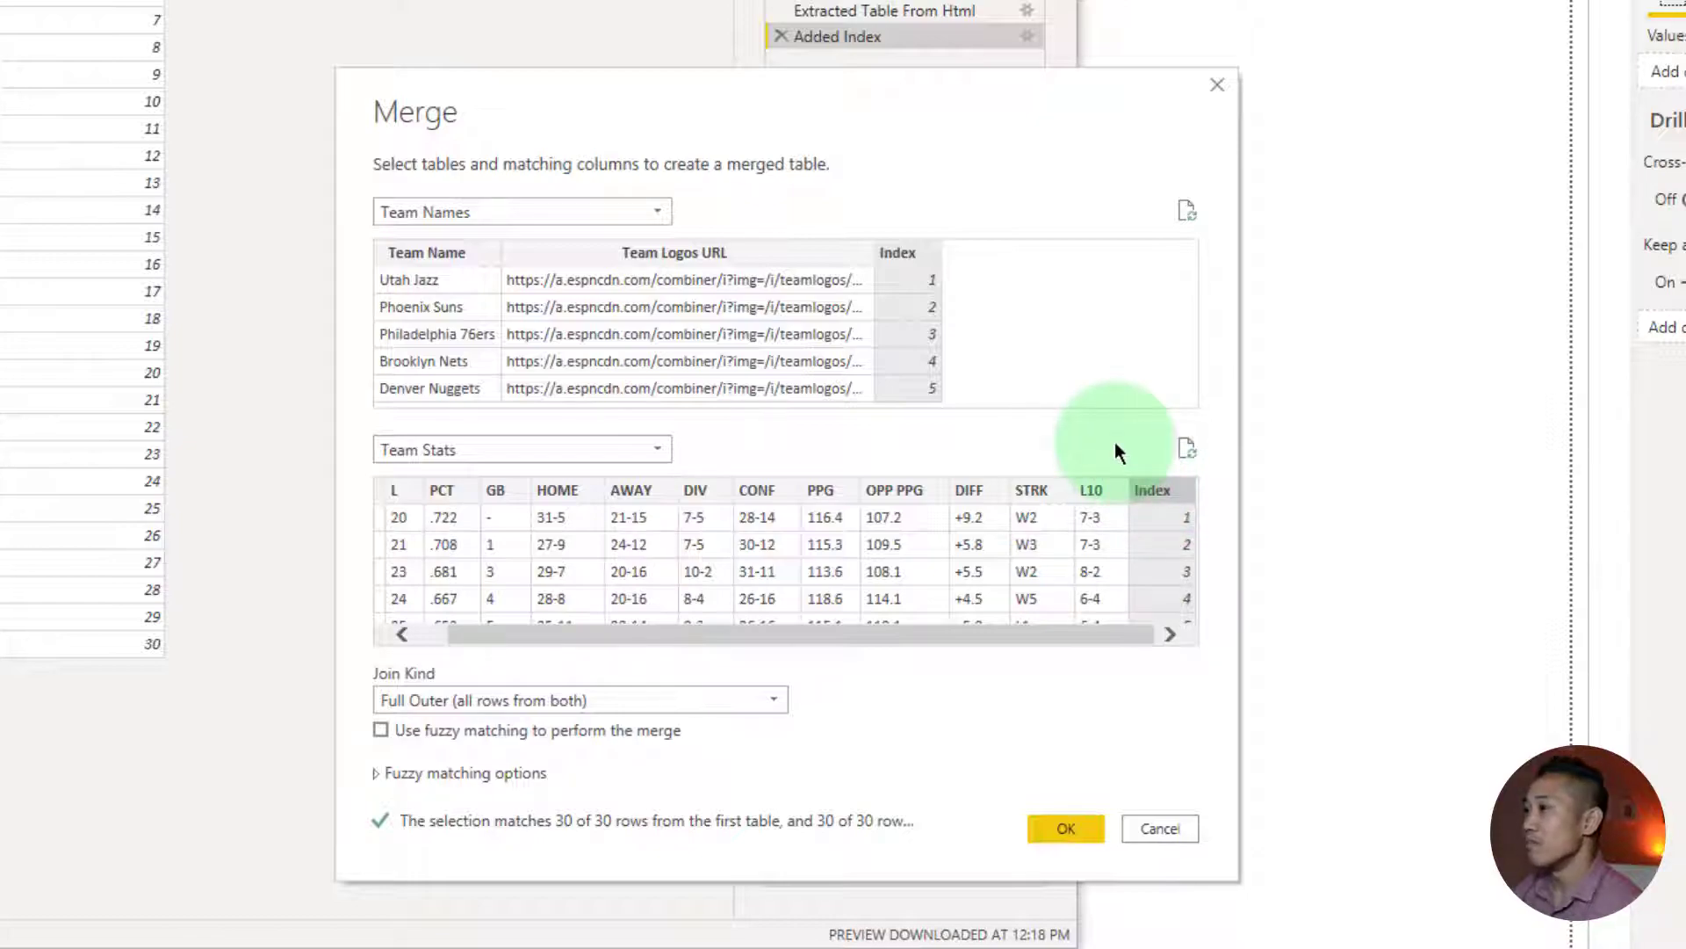
pyautogui.click(1064, 828)
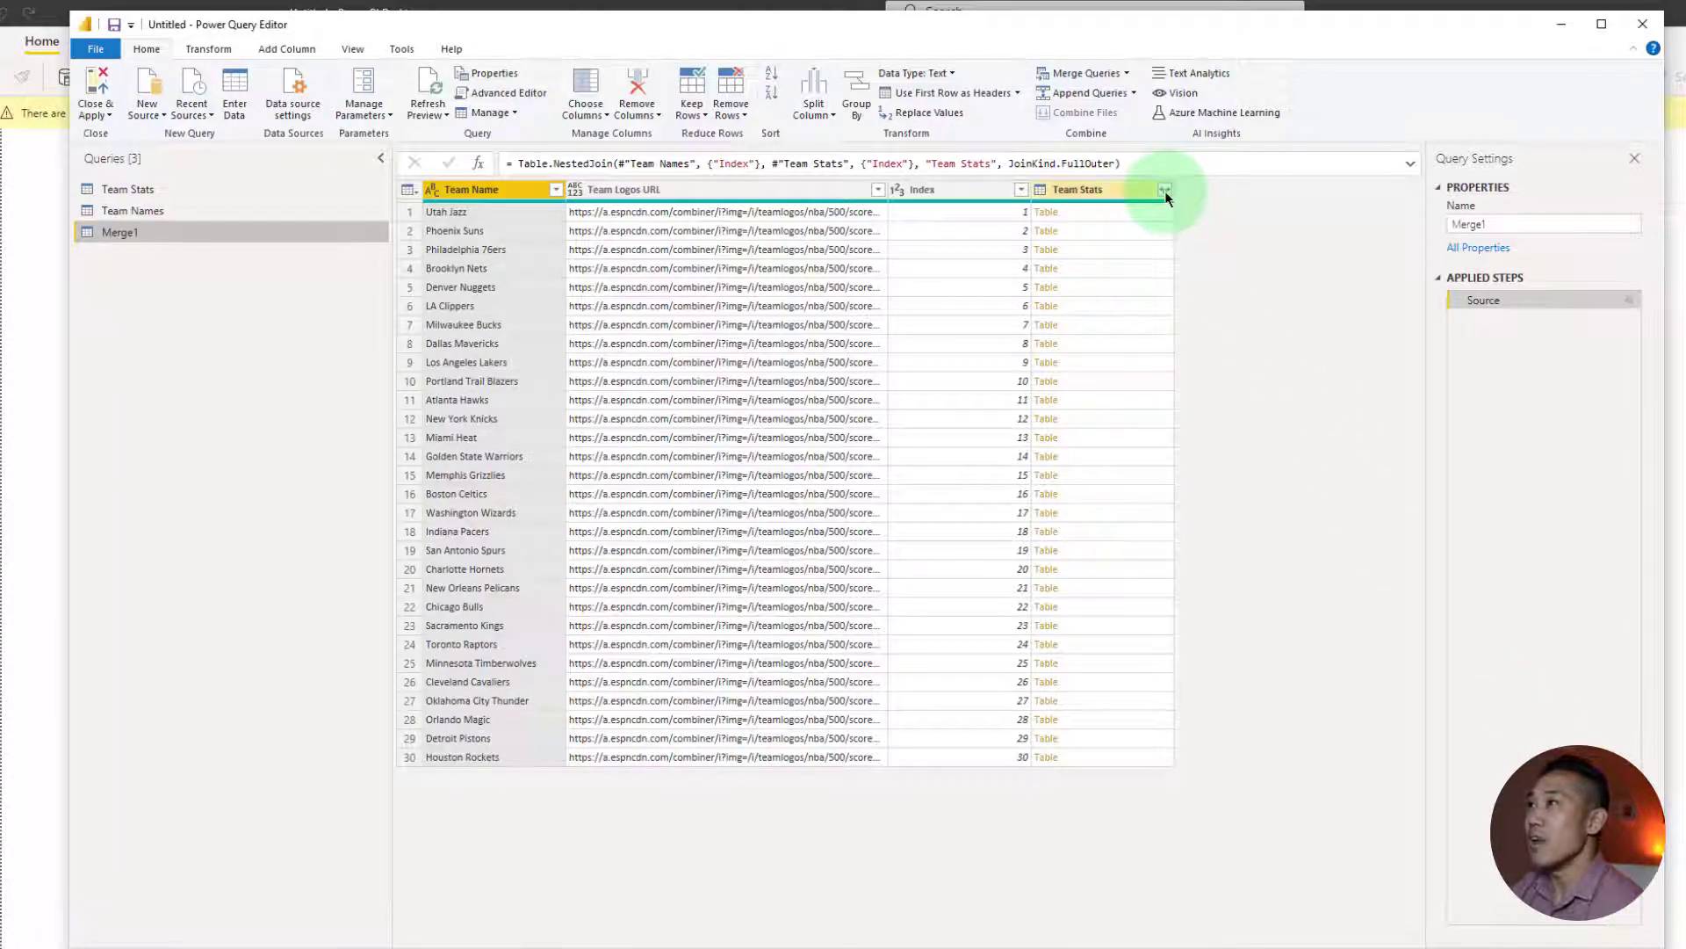
# Expand all Team Stats columns without prefixes, rename to League Stats, and drop Index columns
pyautogui.click(1164, 189)
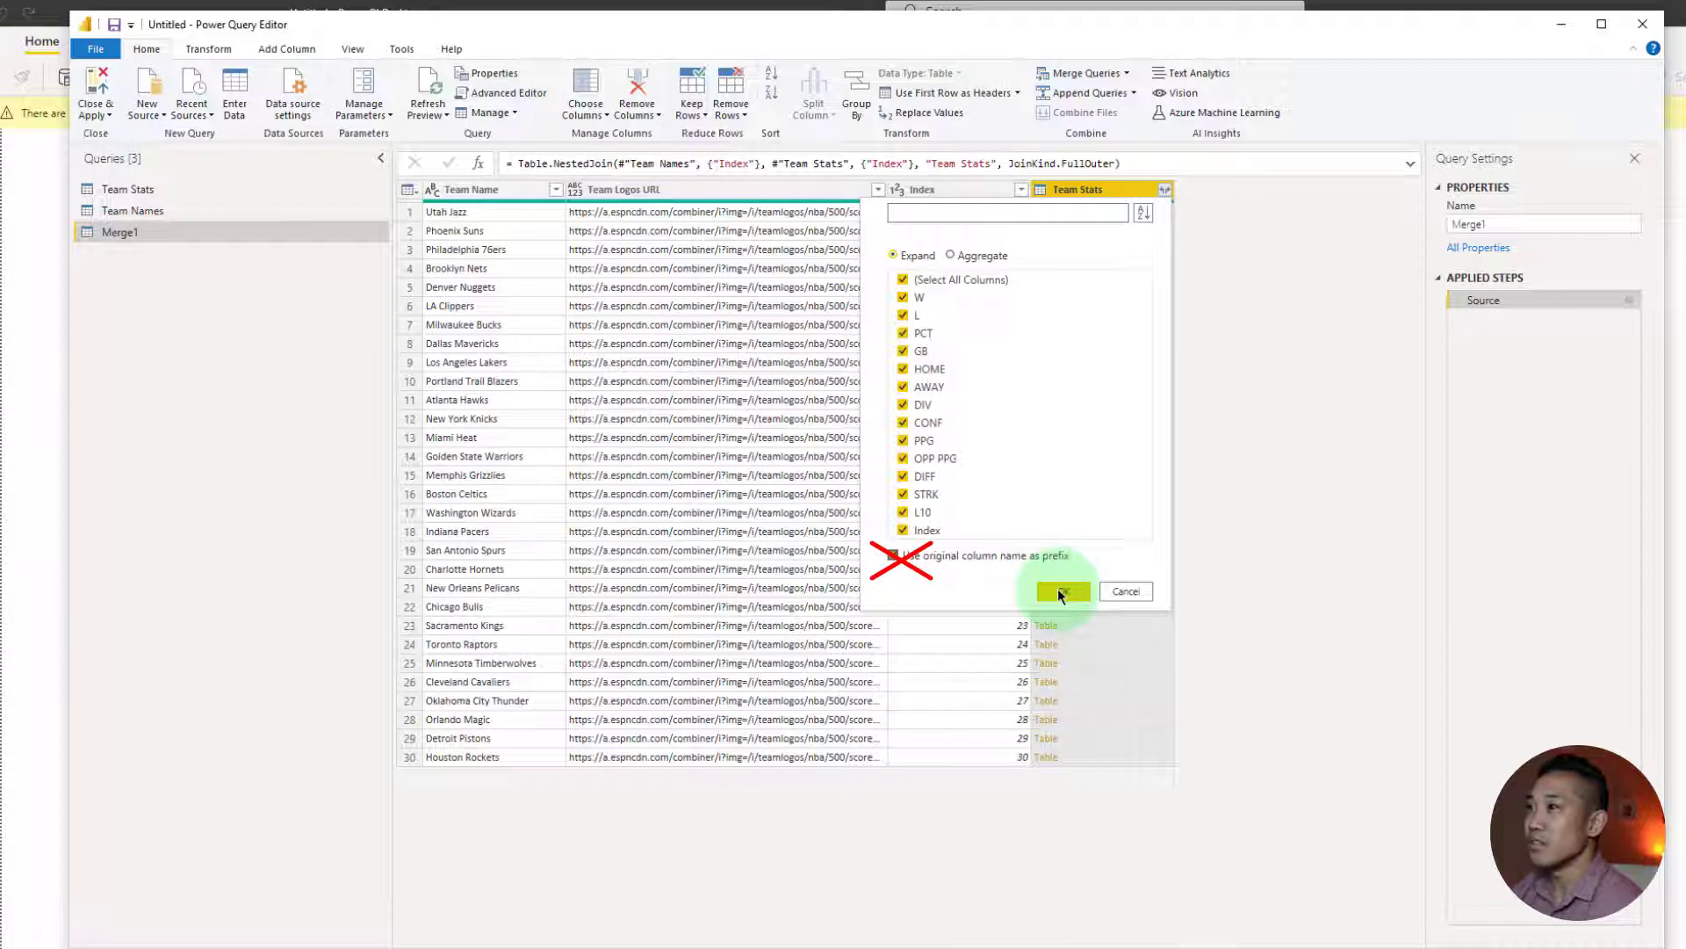
pyautogui.click(1060, 591)
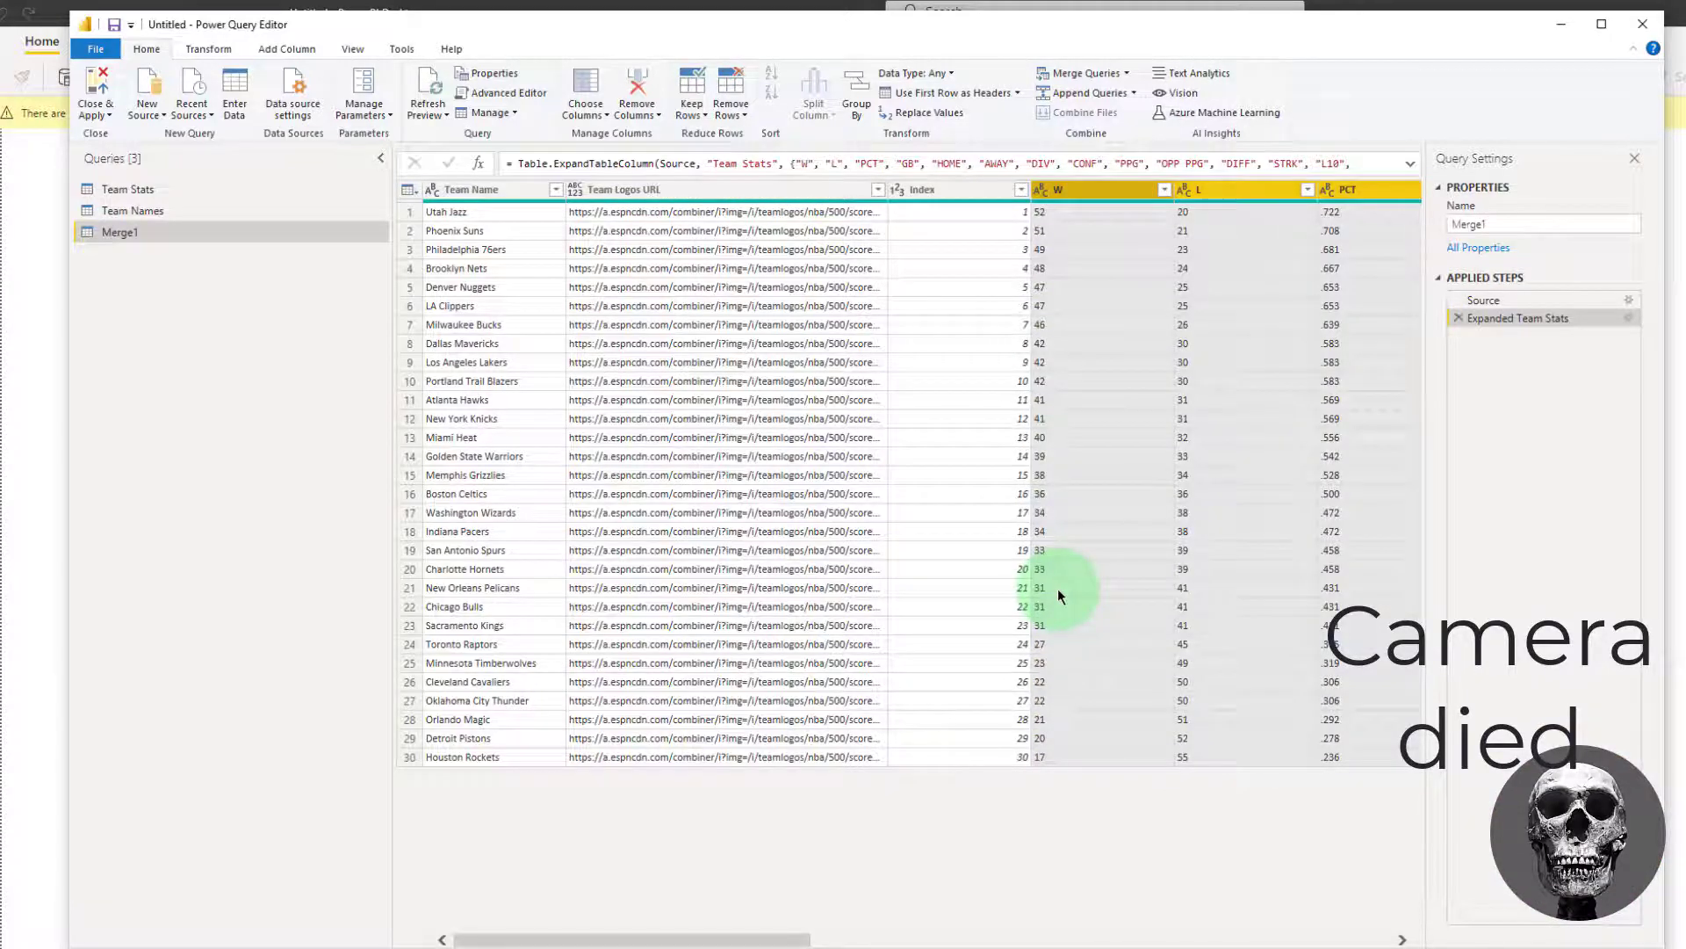
pyautogui.hscroll(3)
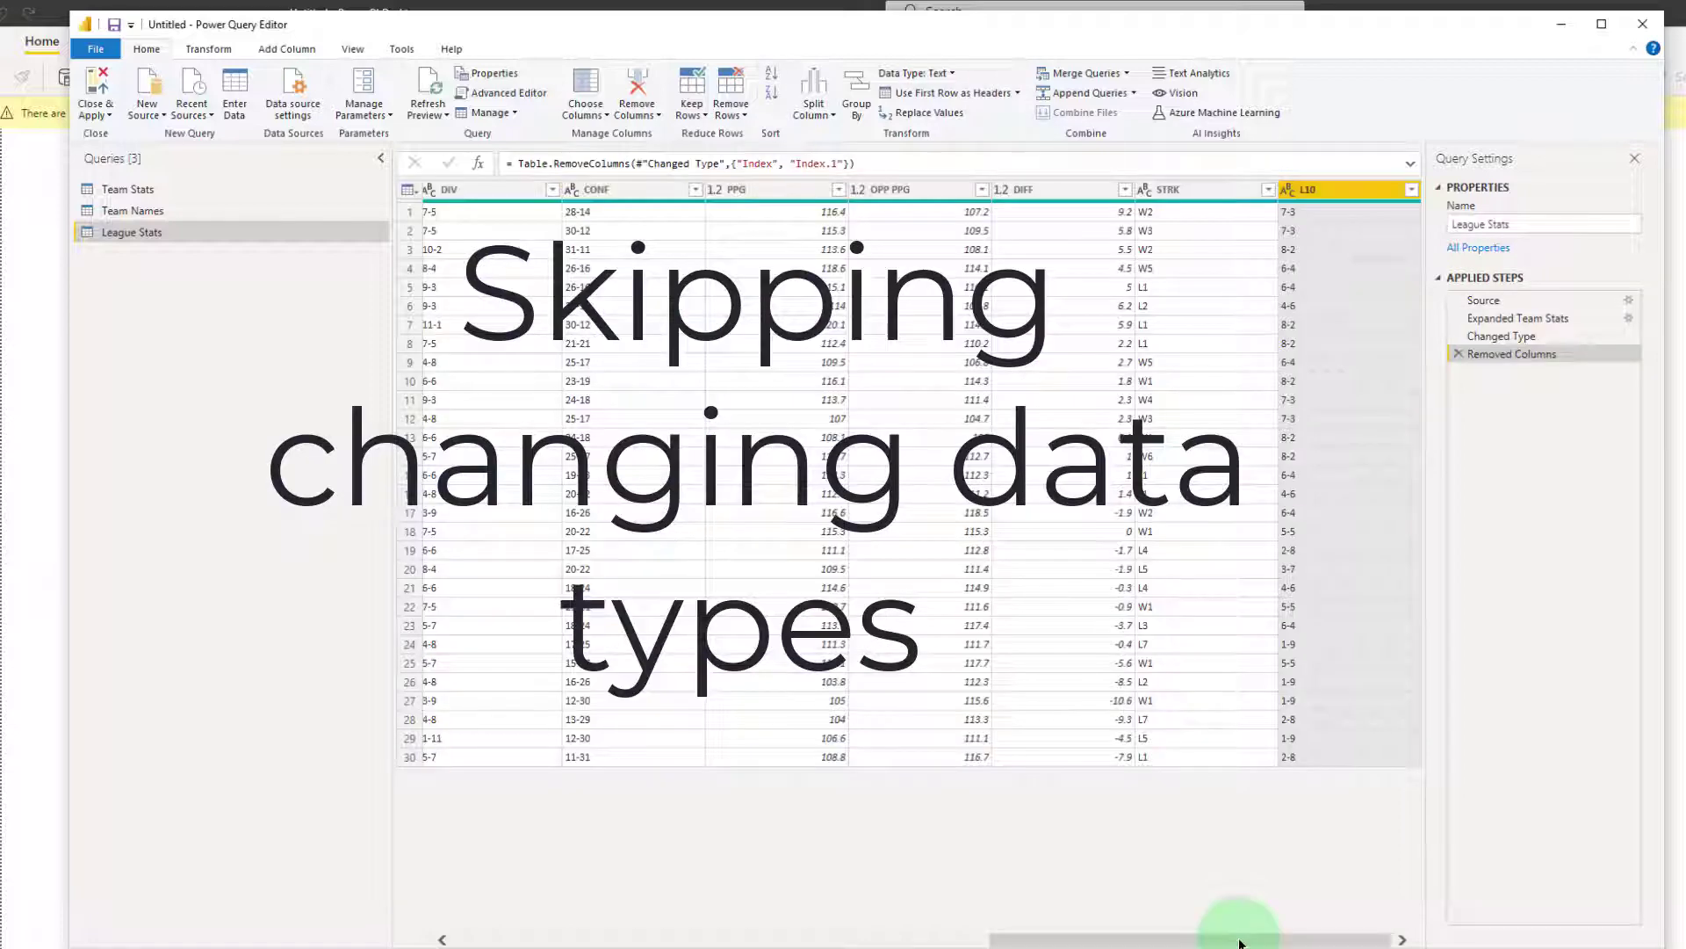
pyautogui.click(95, 91)
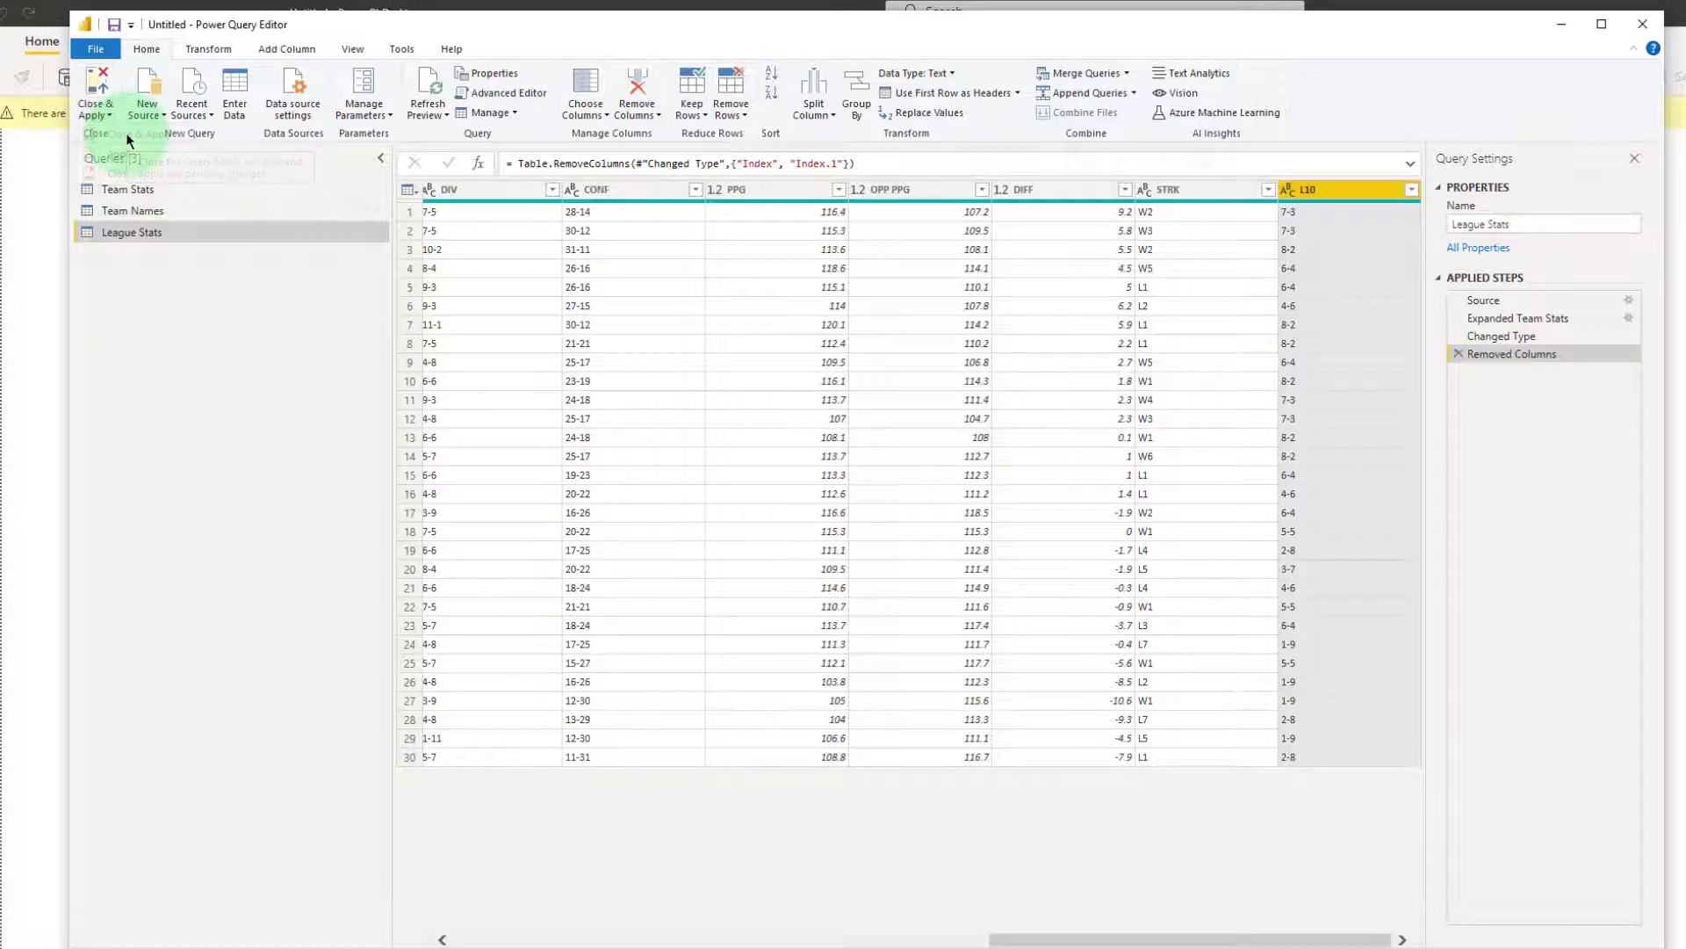
# Close & Apply the queries and dismiss the load summary
pyautogui.click(96, 94)
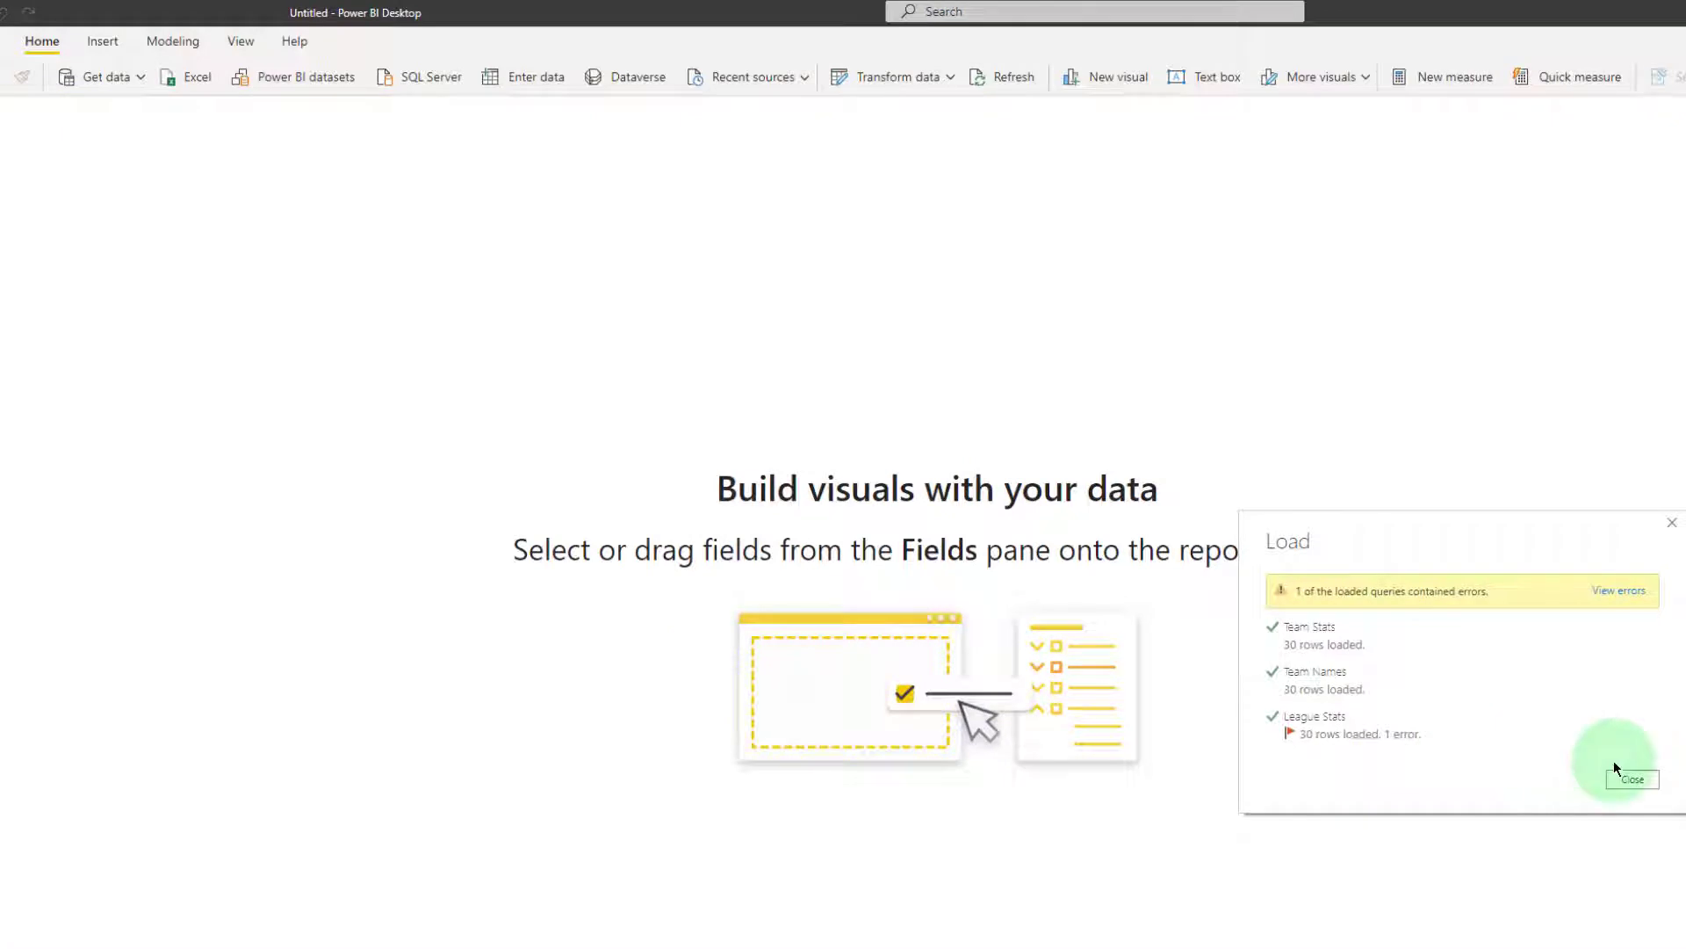
pyautogui.click(1630, 779)
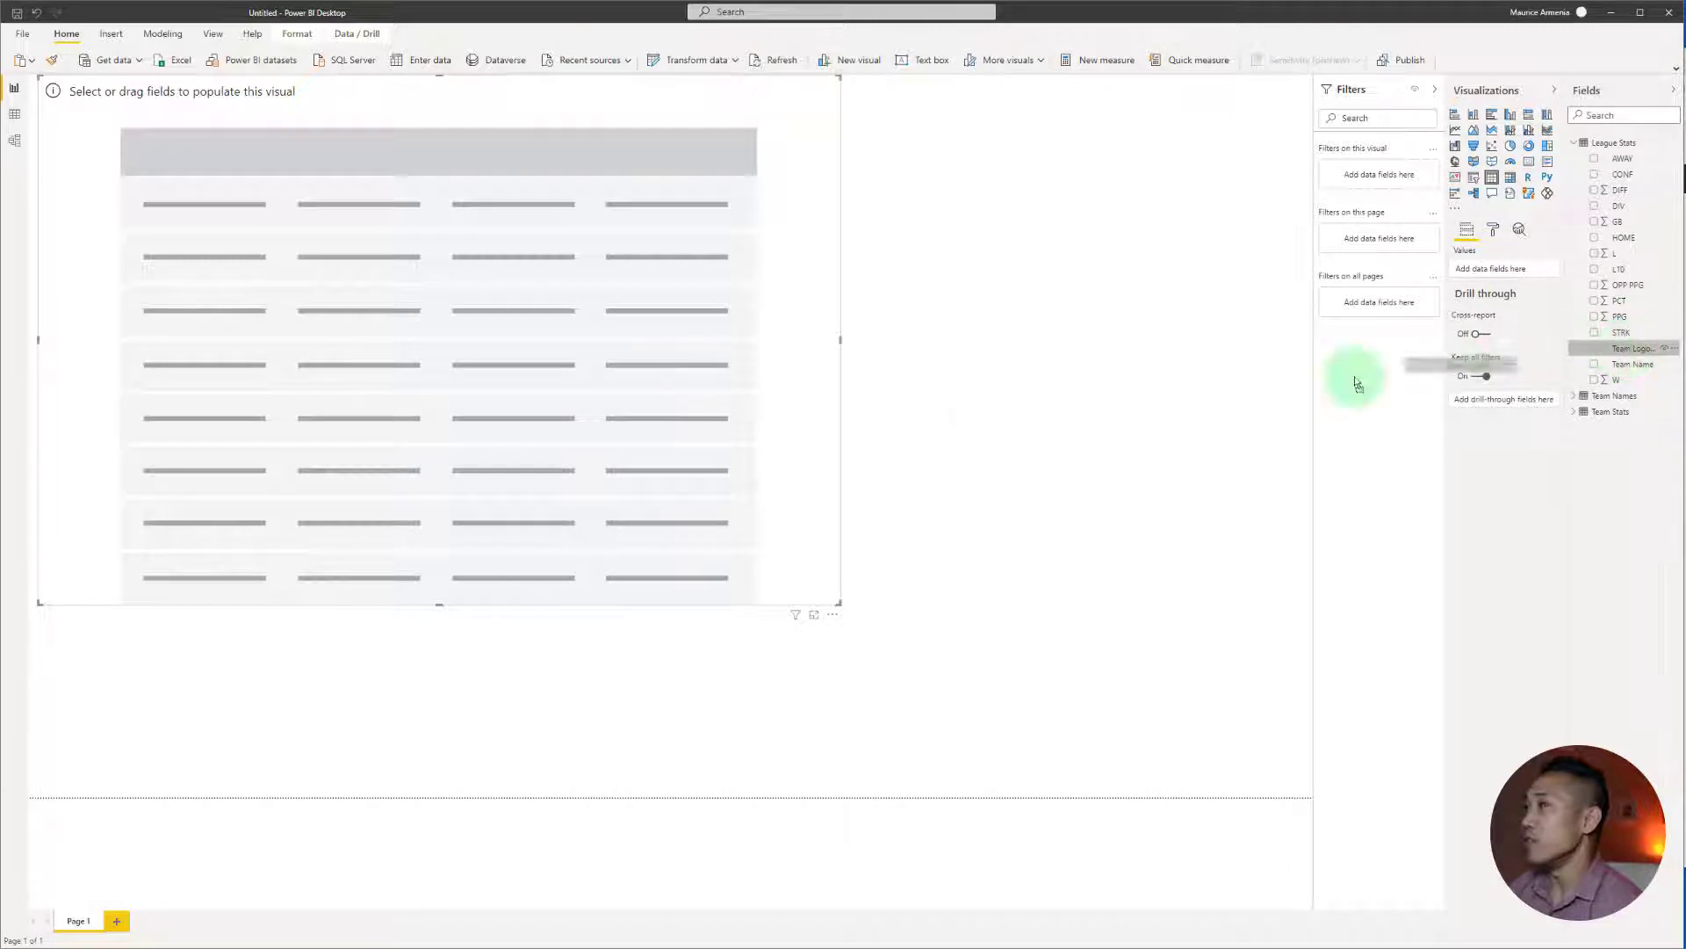
# Add Team Logos URL and Team Name to the table, then select Team Logos URL
pyautogui.click(1595, 348)
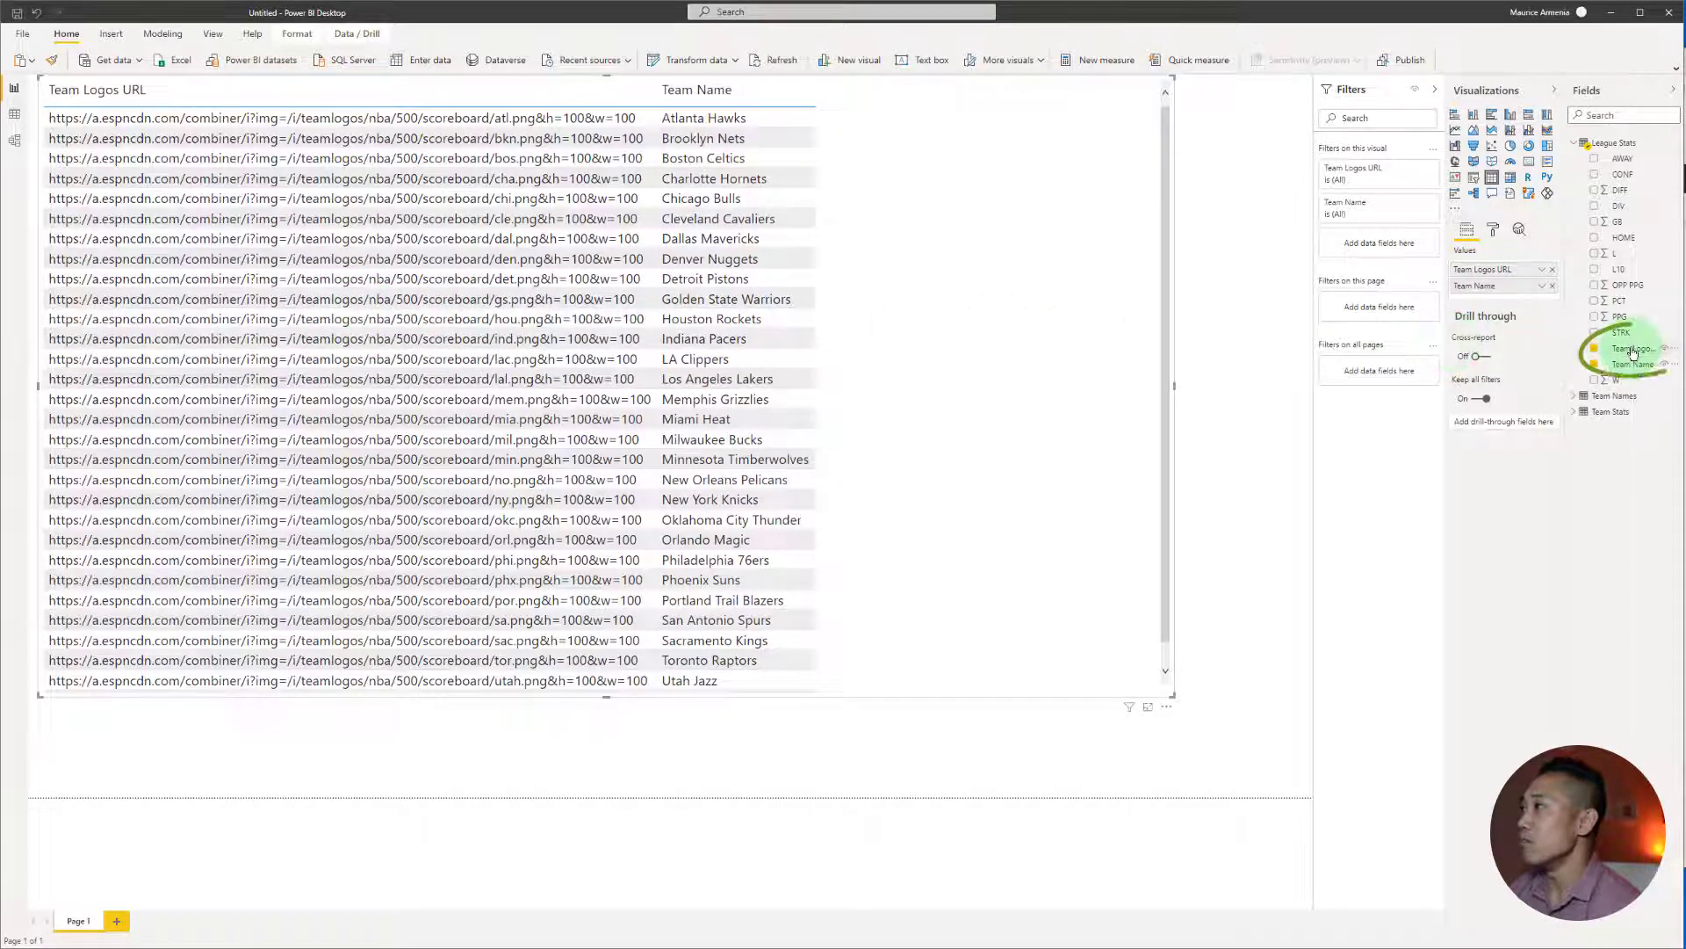
pyautogui.click(1633, 349)
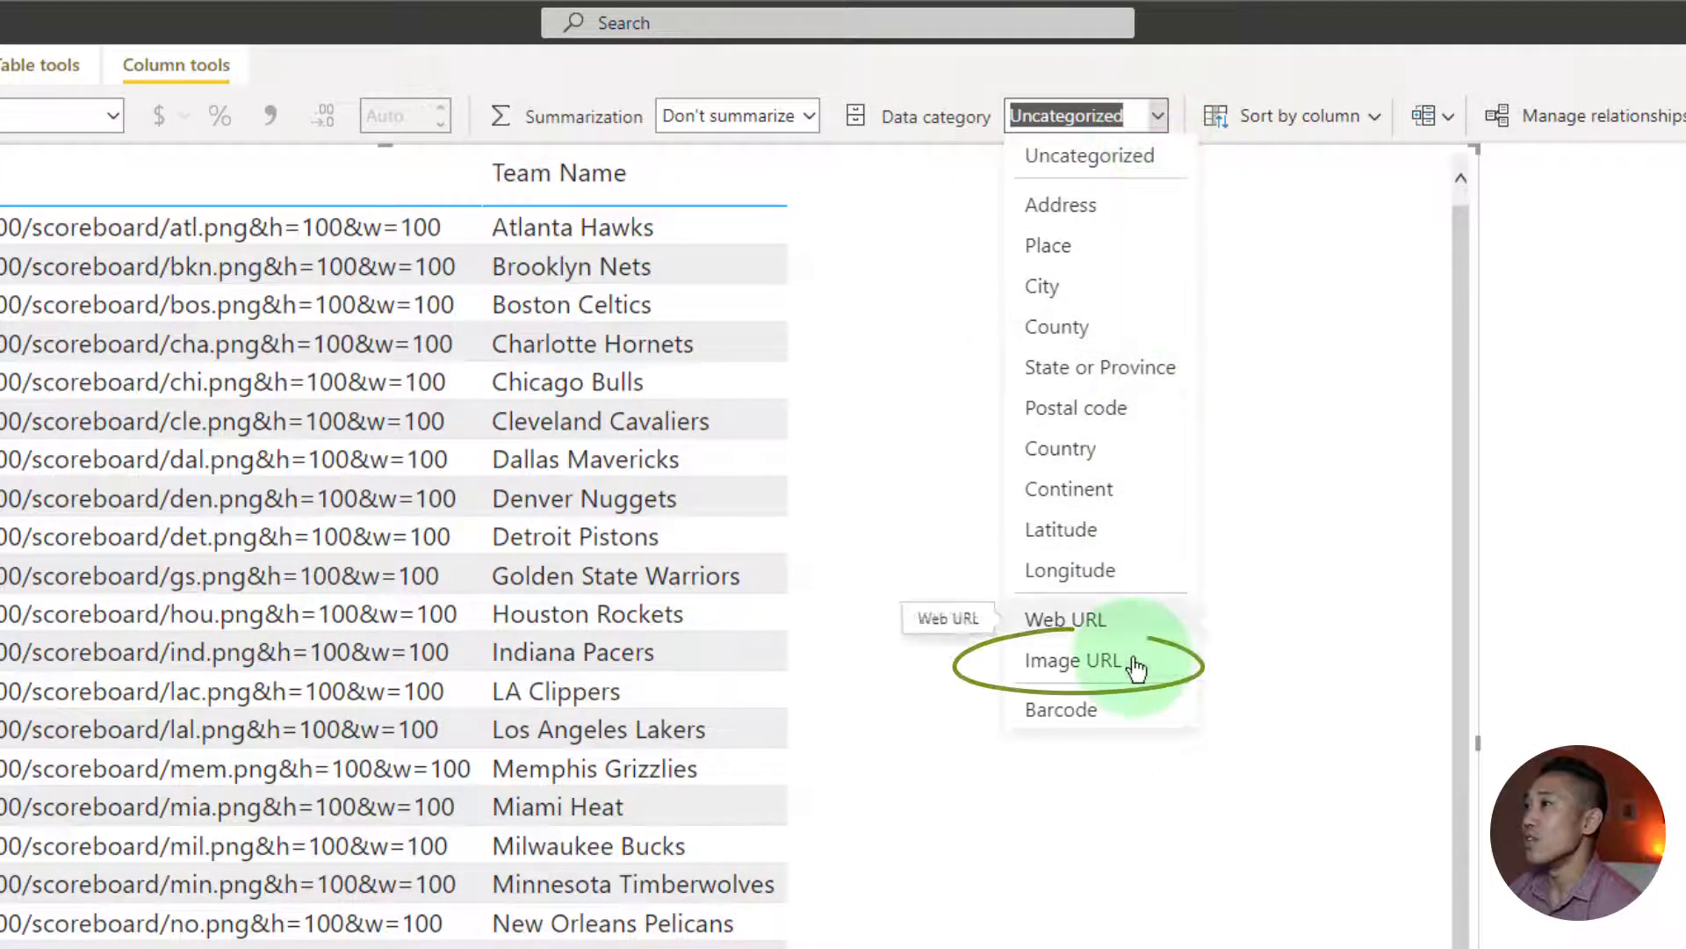
# Categorize Team Logos URL as Image URL and add PPG and L10 to the table
pyautogui.click(1073, 660)
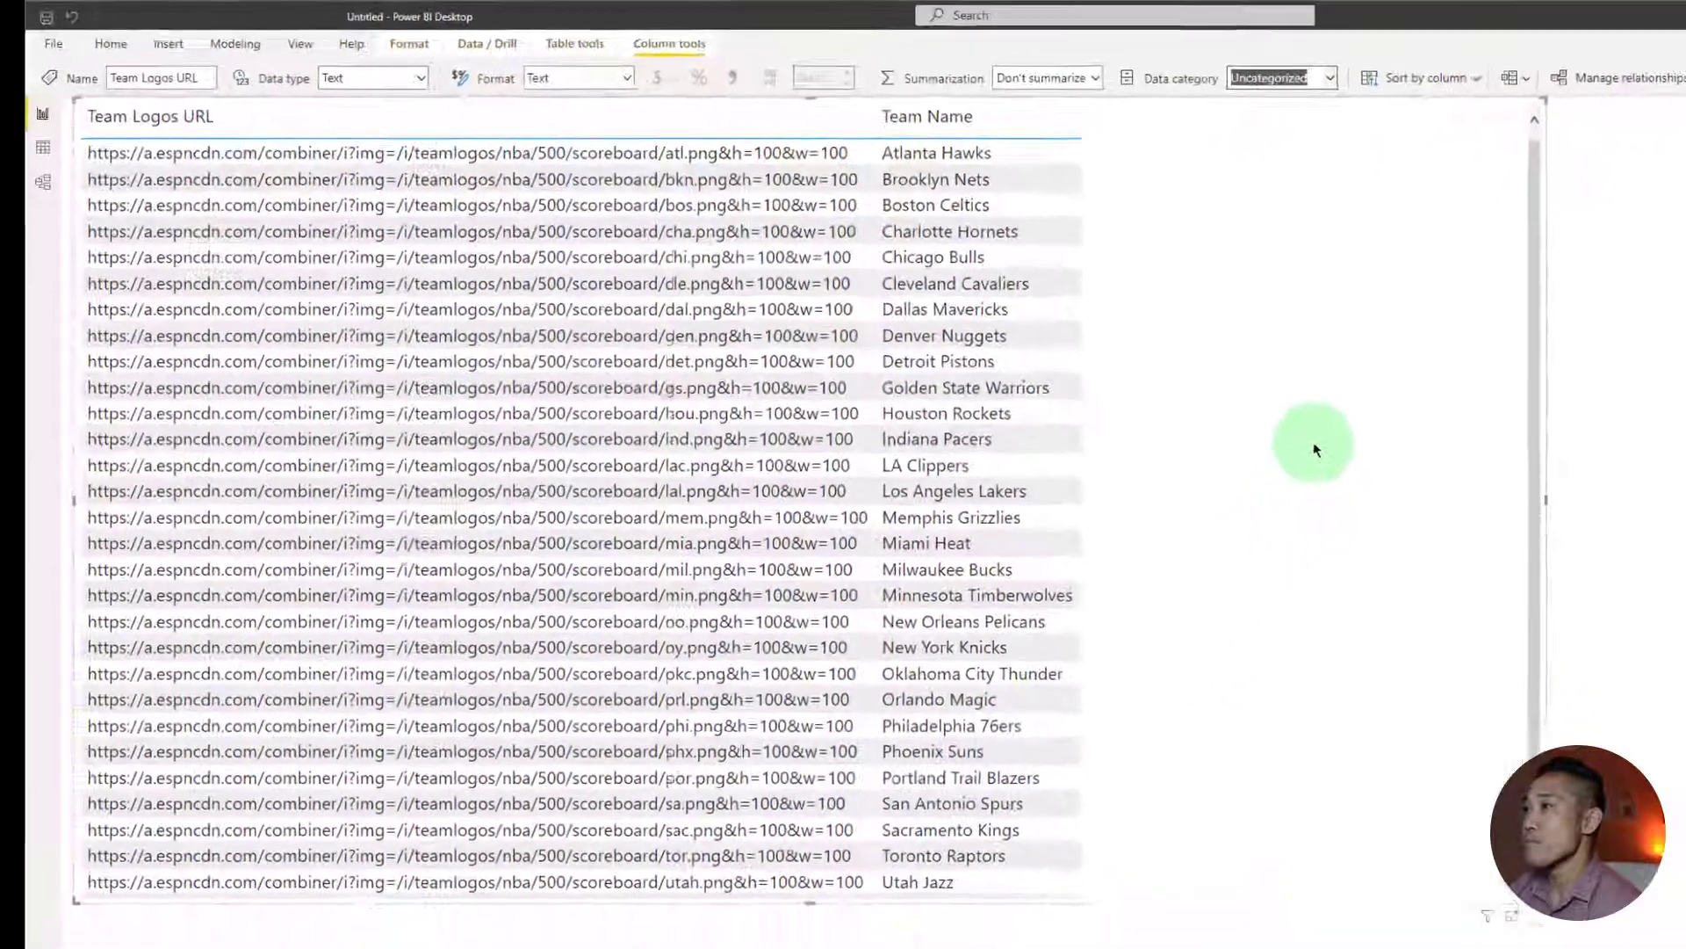
pyautogui.click(1280, 76)
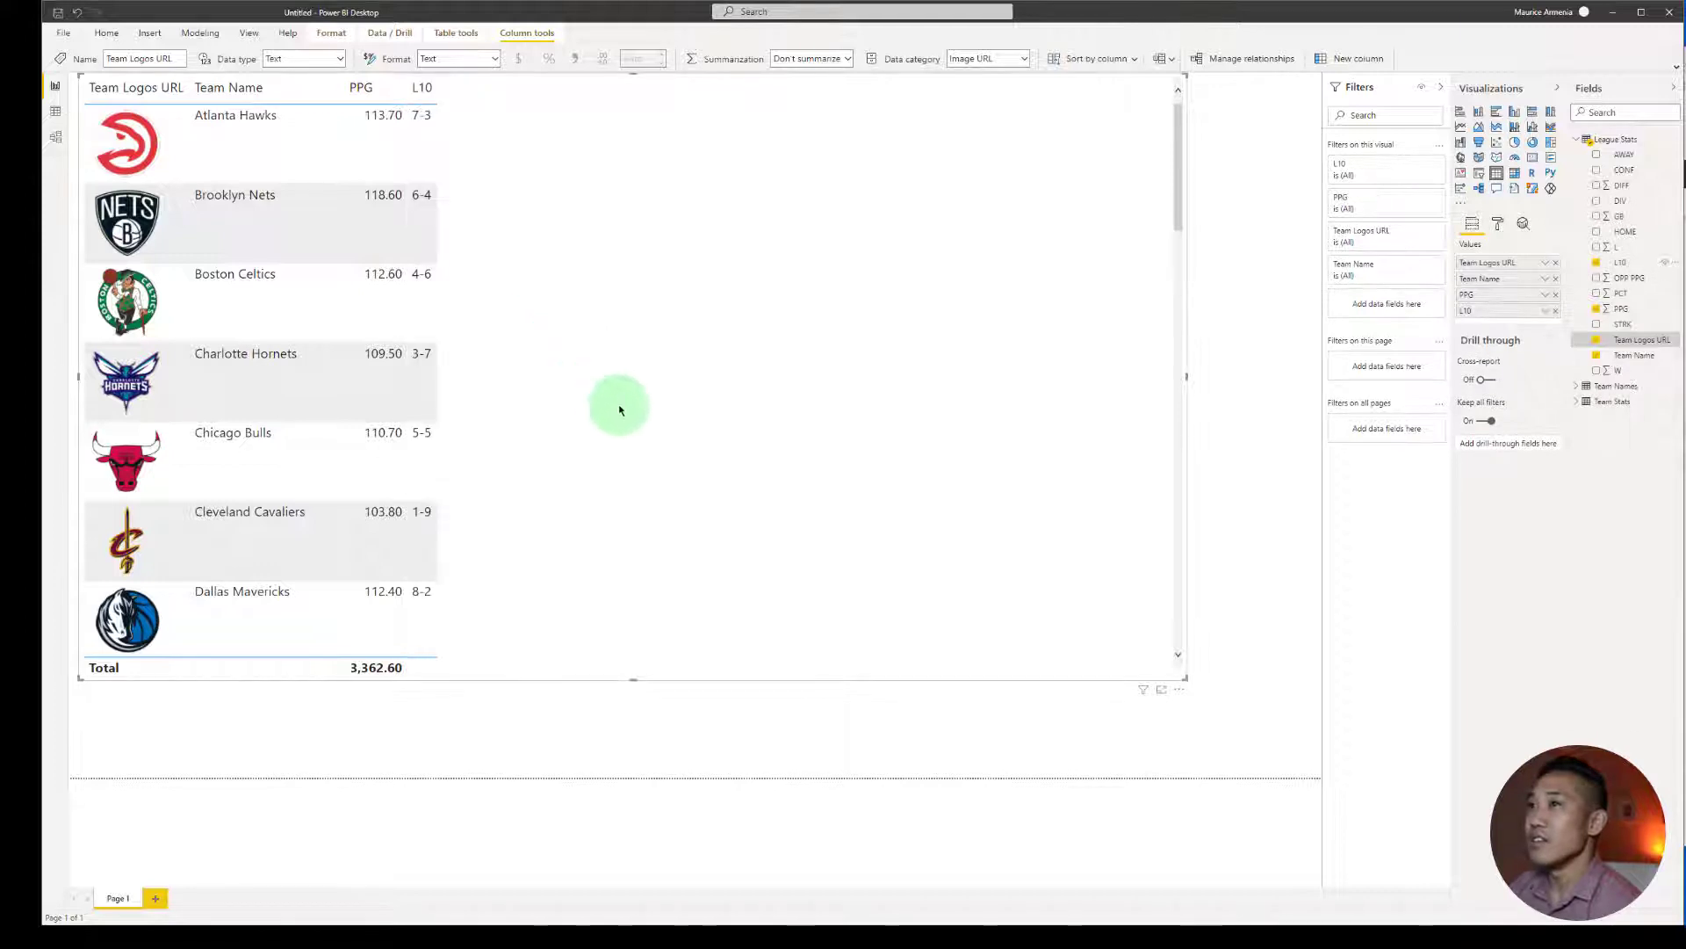
pyautogui.moveTo(675, 482)
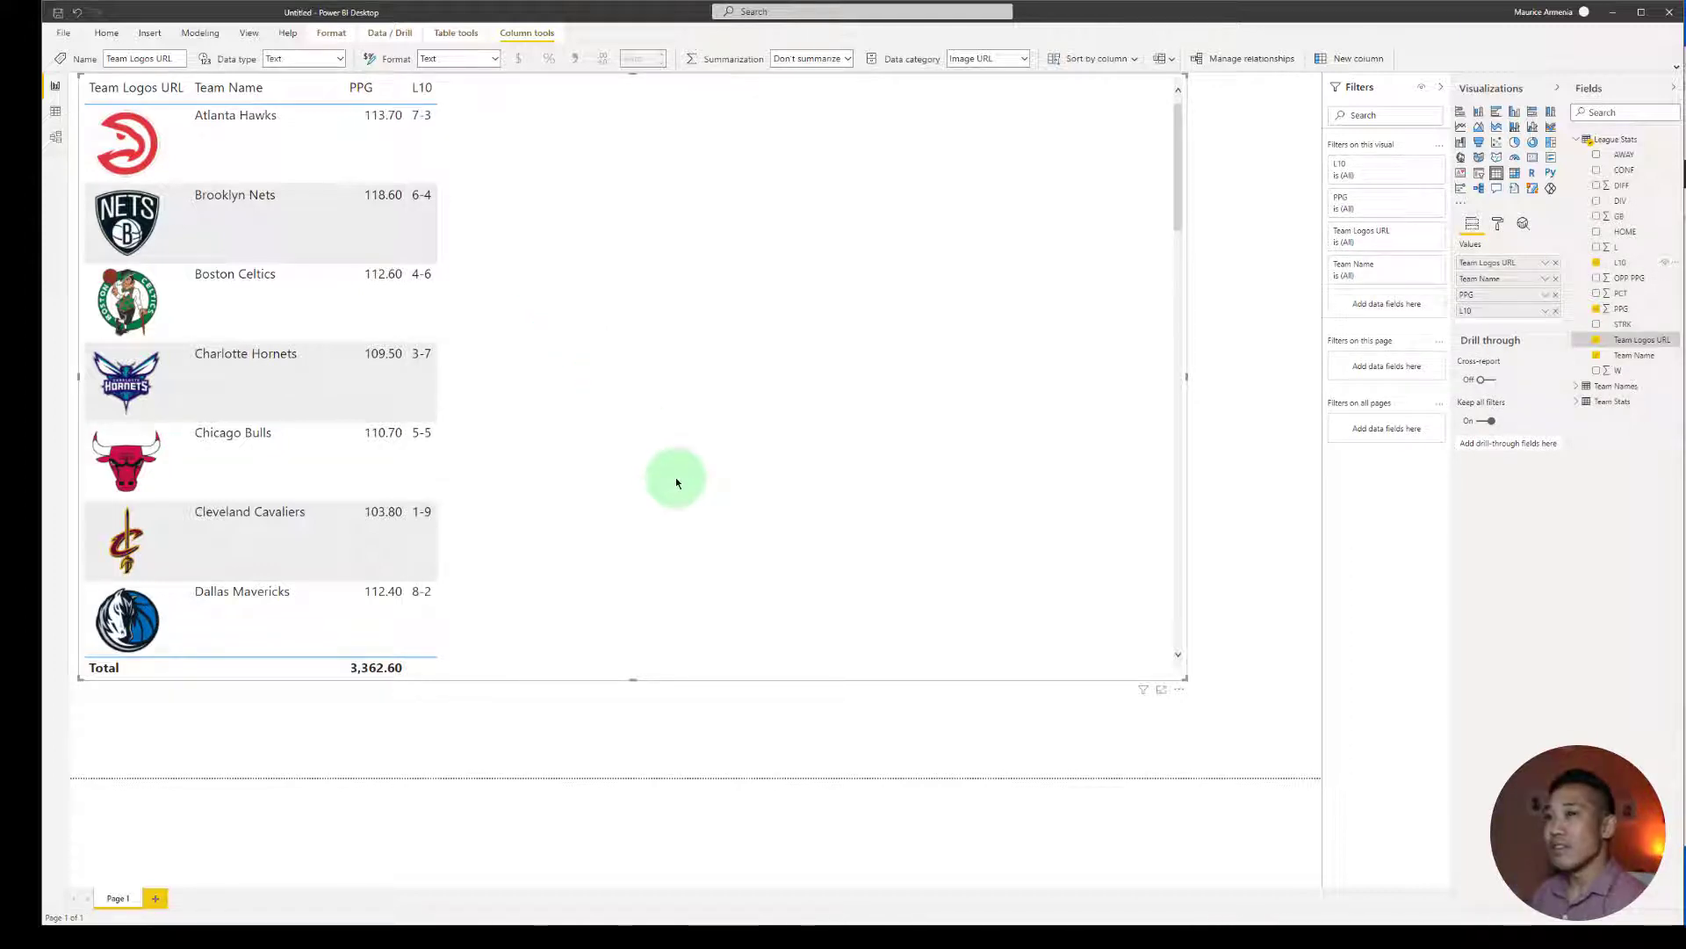